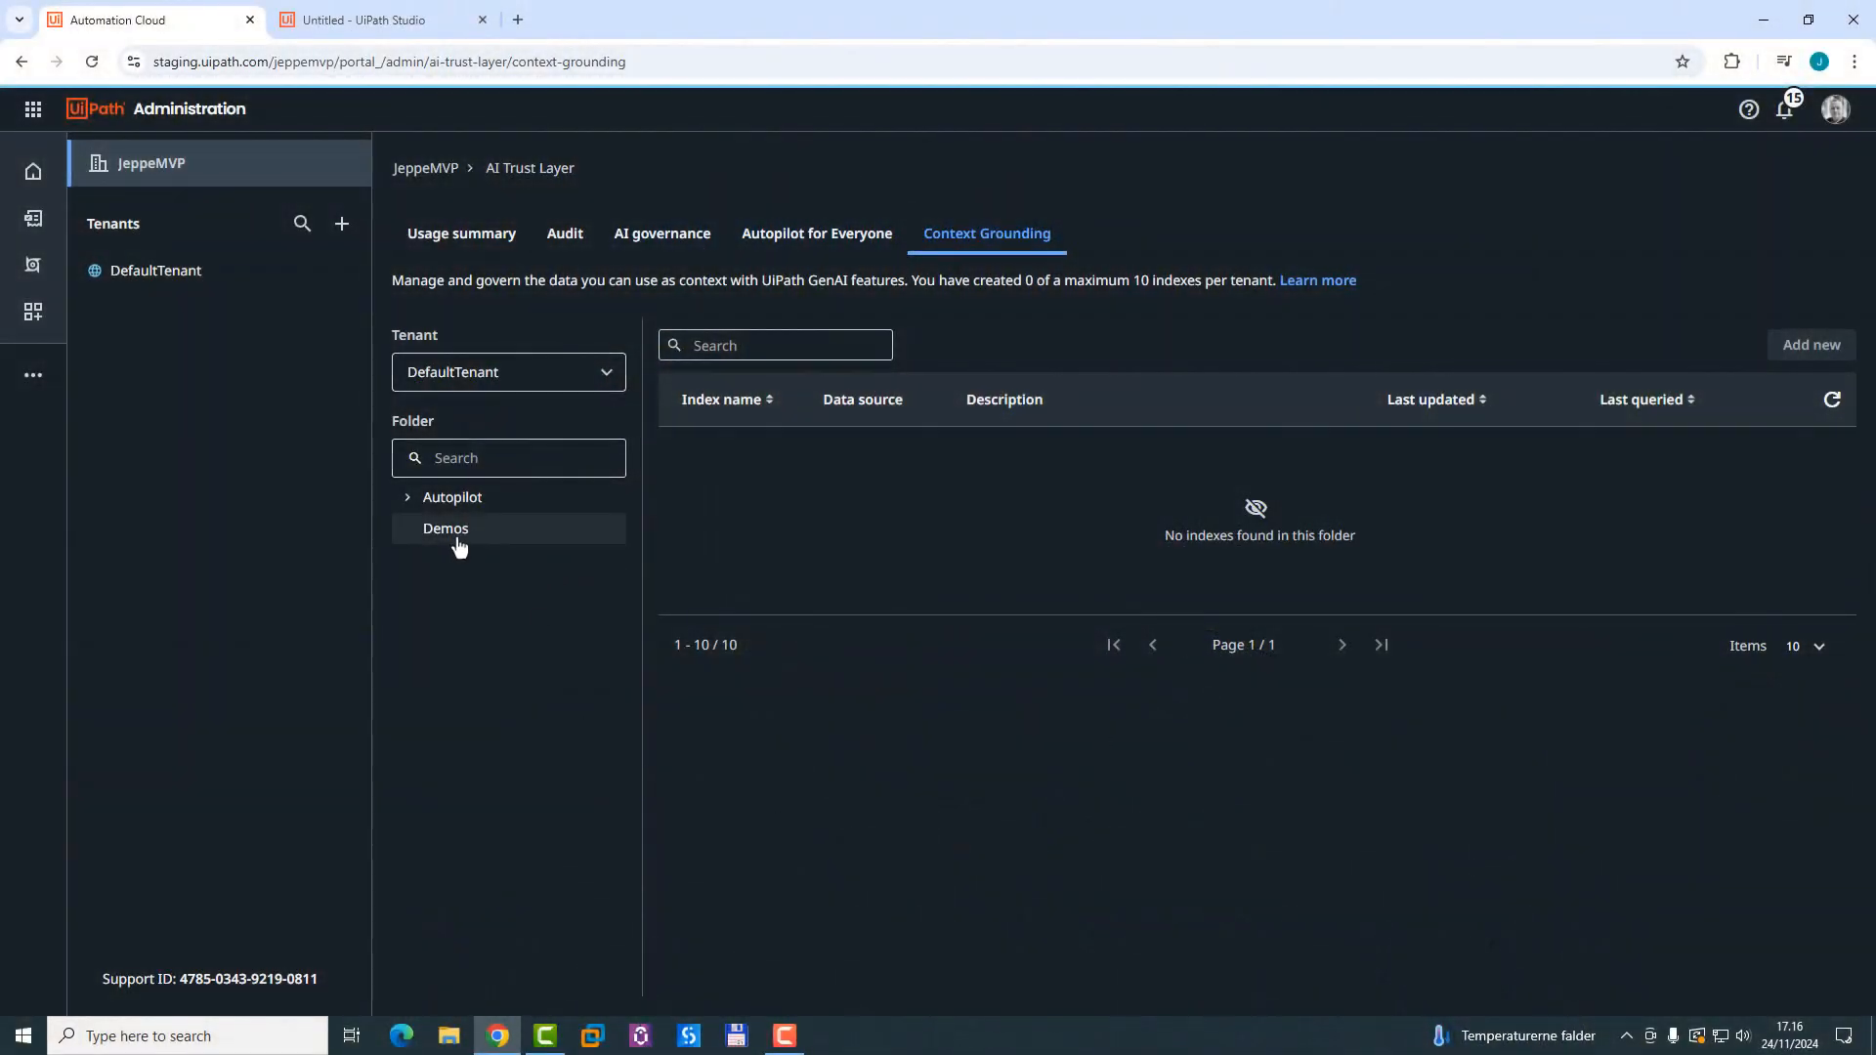
Step: Select the Demos folder to list its Context Grounding indexes (none yet)
{"action": "left_click", "coordinate": [446, 528]}
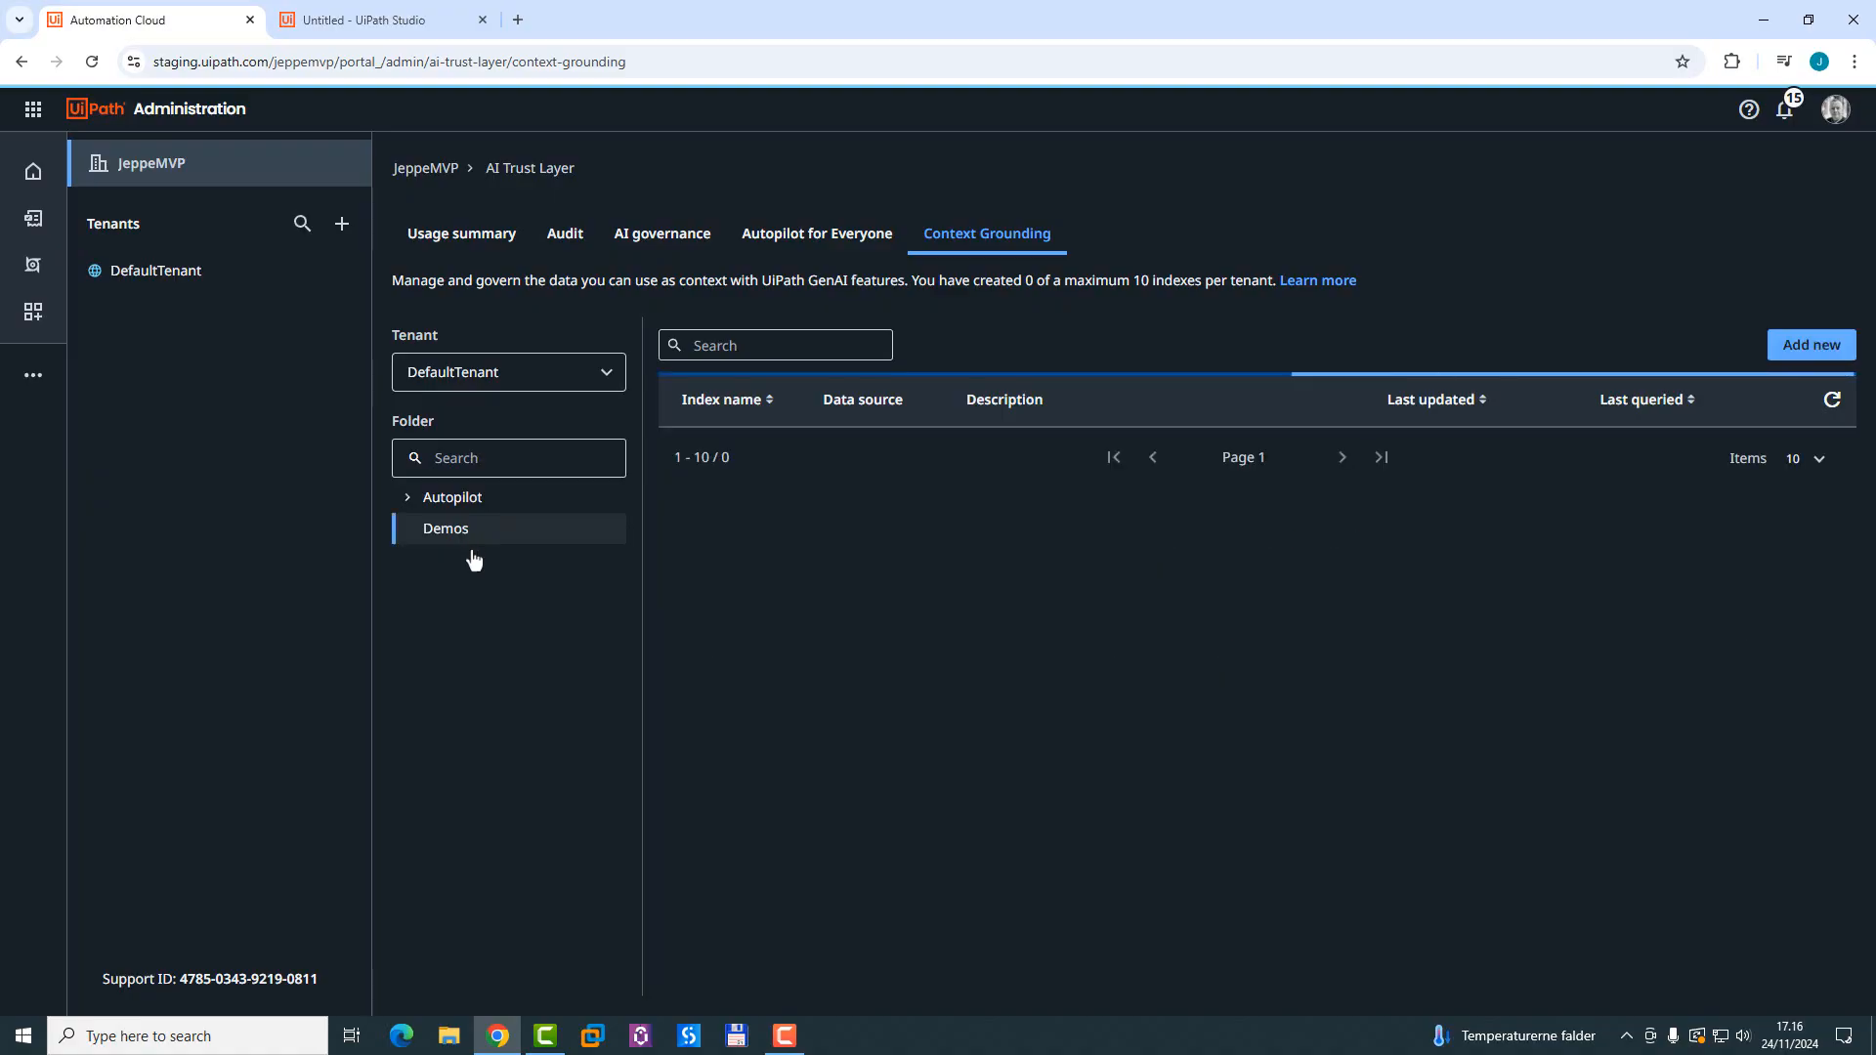
{"action": "left_click", "coordinate": [445, 528]}
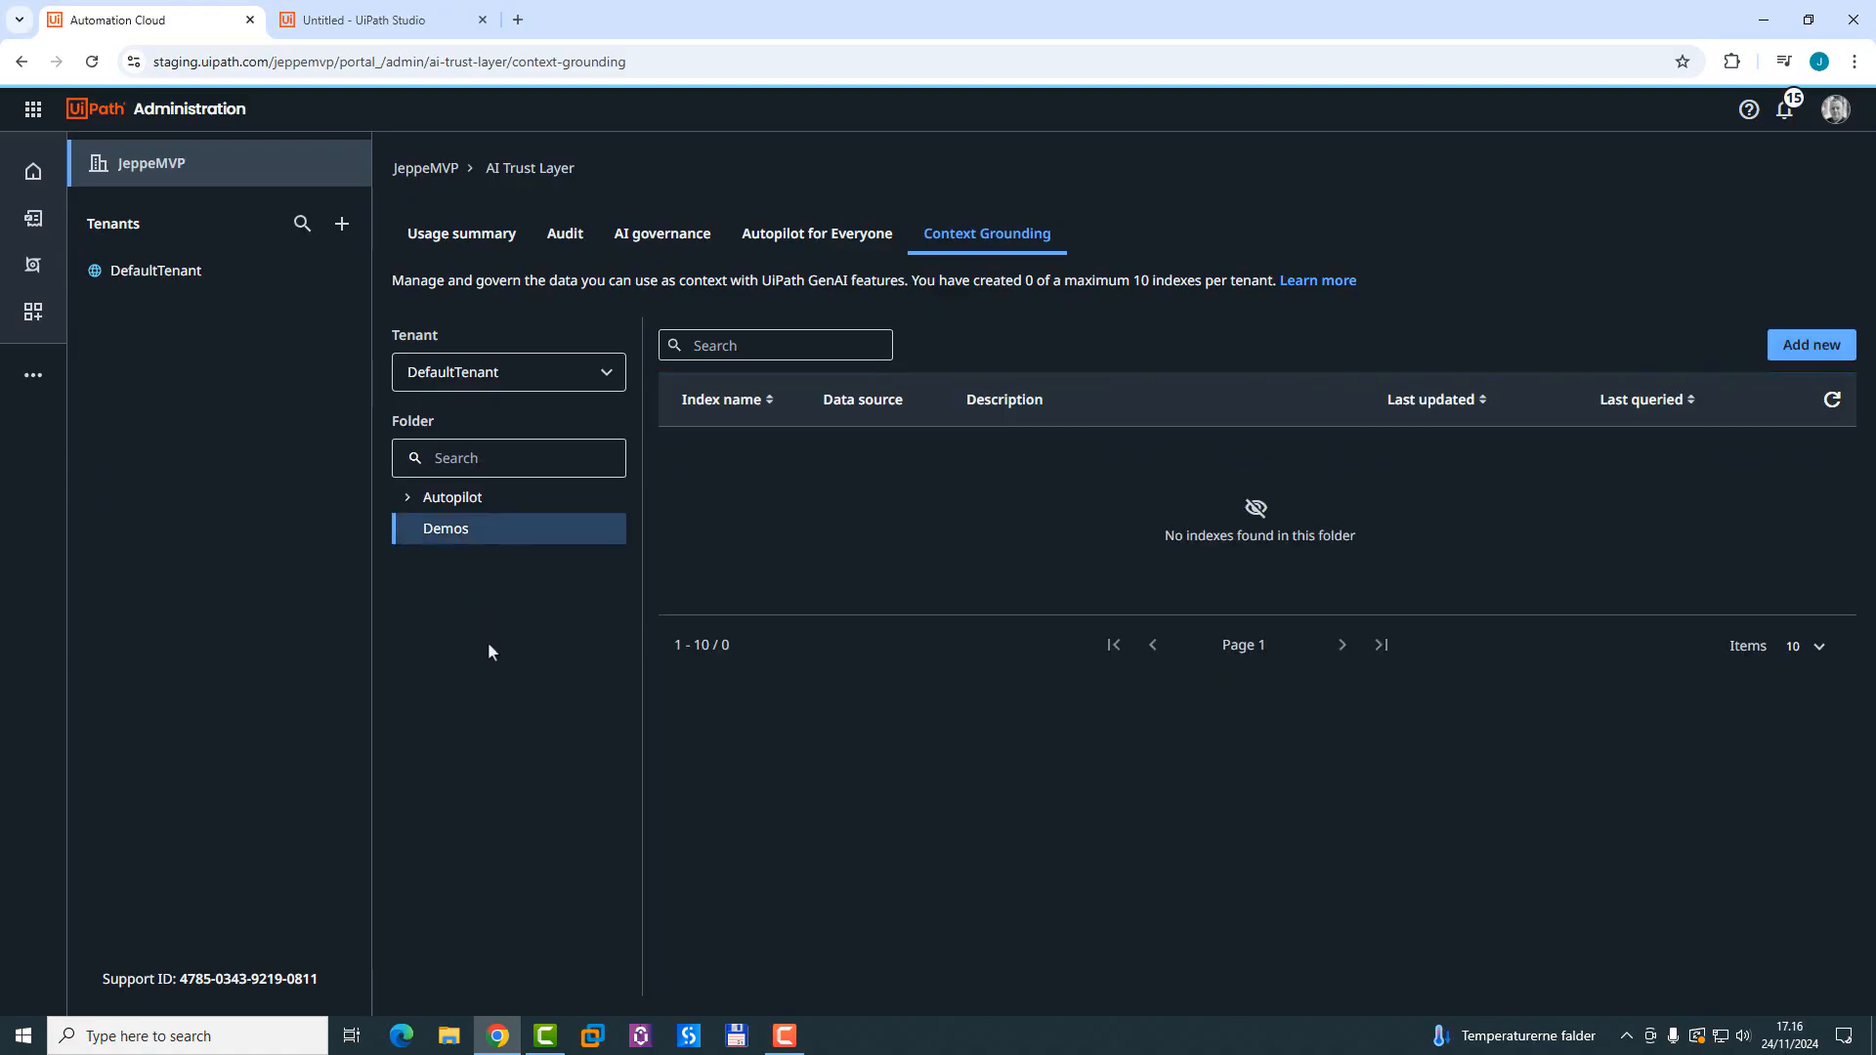
{"action": "mouse_move", "coordinate": [1811, 347]}
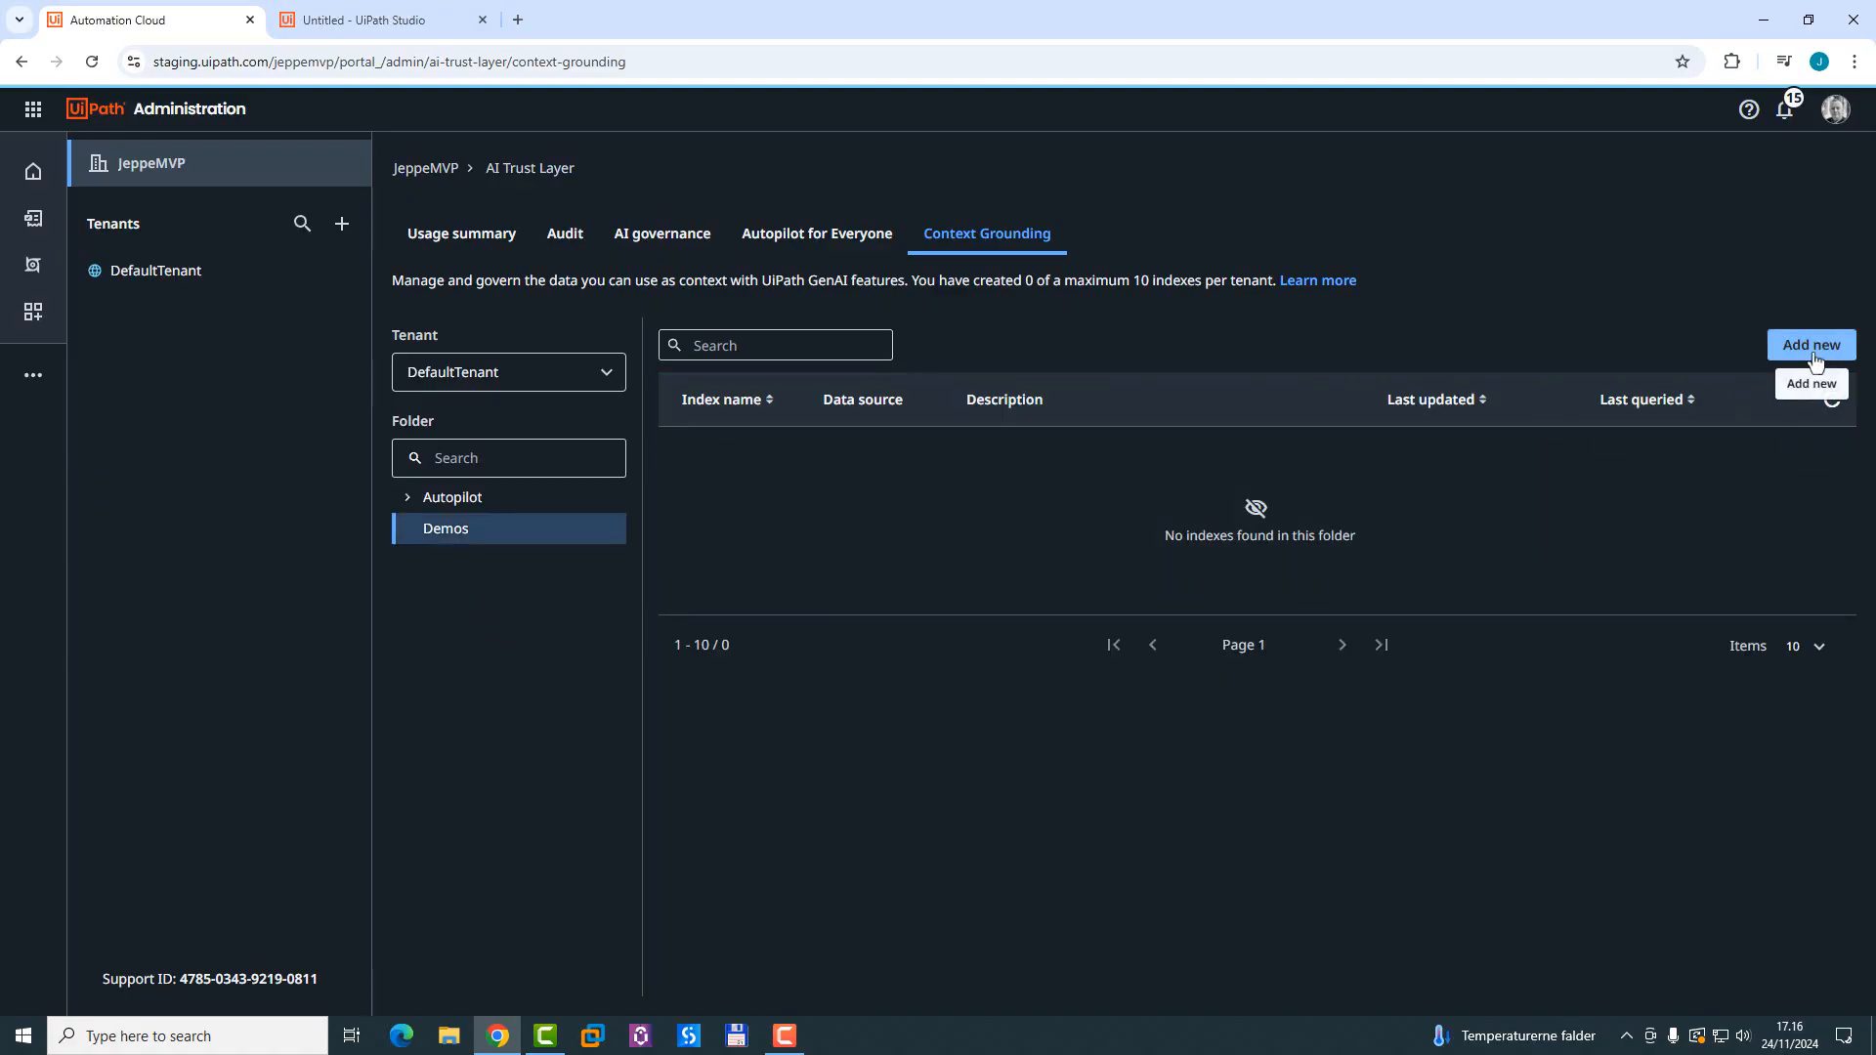
Step: Begin a new index named 'Jeppes Index' with IS Connection as its data source
{"action": "left_click", "coordinate": [1810, 344]}
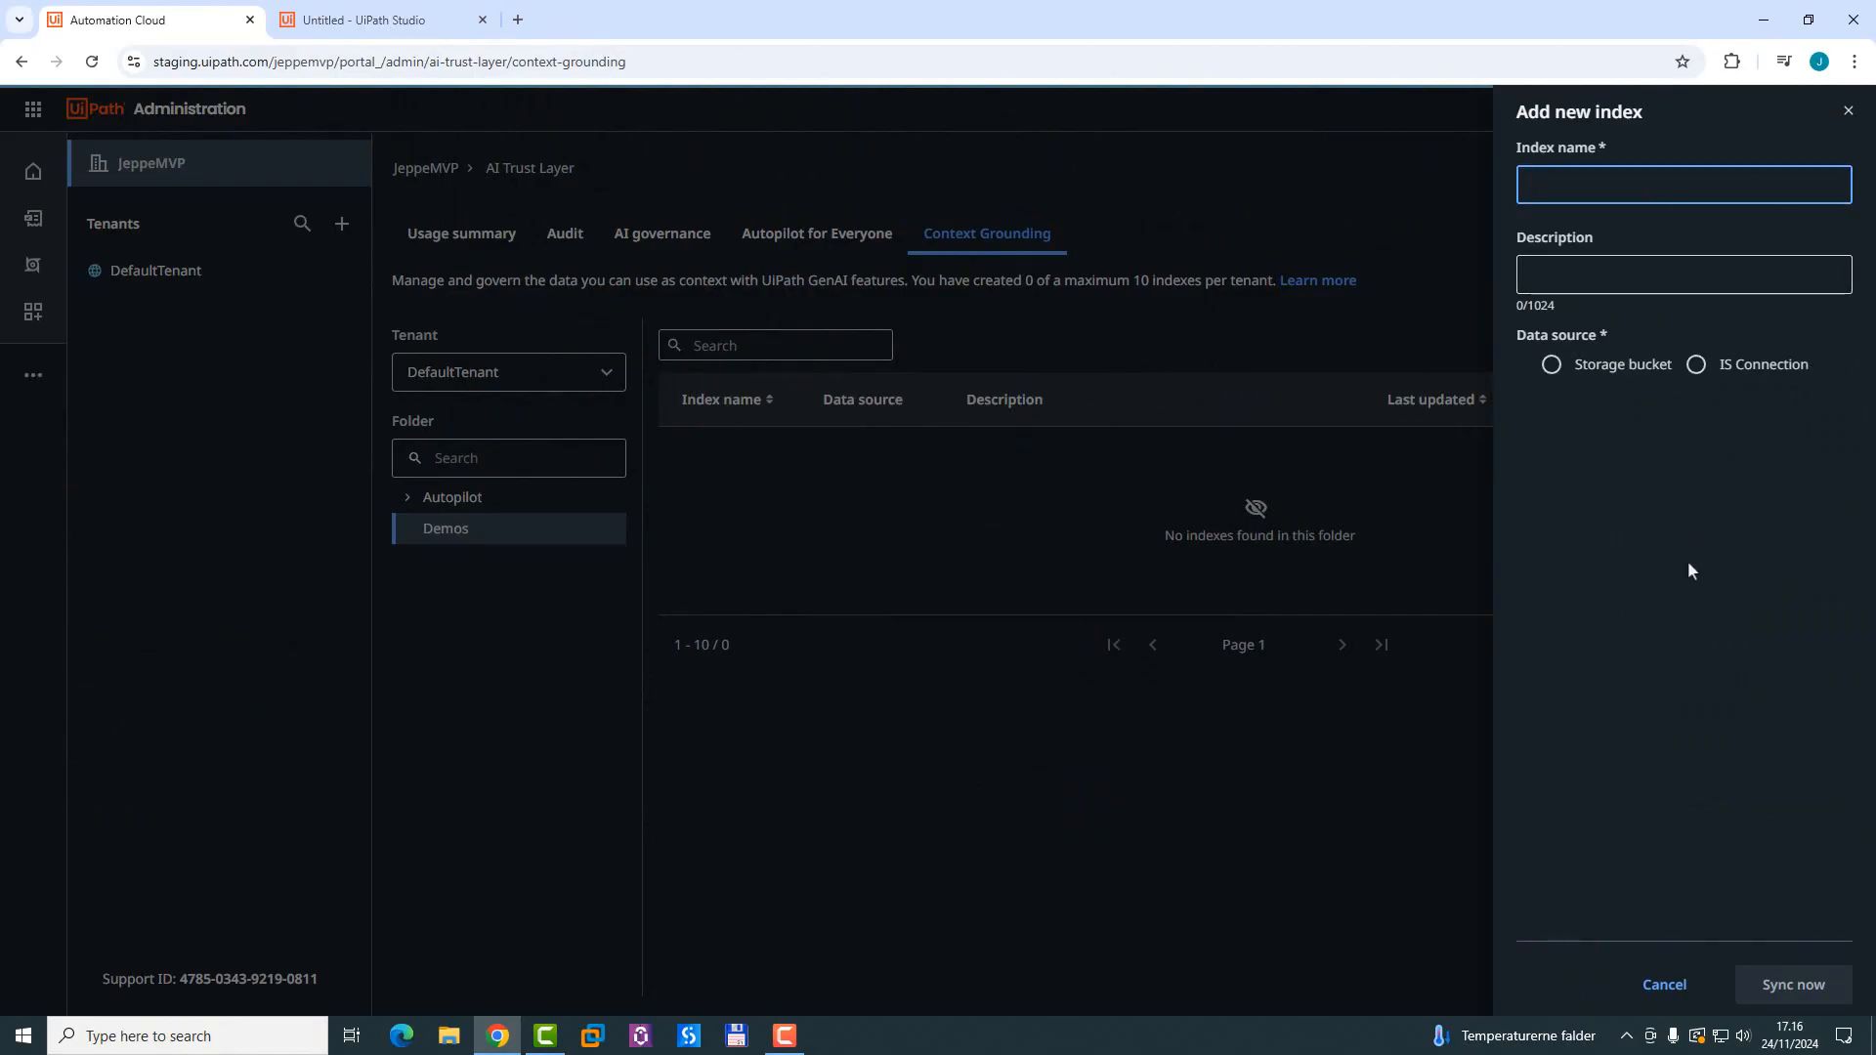
{"action": "type", "text": "Jeppes Index"}
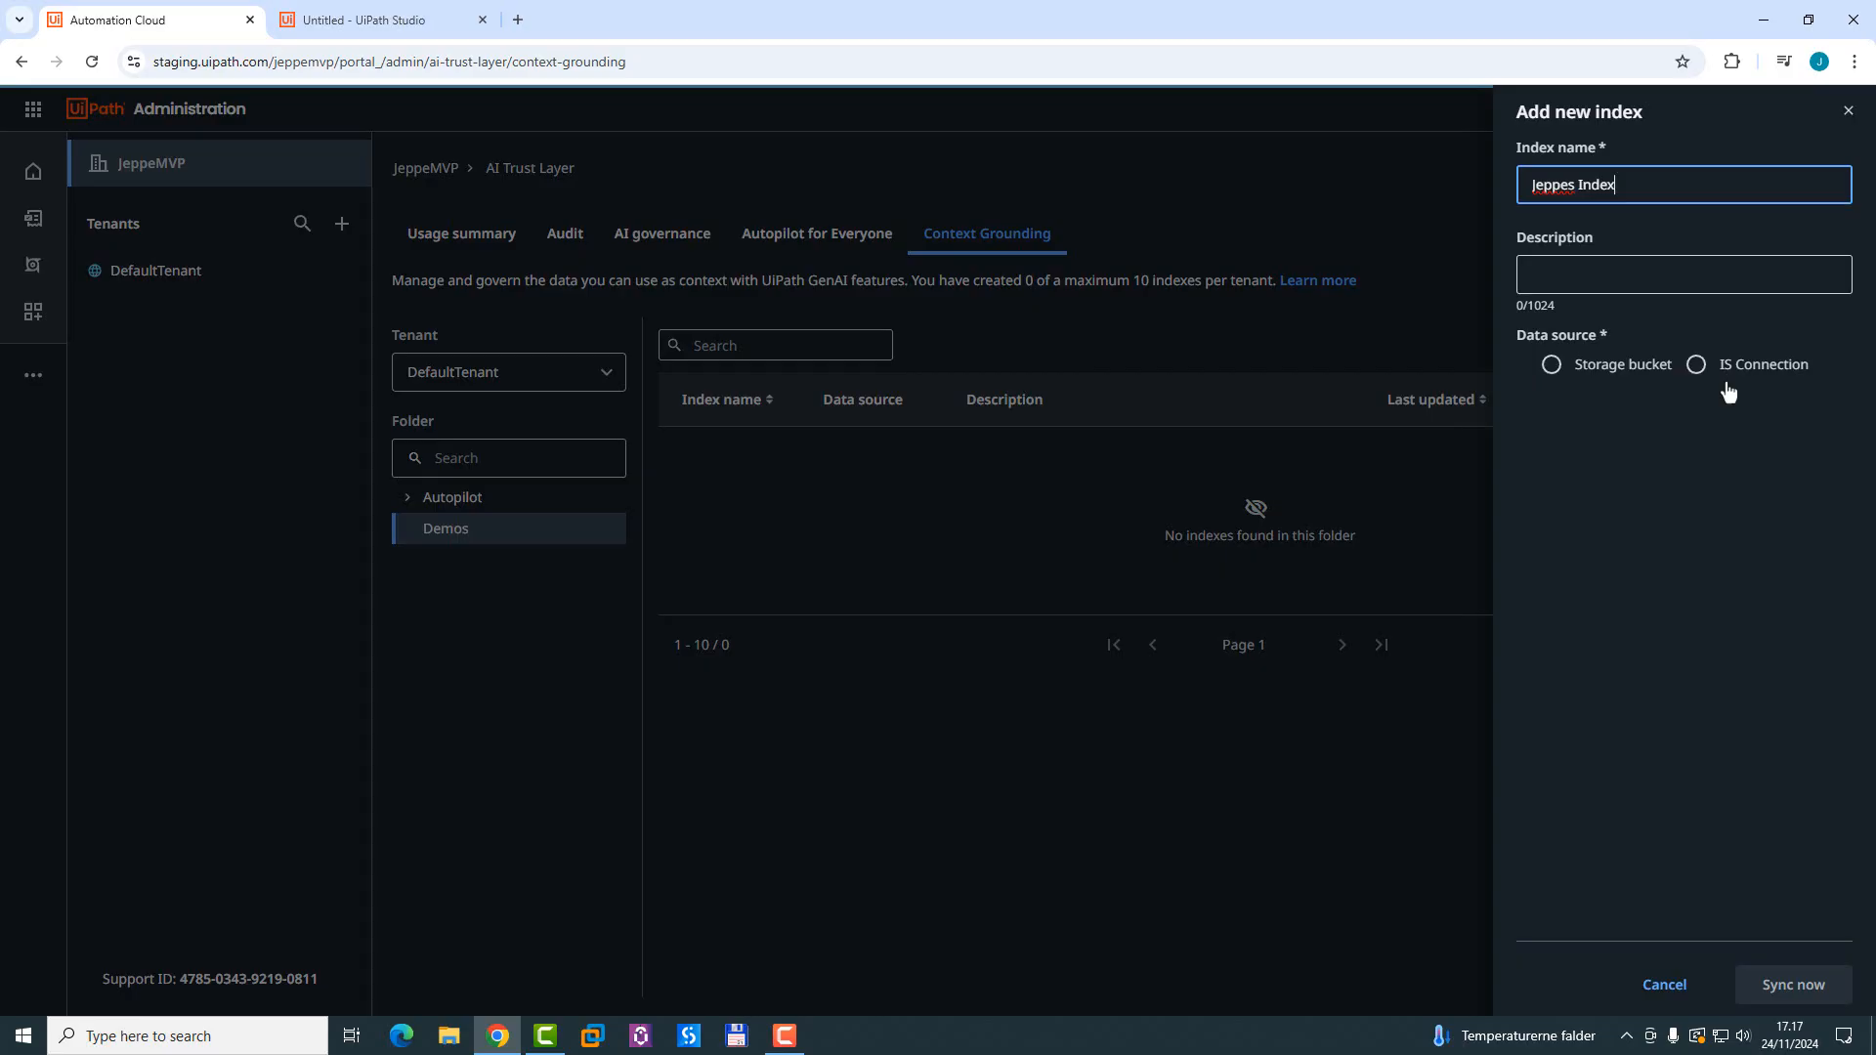
{"action": "mouse_move", "coordinate": [1733, 398]}
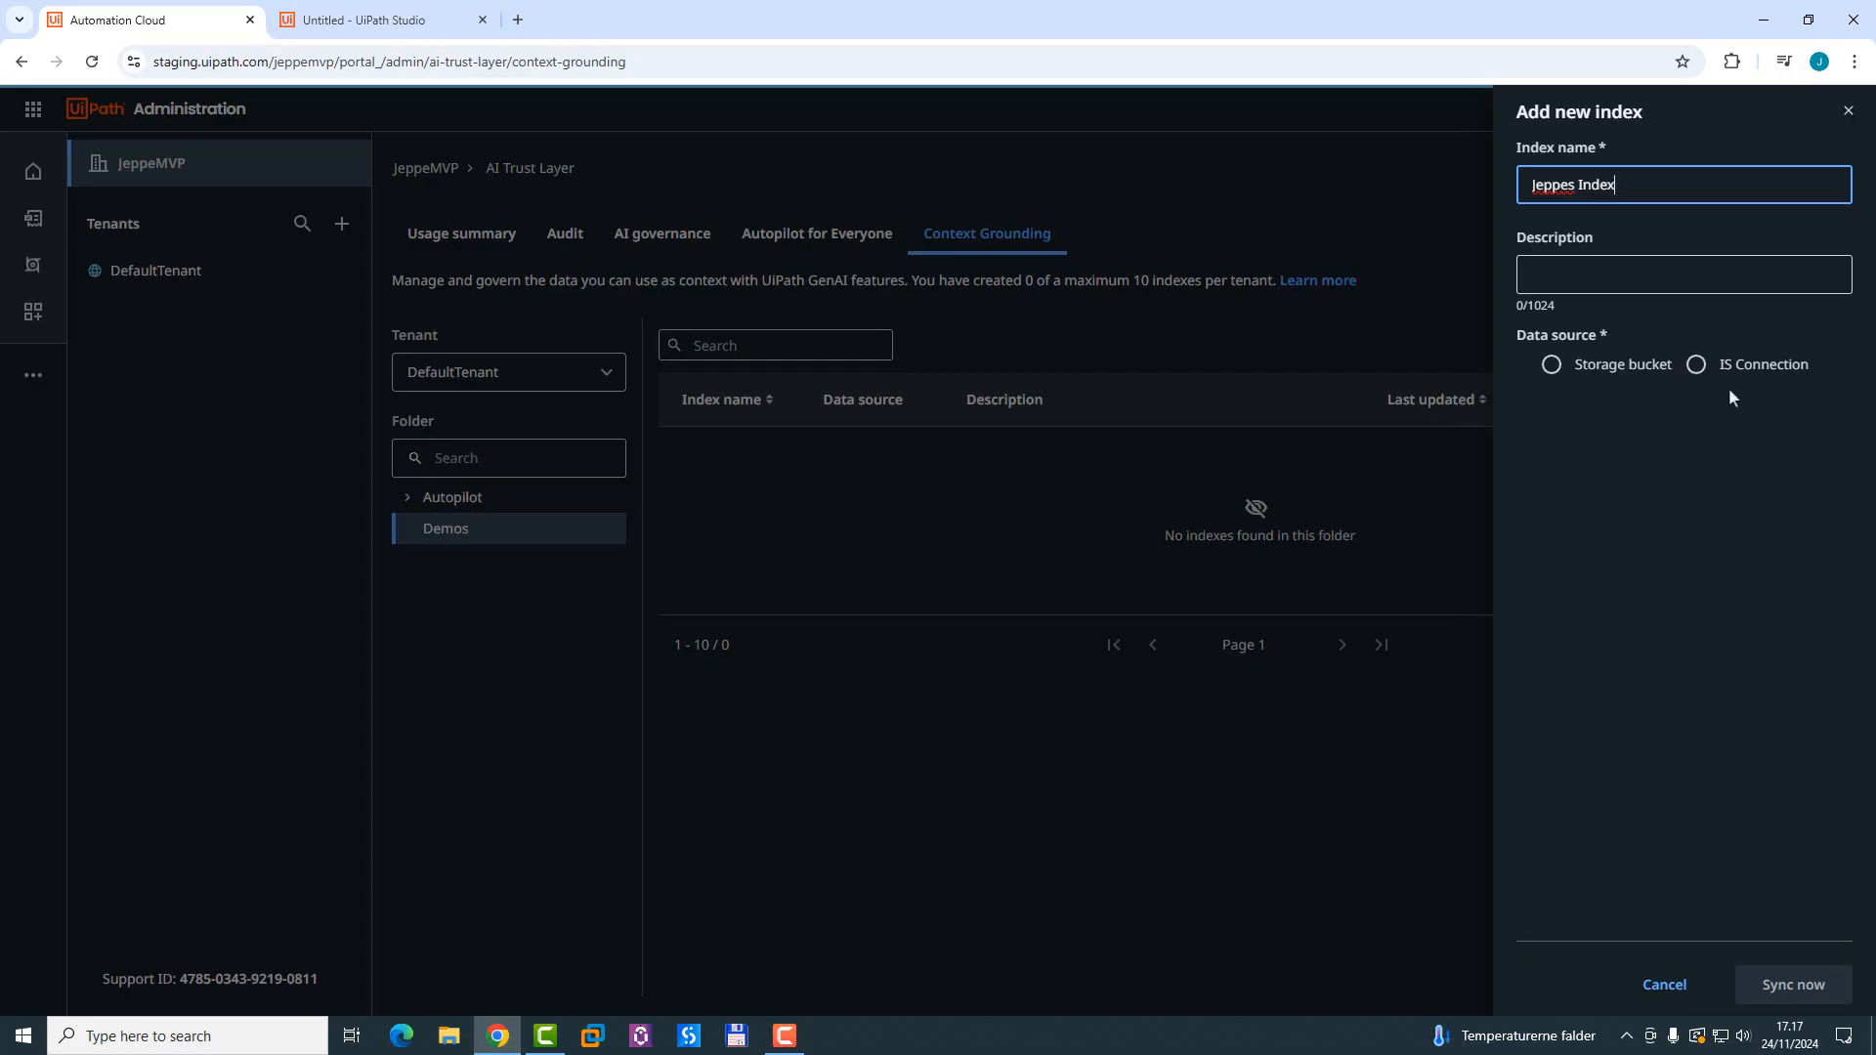
{"action": "left_click", "coordinate": [1696, 364]}
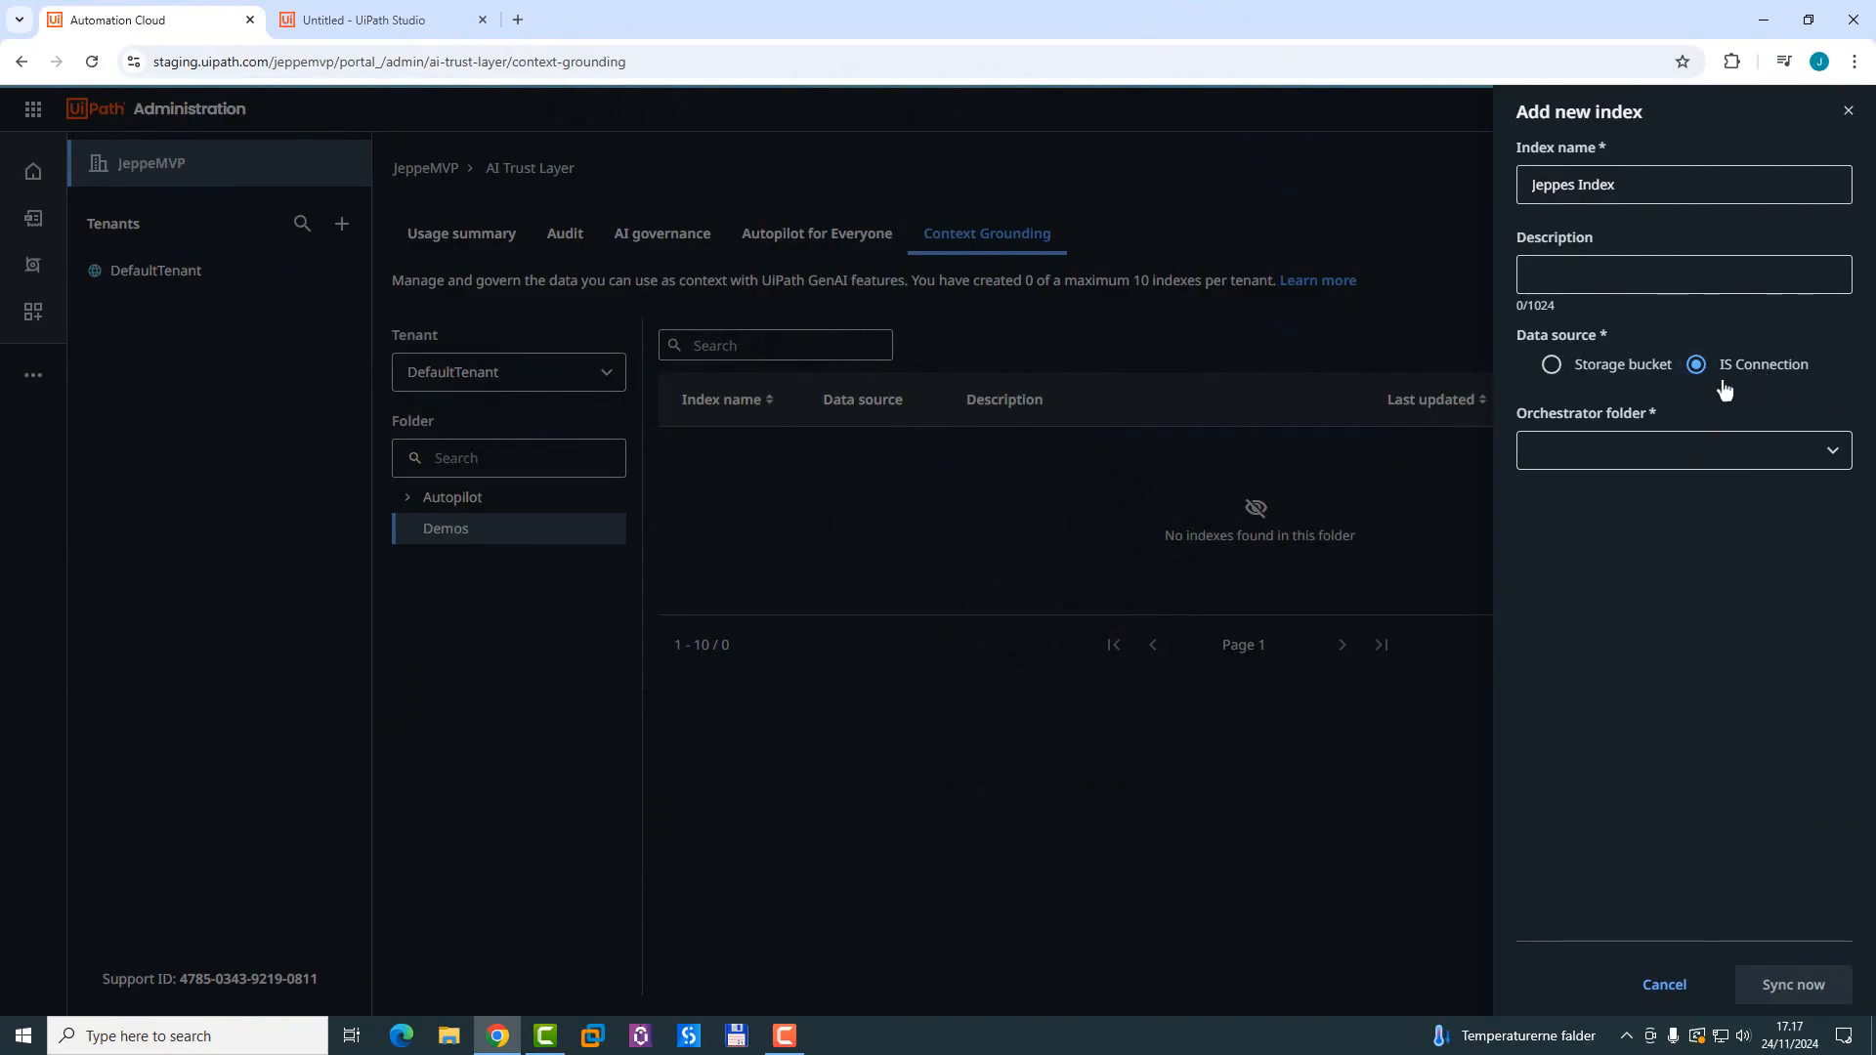
Step: Set the index's Orchestrator folder to Demos
{"action": "left_click", "coordinate": [1685, 449]}
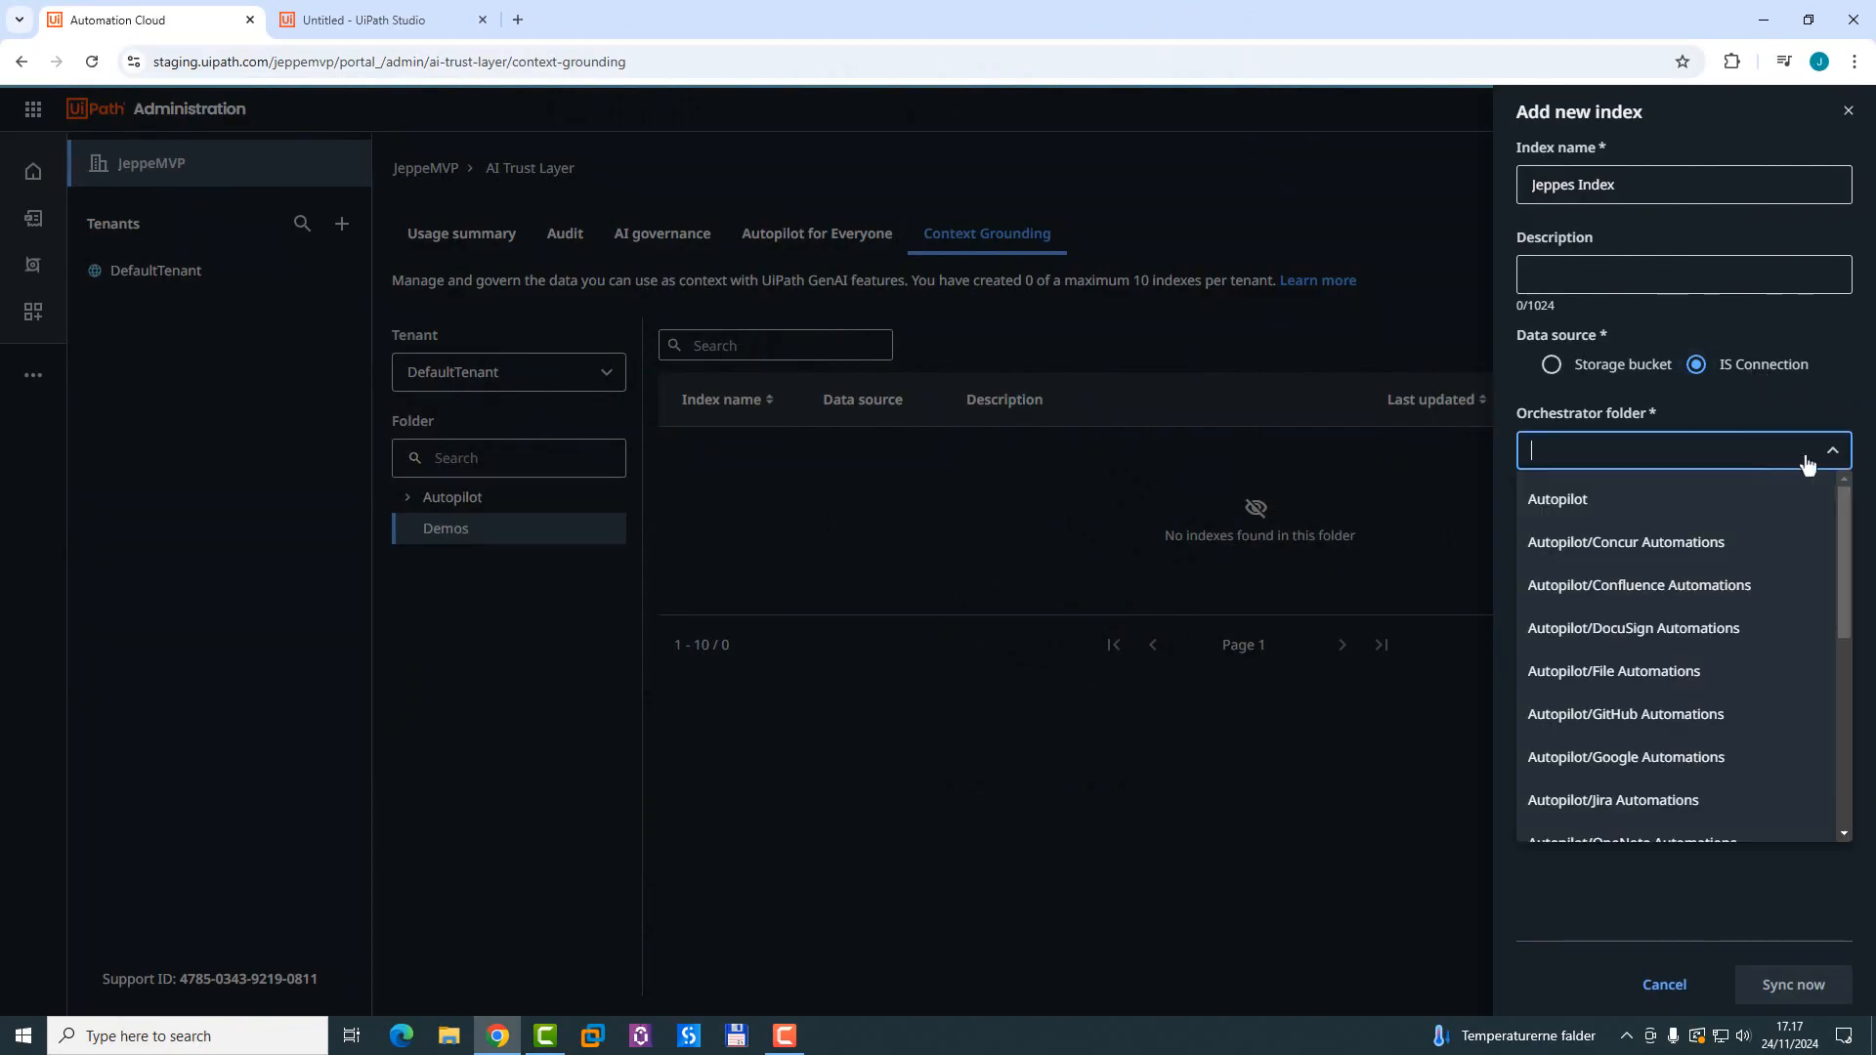
{"action": "scroll", "scroll_direction": "down", "scroll_amount": 3}
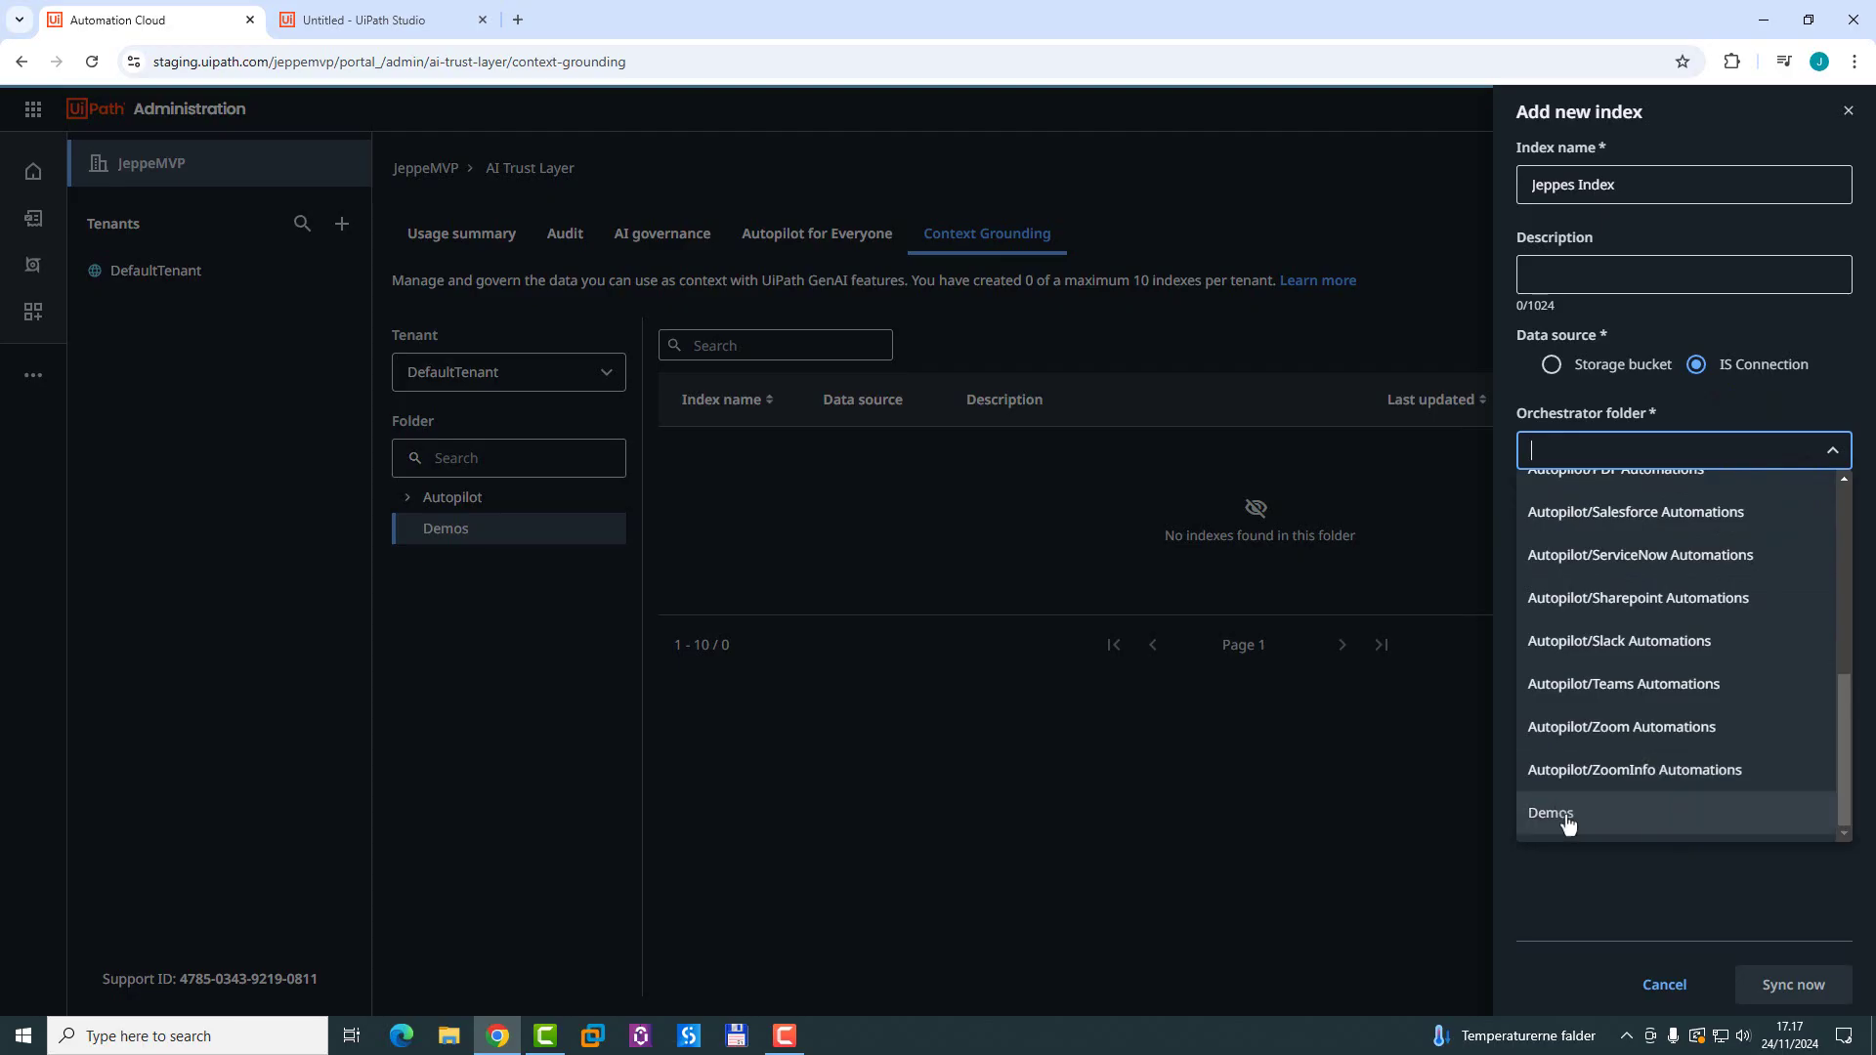
{"action": "left_click", "coordinate": [1552, 813]}
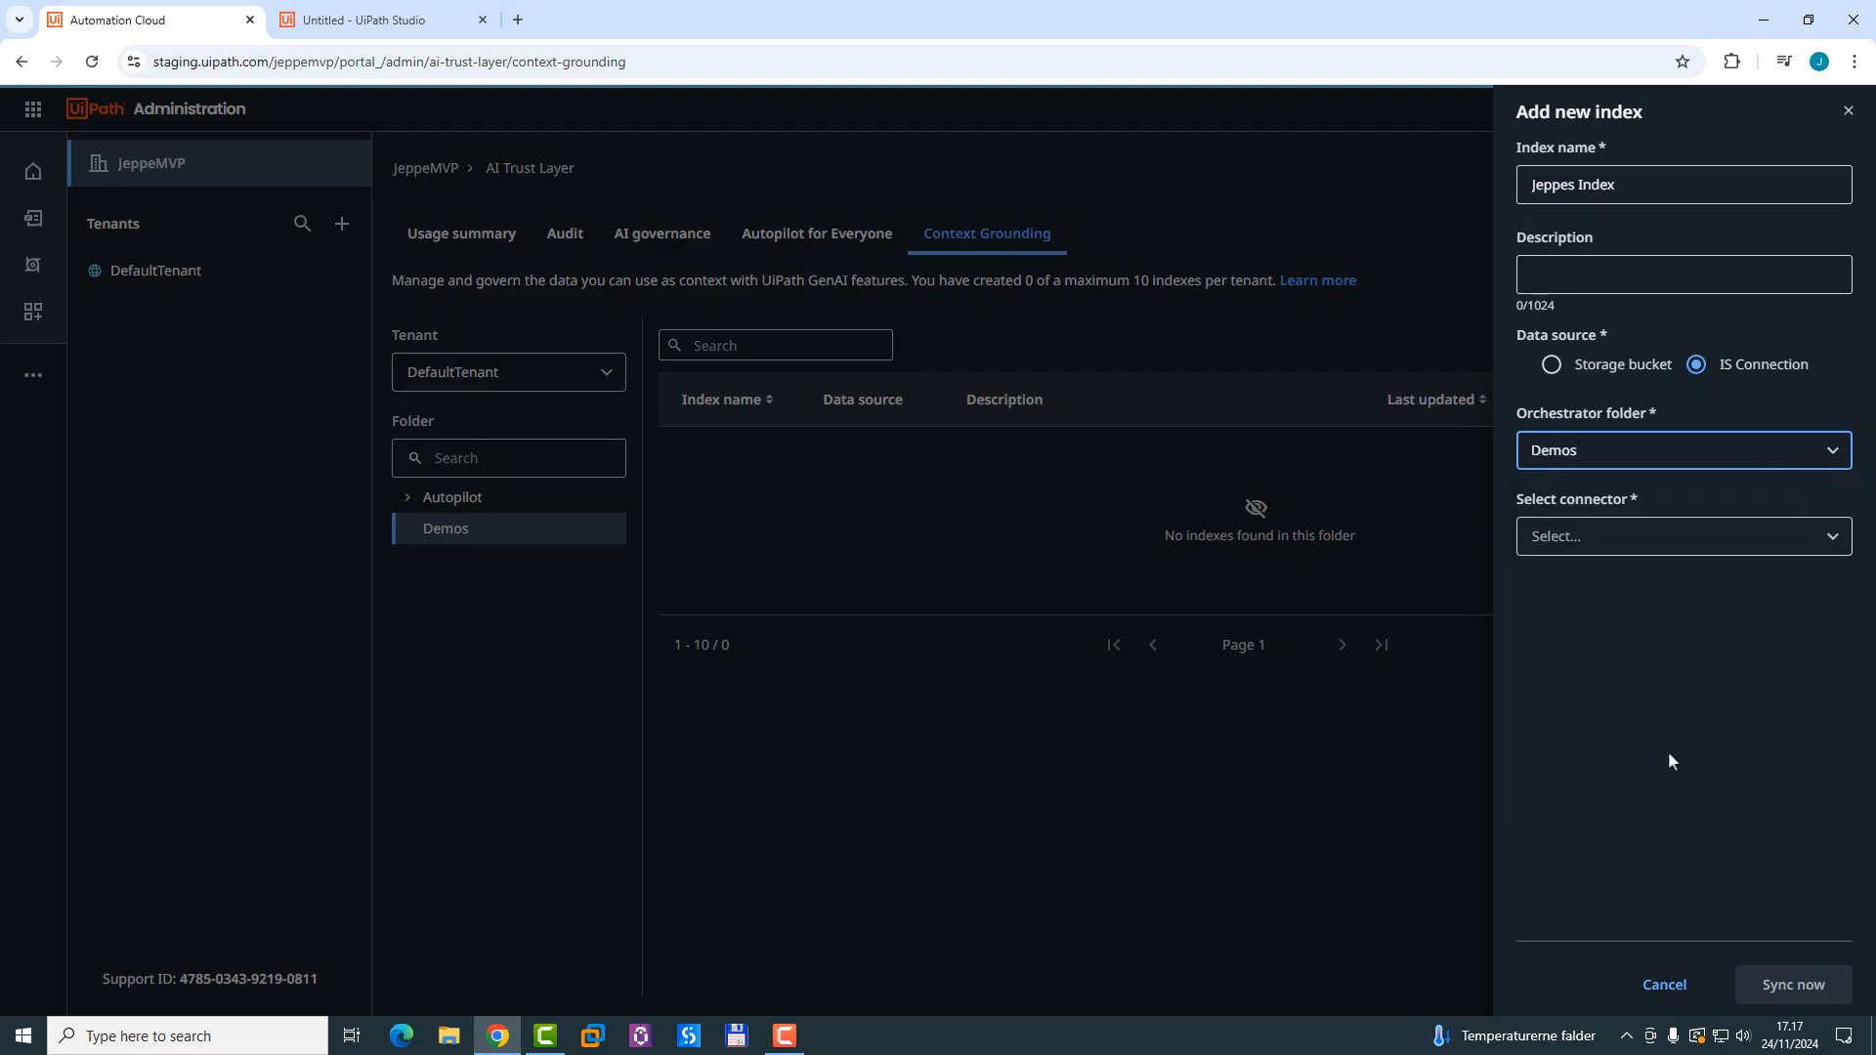
Step: Choose the Microsoft OneDrive & SharePoint connector and its existing connection
{"action": "left_click", "coordinate": [1685, 536]}
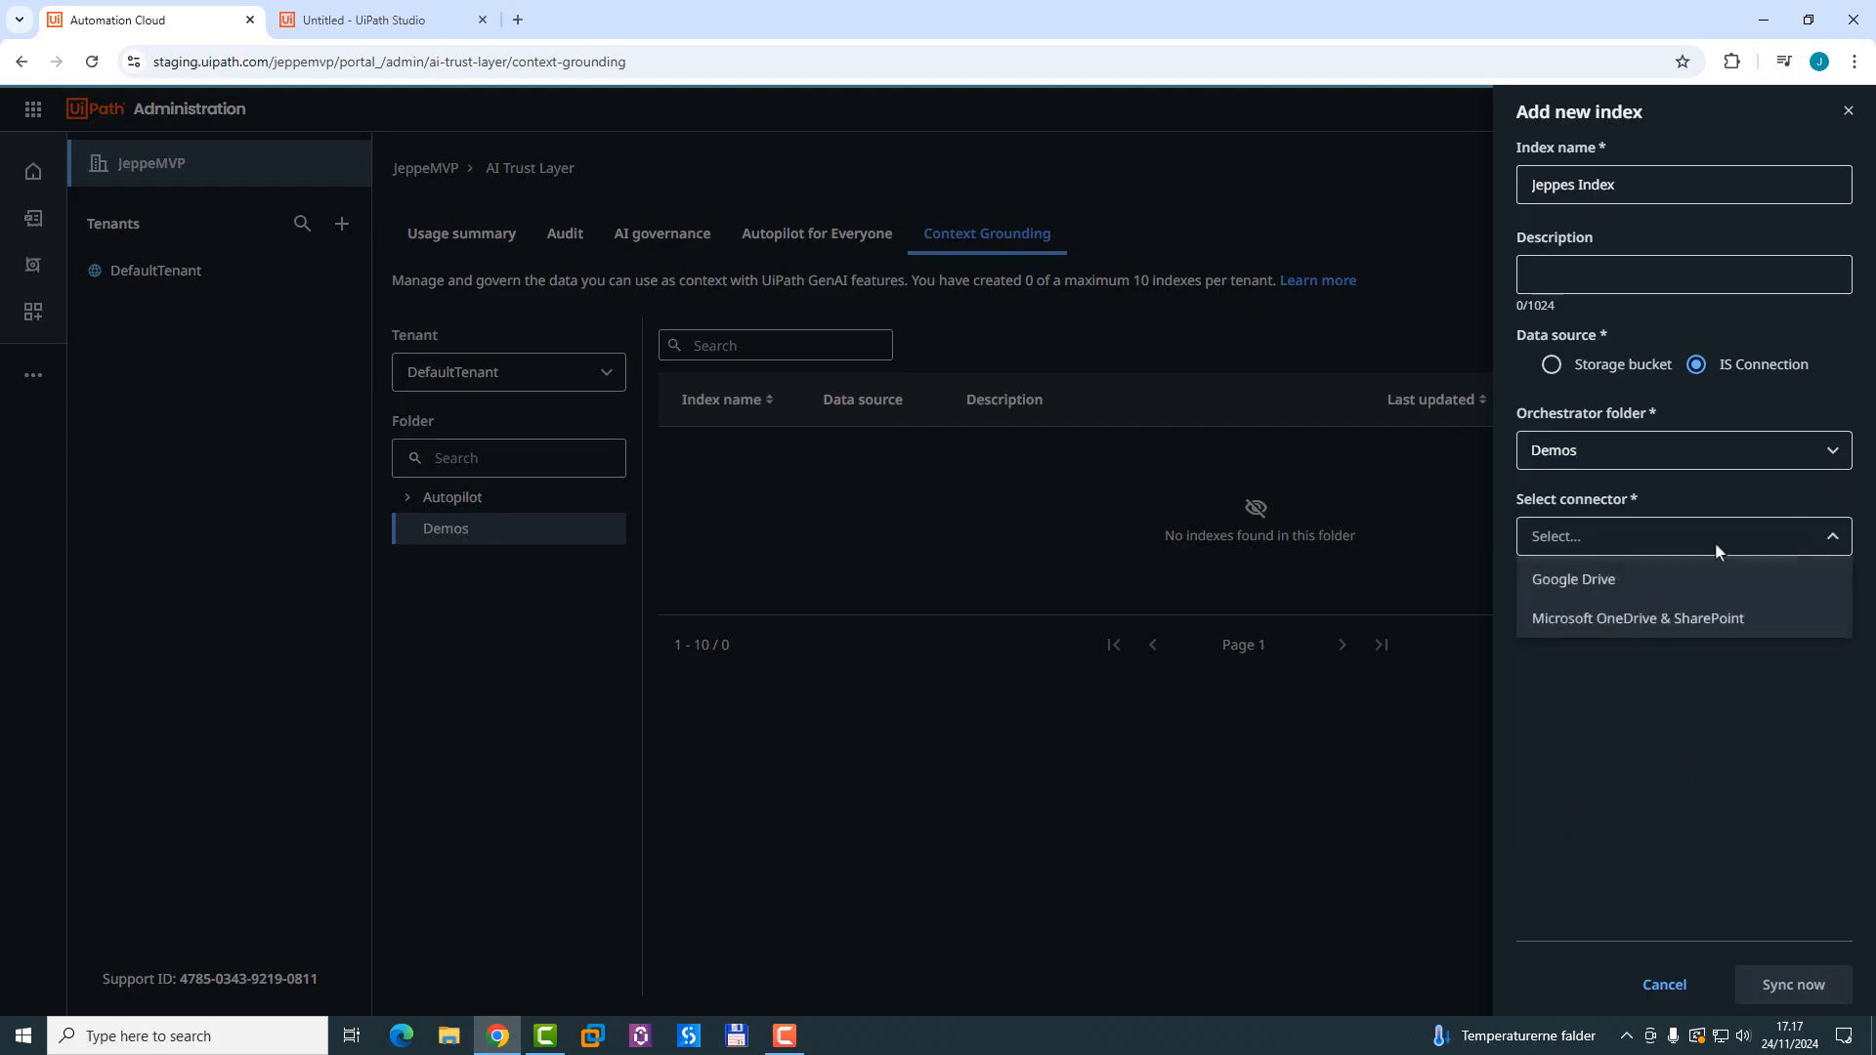
{"action": "left_click", "coordinate": [1637, 618]}
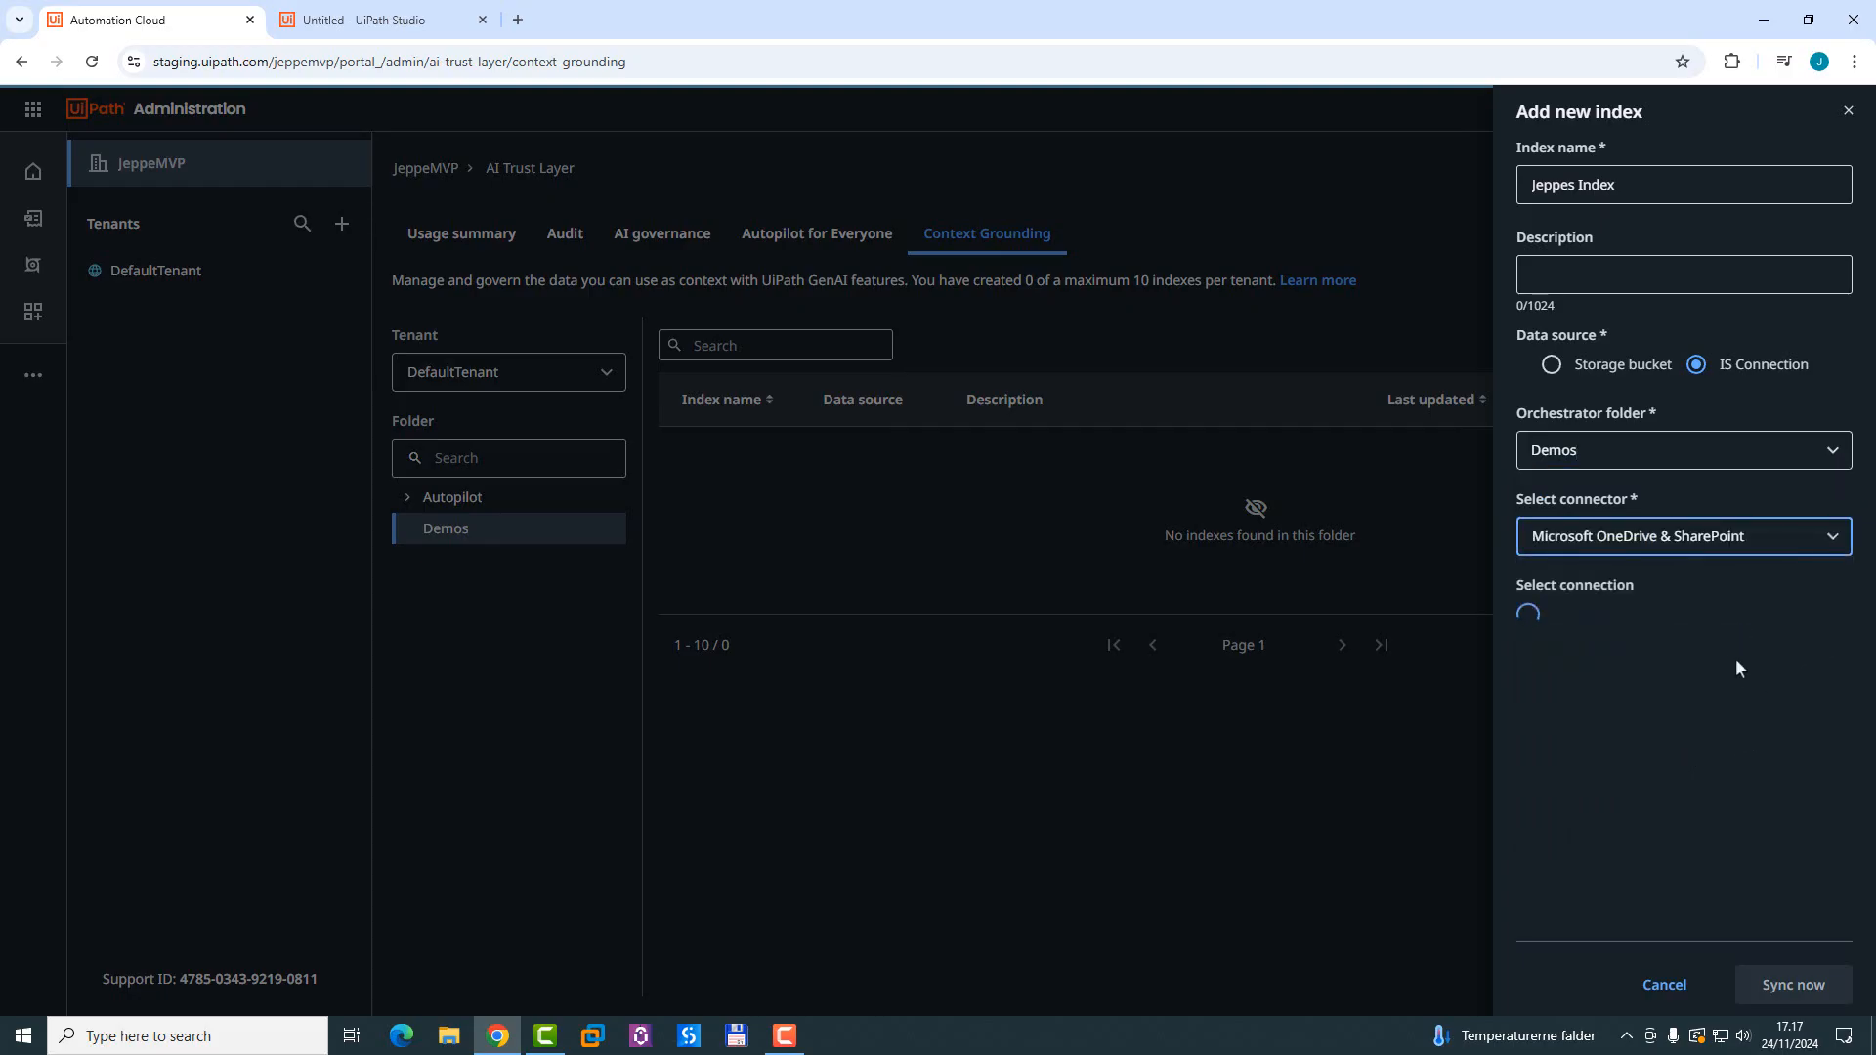
{"action": "left_click", "coordinate": [1622, 621]}
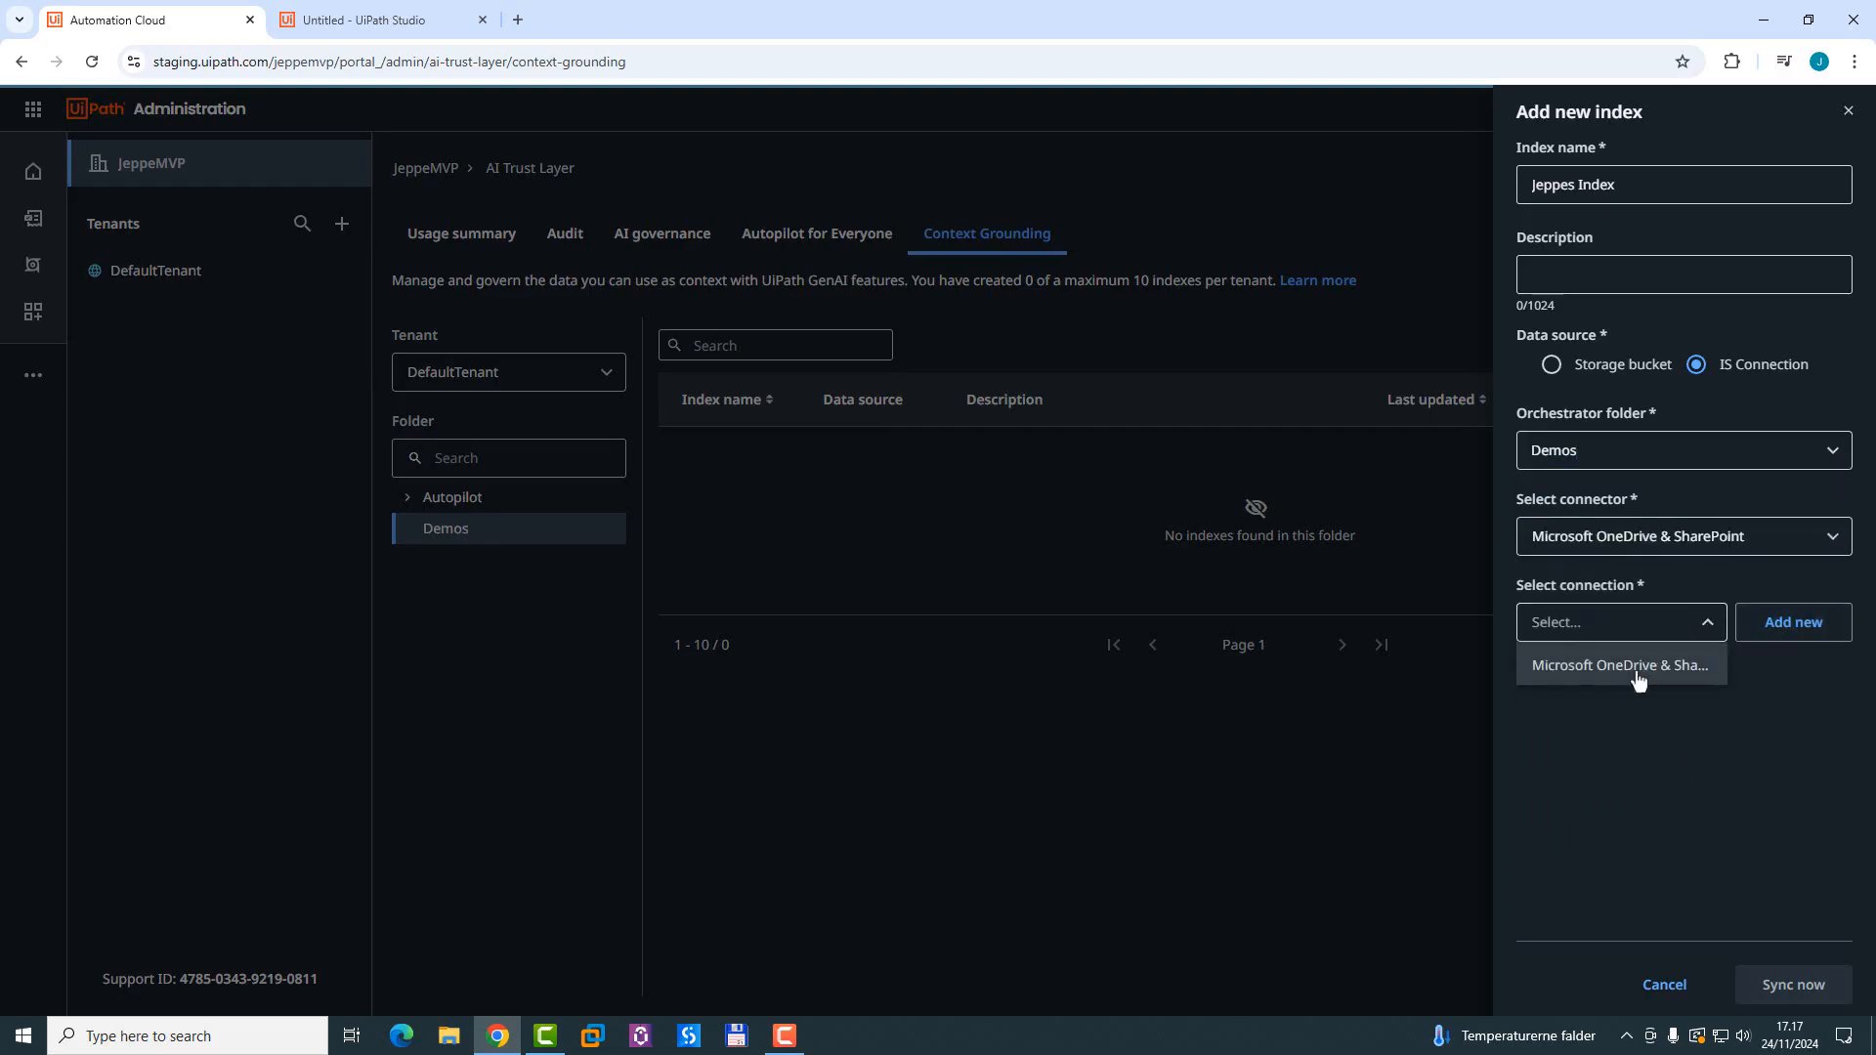
{"action": "left_click", "coordinate": [1622, 664]}
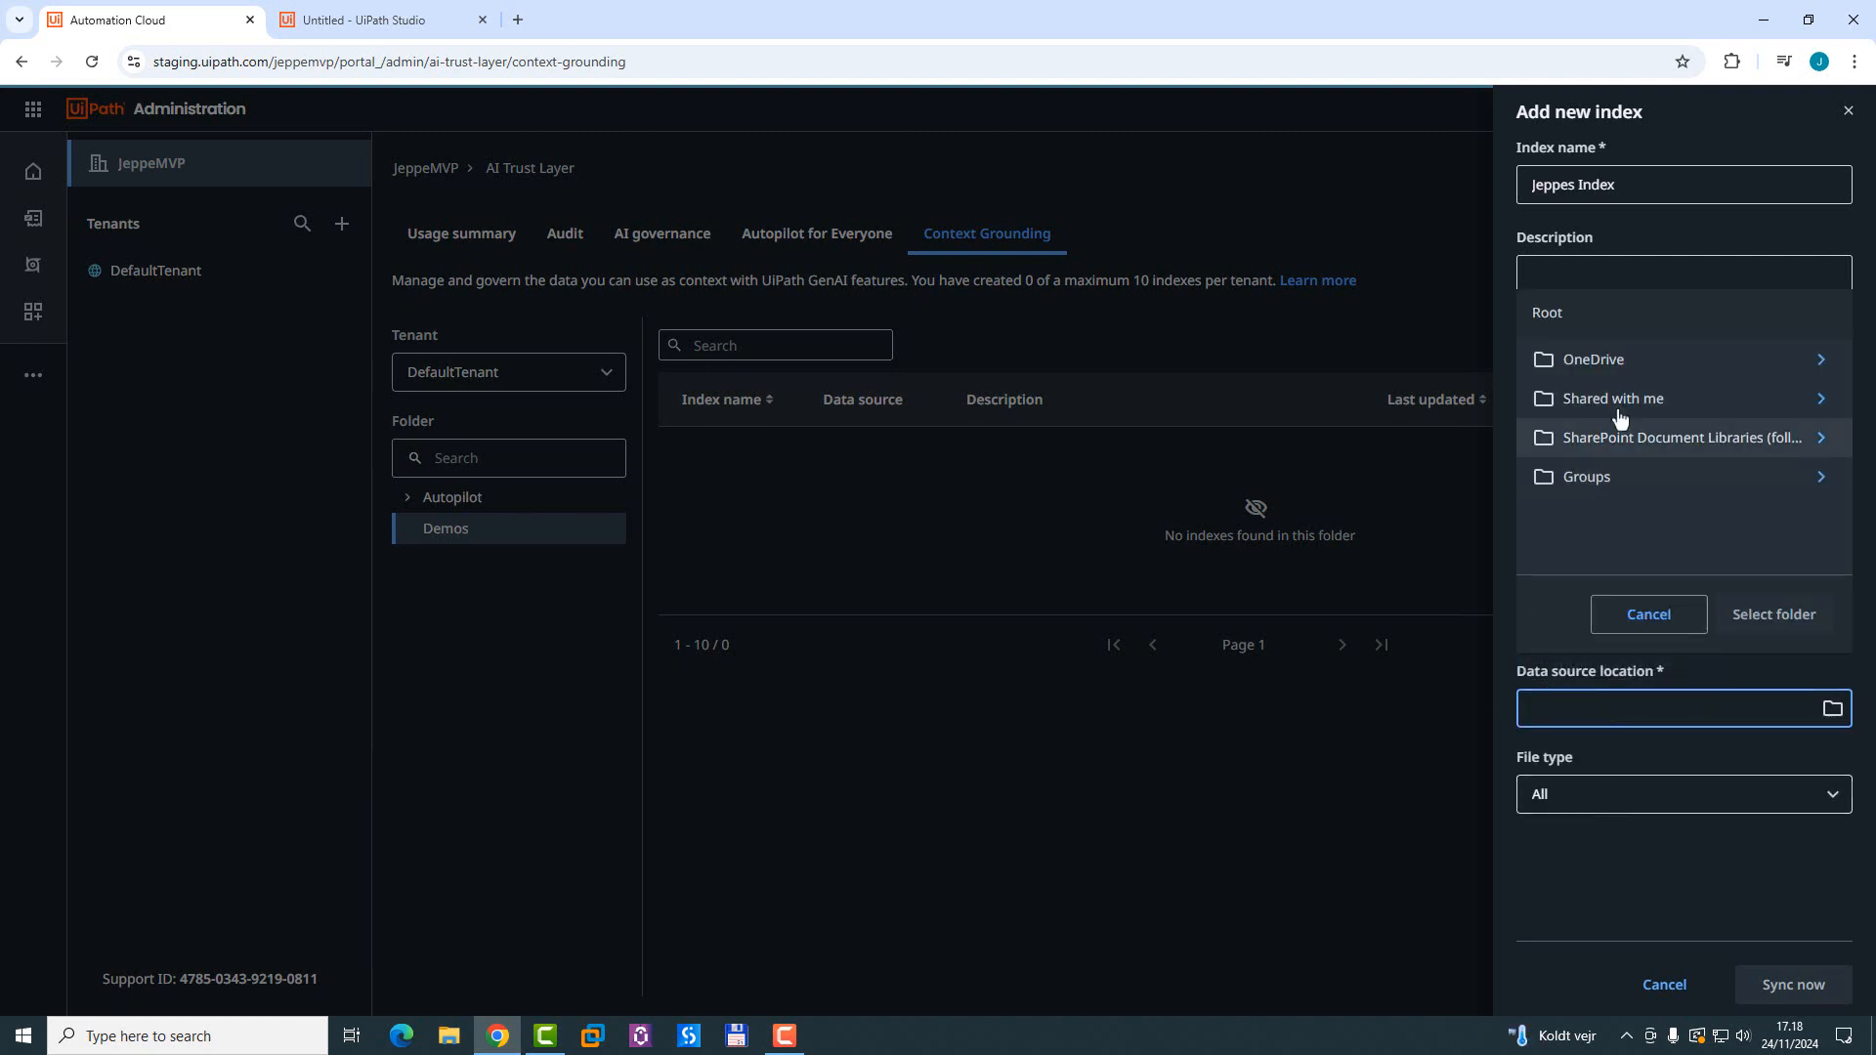
Step: Pick the OneDrive folder 'A Context Ground Folder' as location, then abandon the new index form
{"action": "left_click", "coordinate": [1592, 360]}
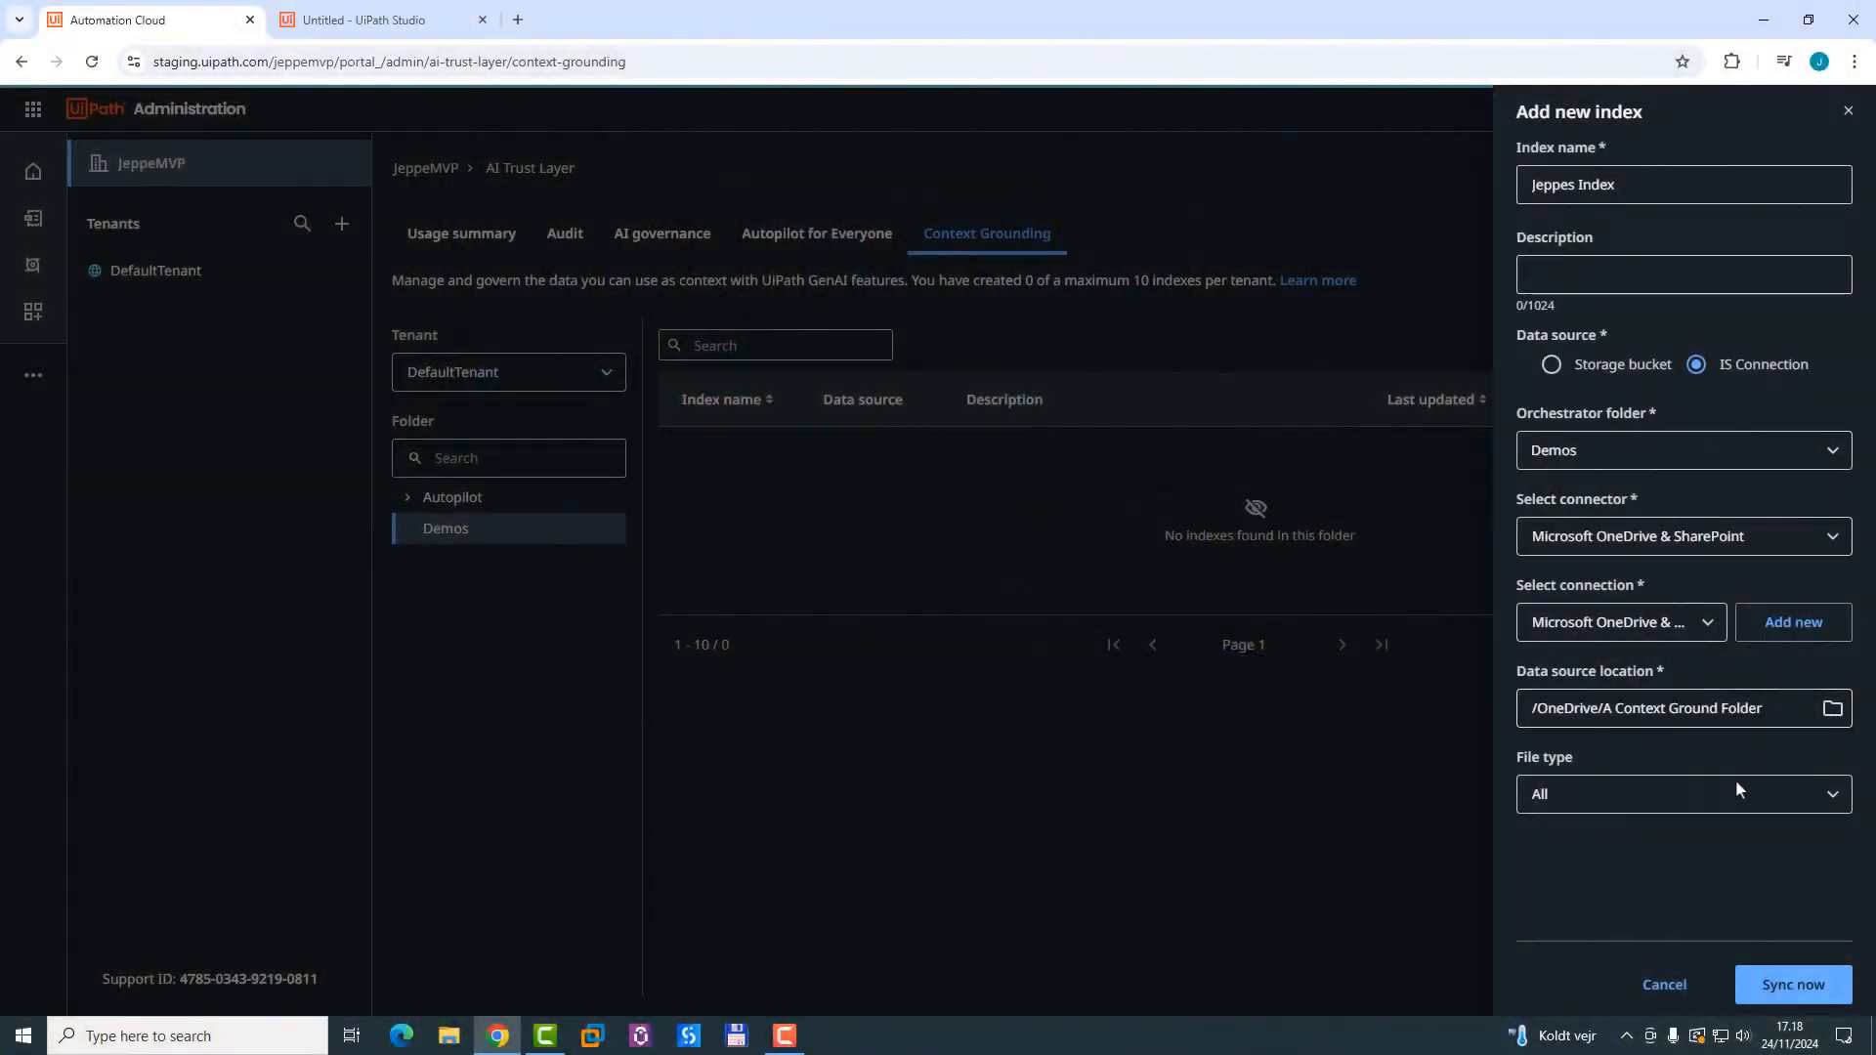
{"action": "left_click", "coordinate": [1665, 983]}
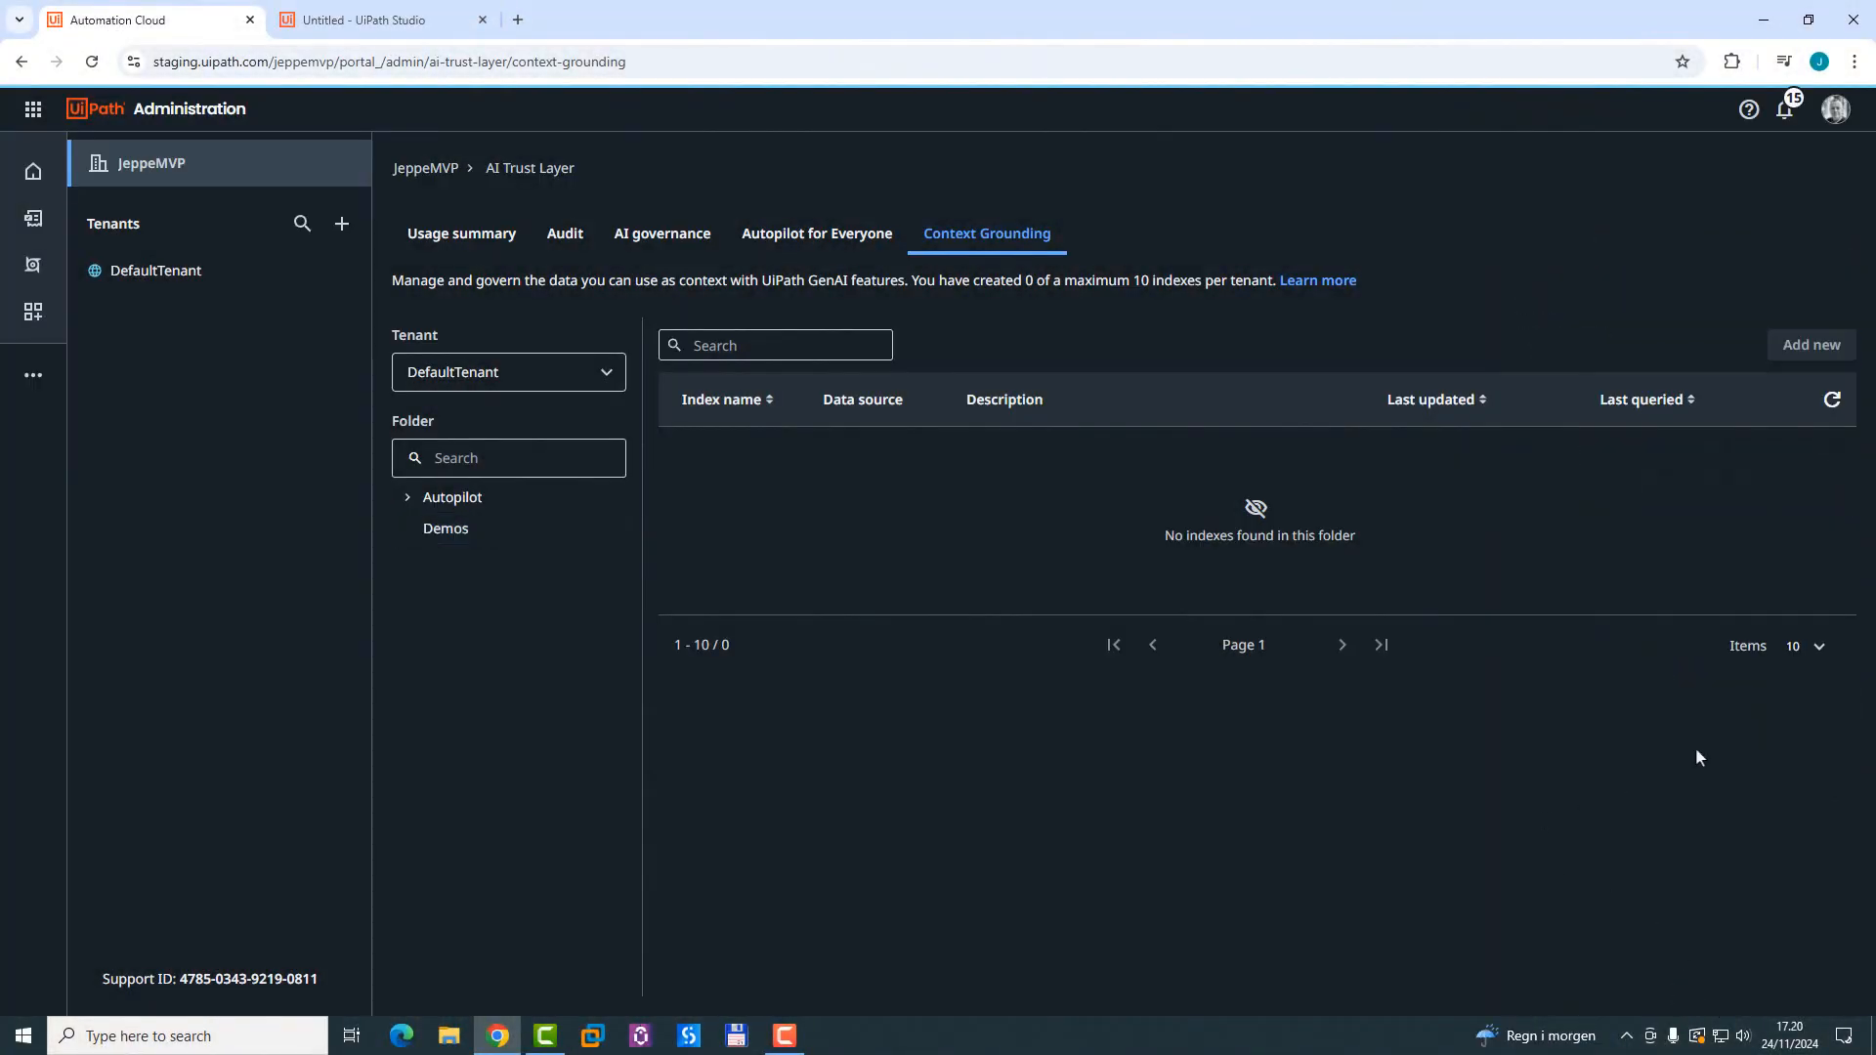
Step: Switch to Orchestrator and show the Demos folder's Storage Buckets list
{"action": "left_click", "coordinate": [31, 109]}
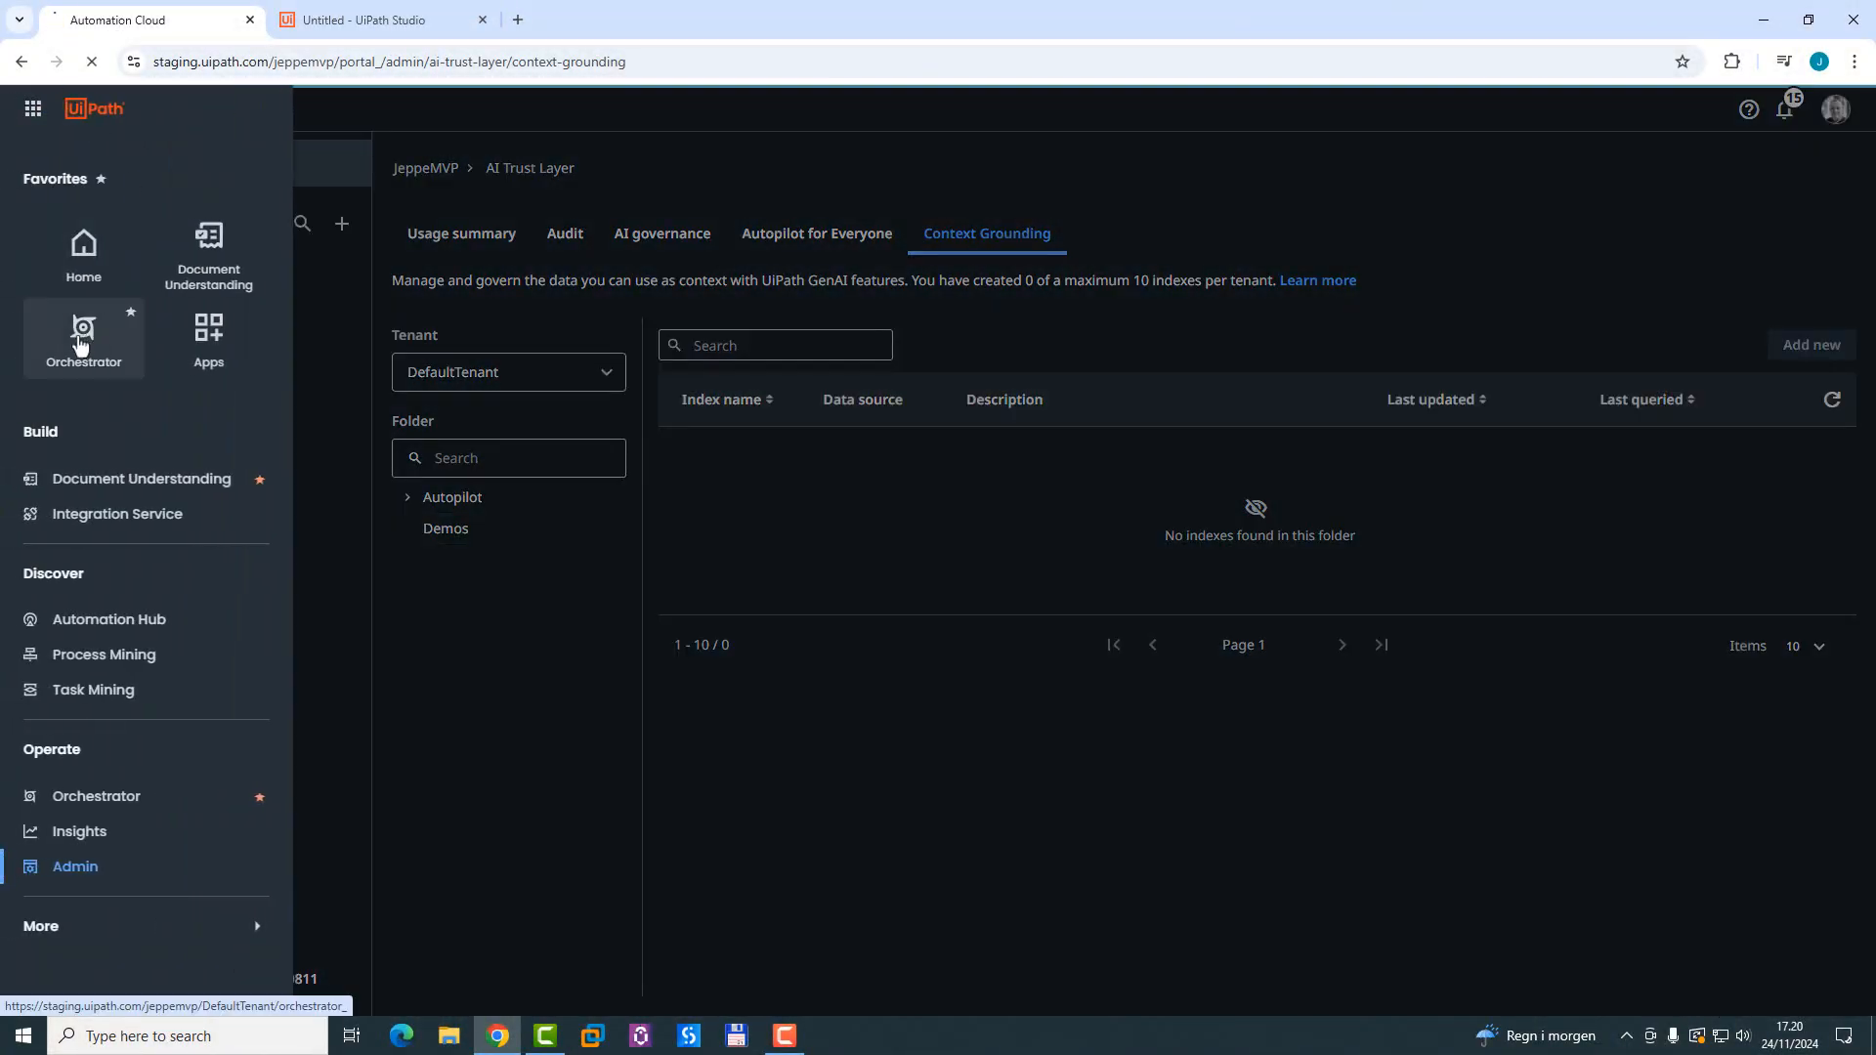
{"action": "left_click", "coordinate": [84, 336]}
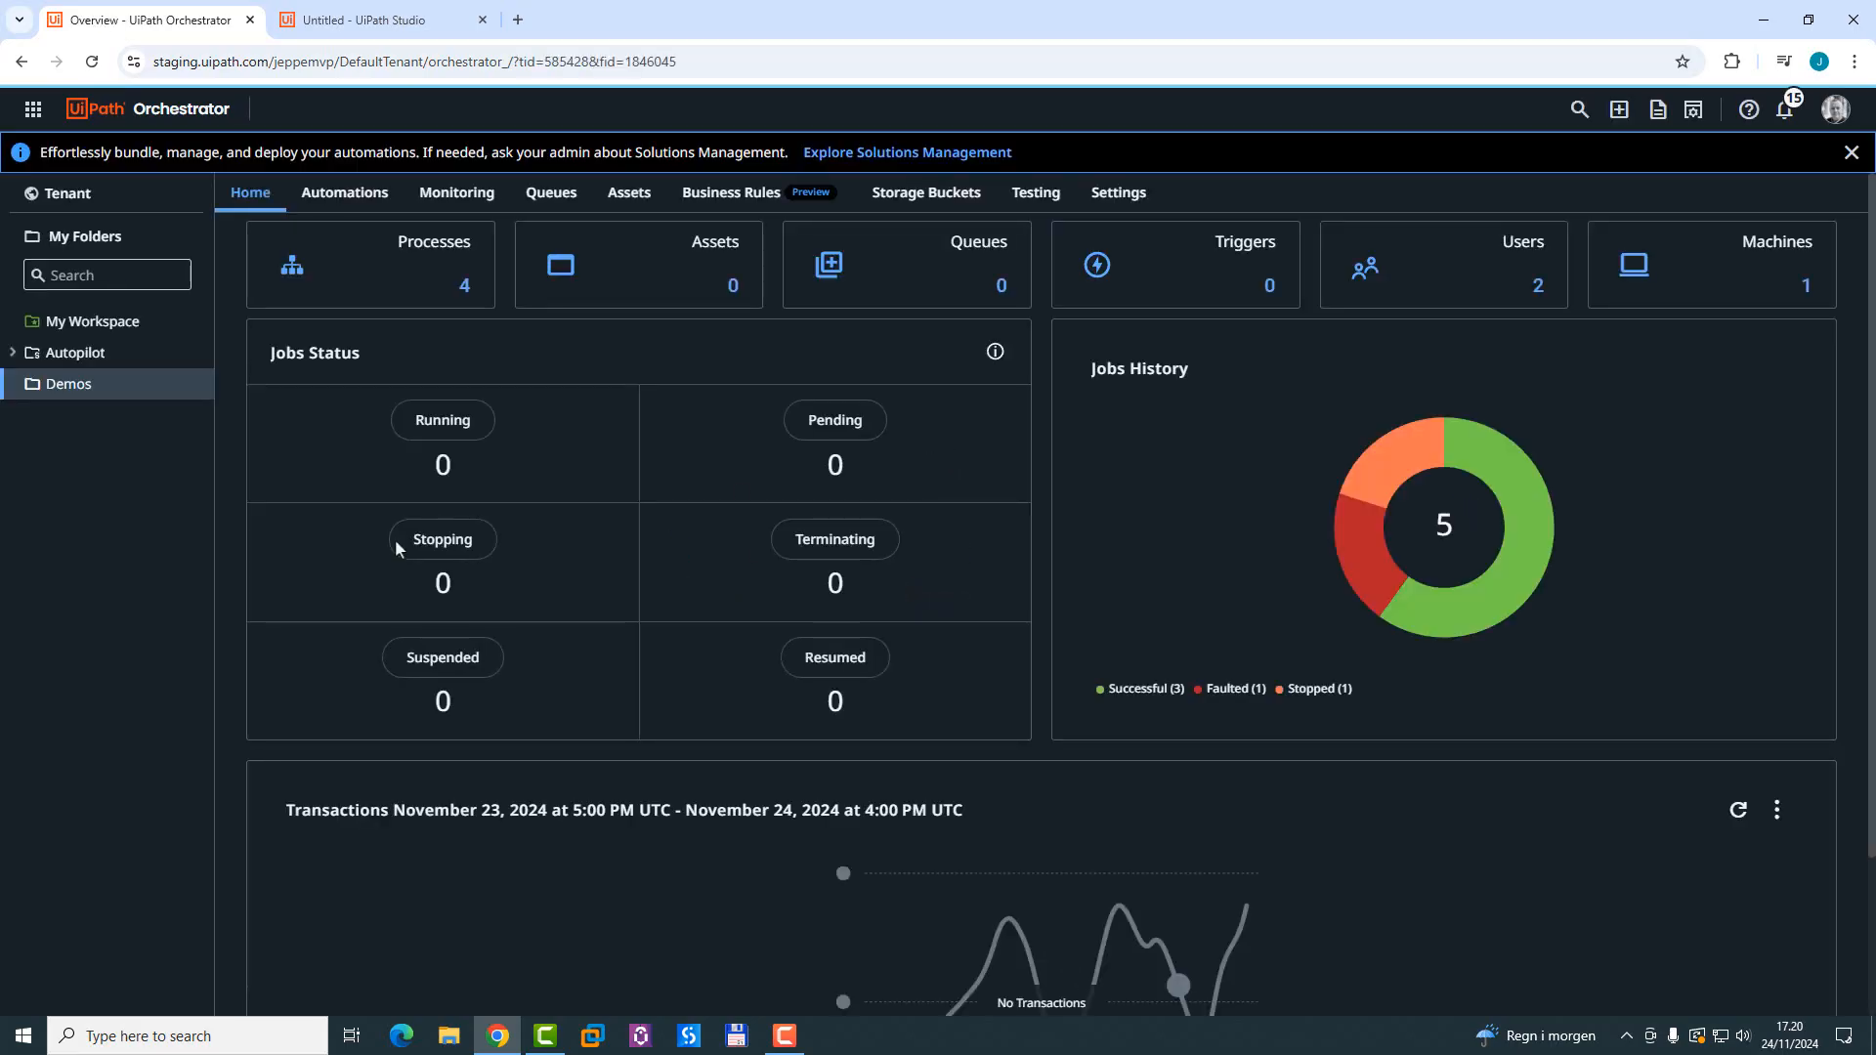
{"action": "mouse_move", "coordinate": [926, 203]}
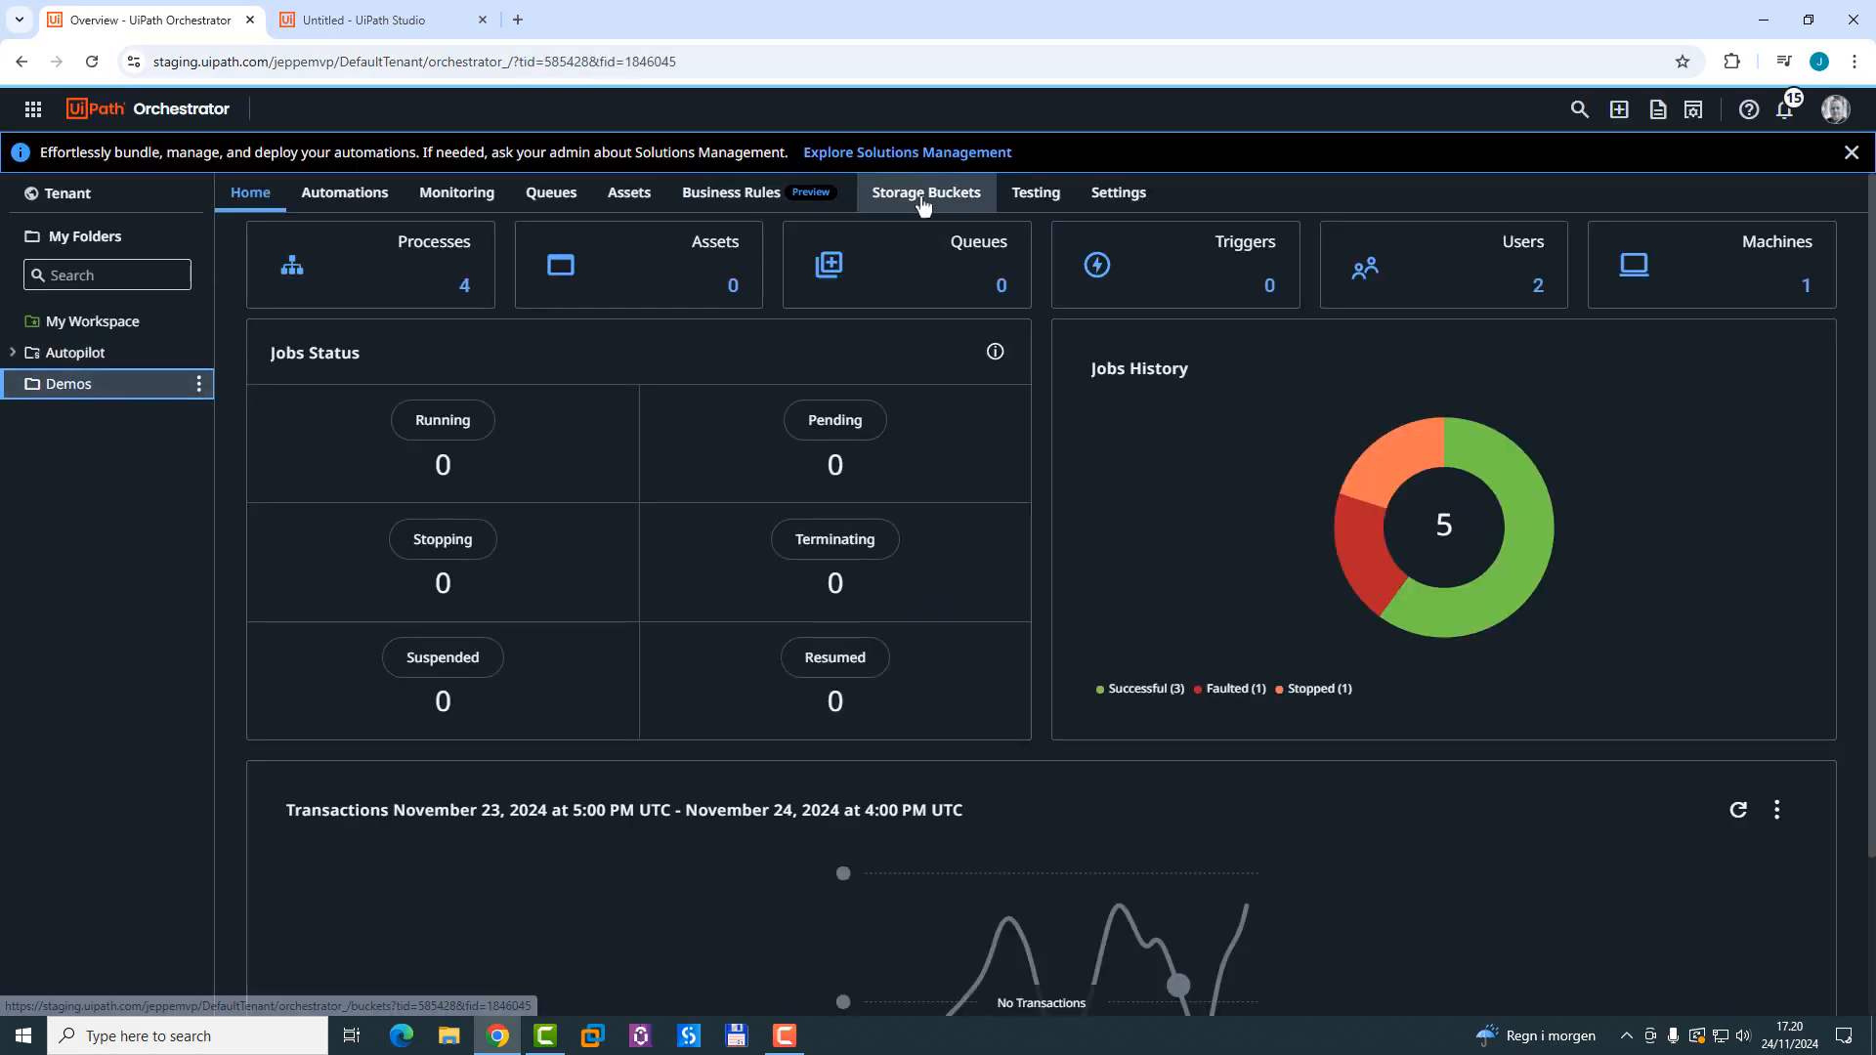
{"action": "left_click", "coordinate": [927, 192]}
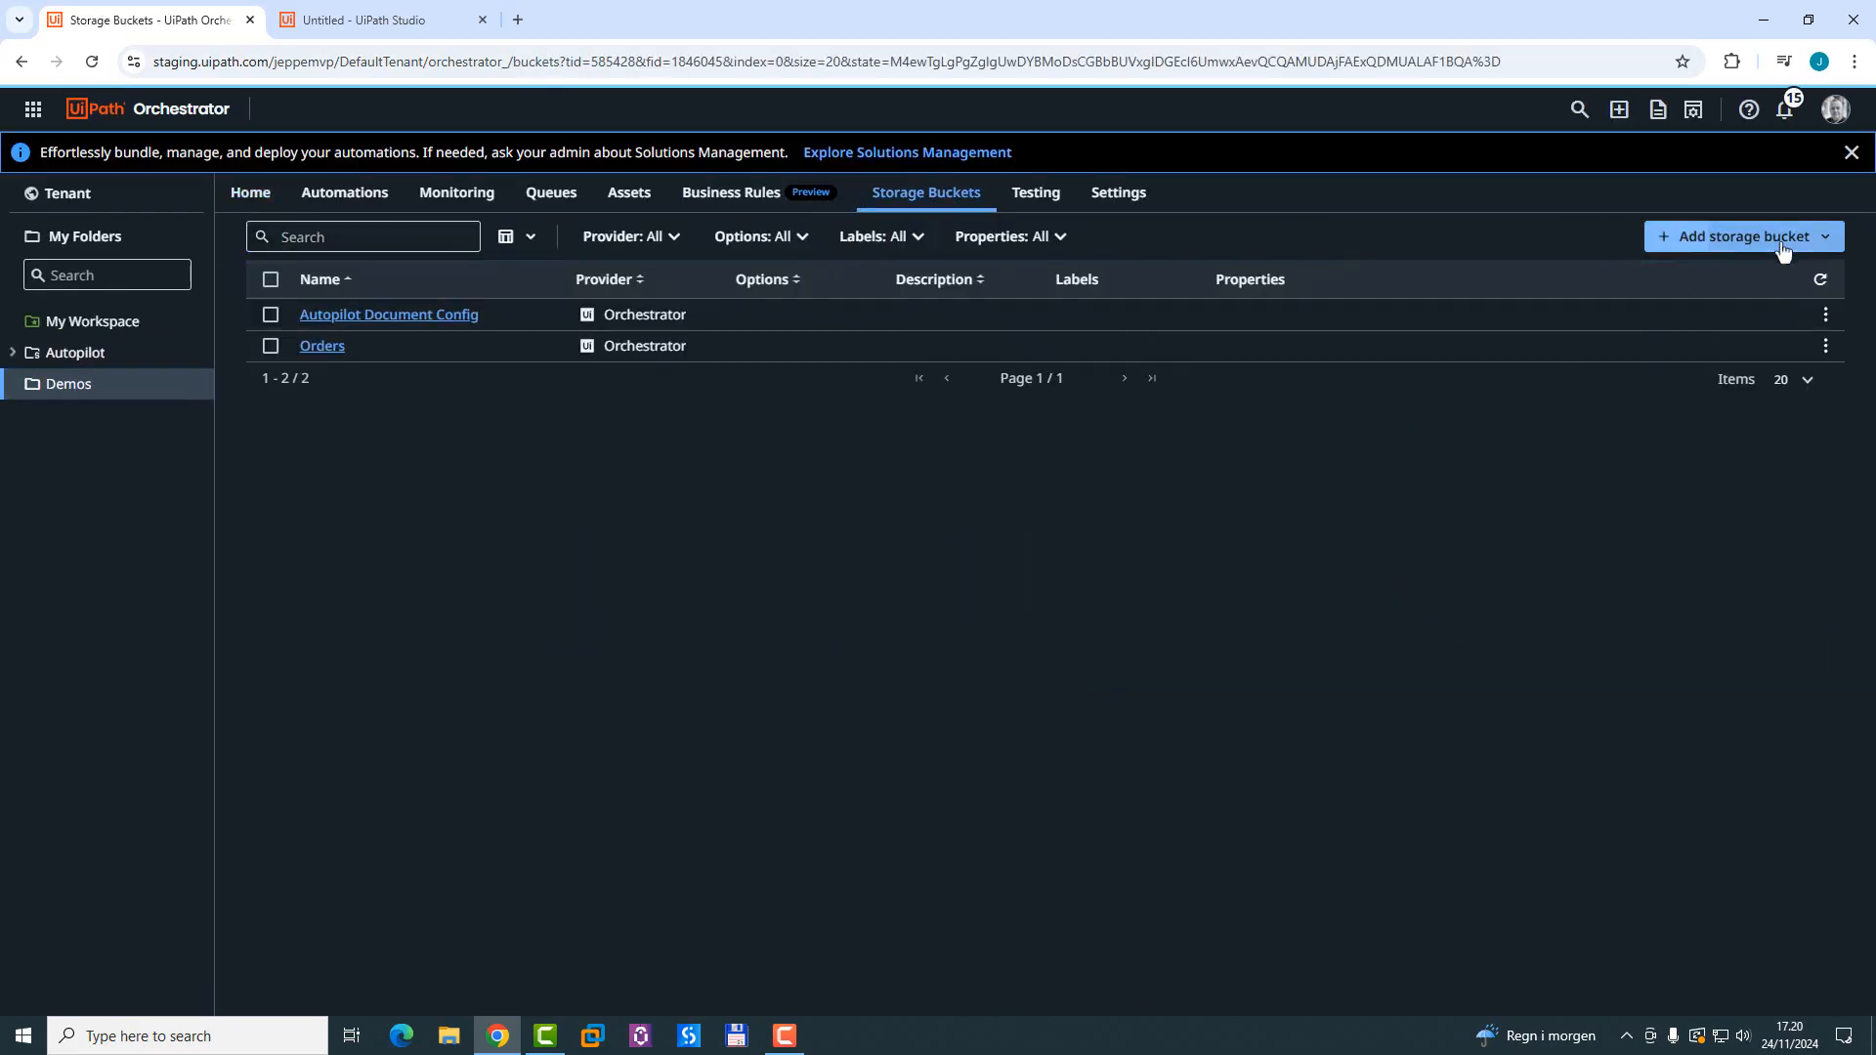
Step: Add a storage bucket named MyDocuments, correcting the mistyped name first
{"action": "left_click", "coordinate": [1737, 237]}
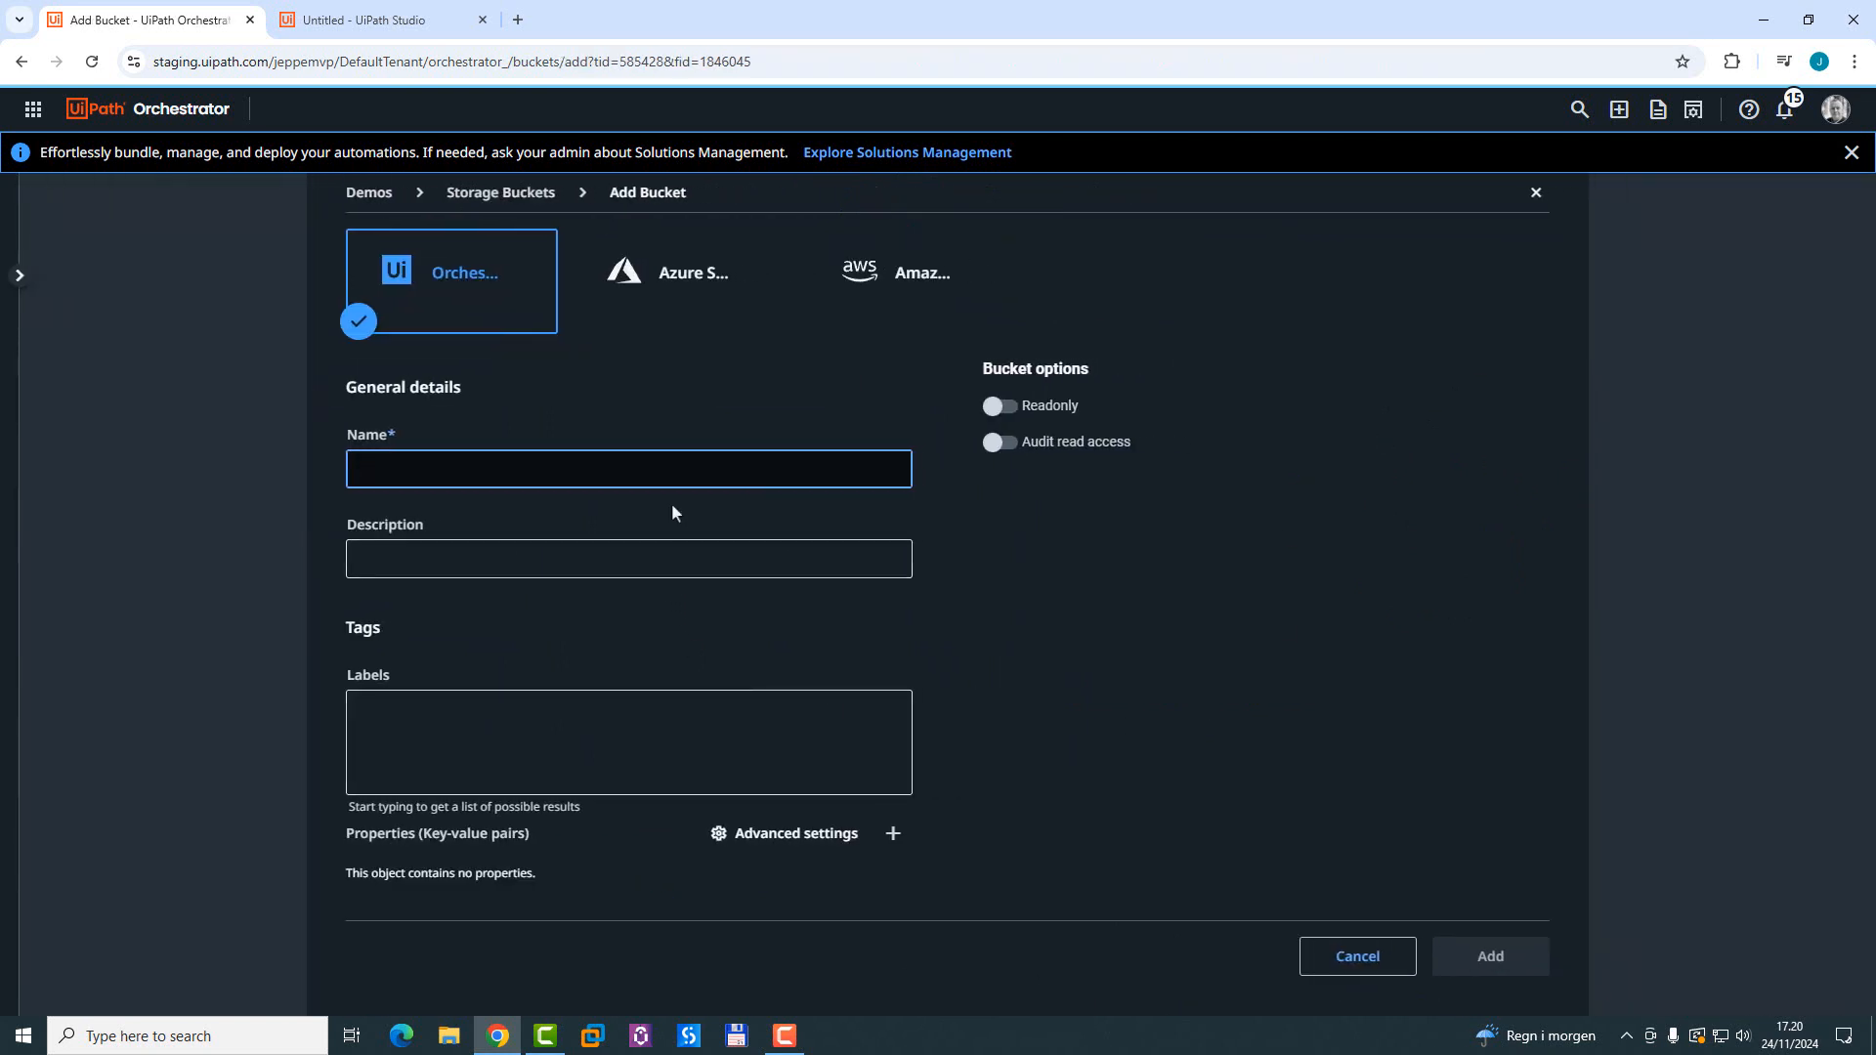
{"action": "type", "text": "MyInde"}
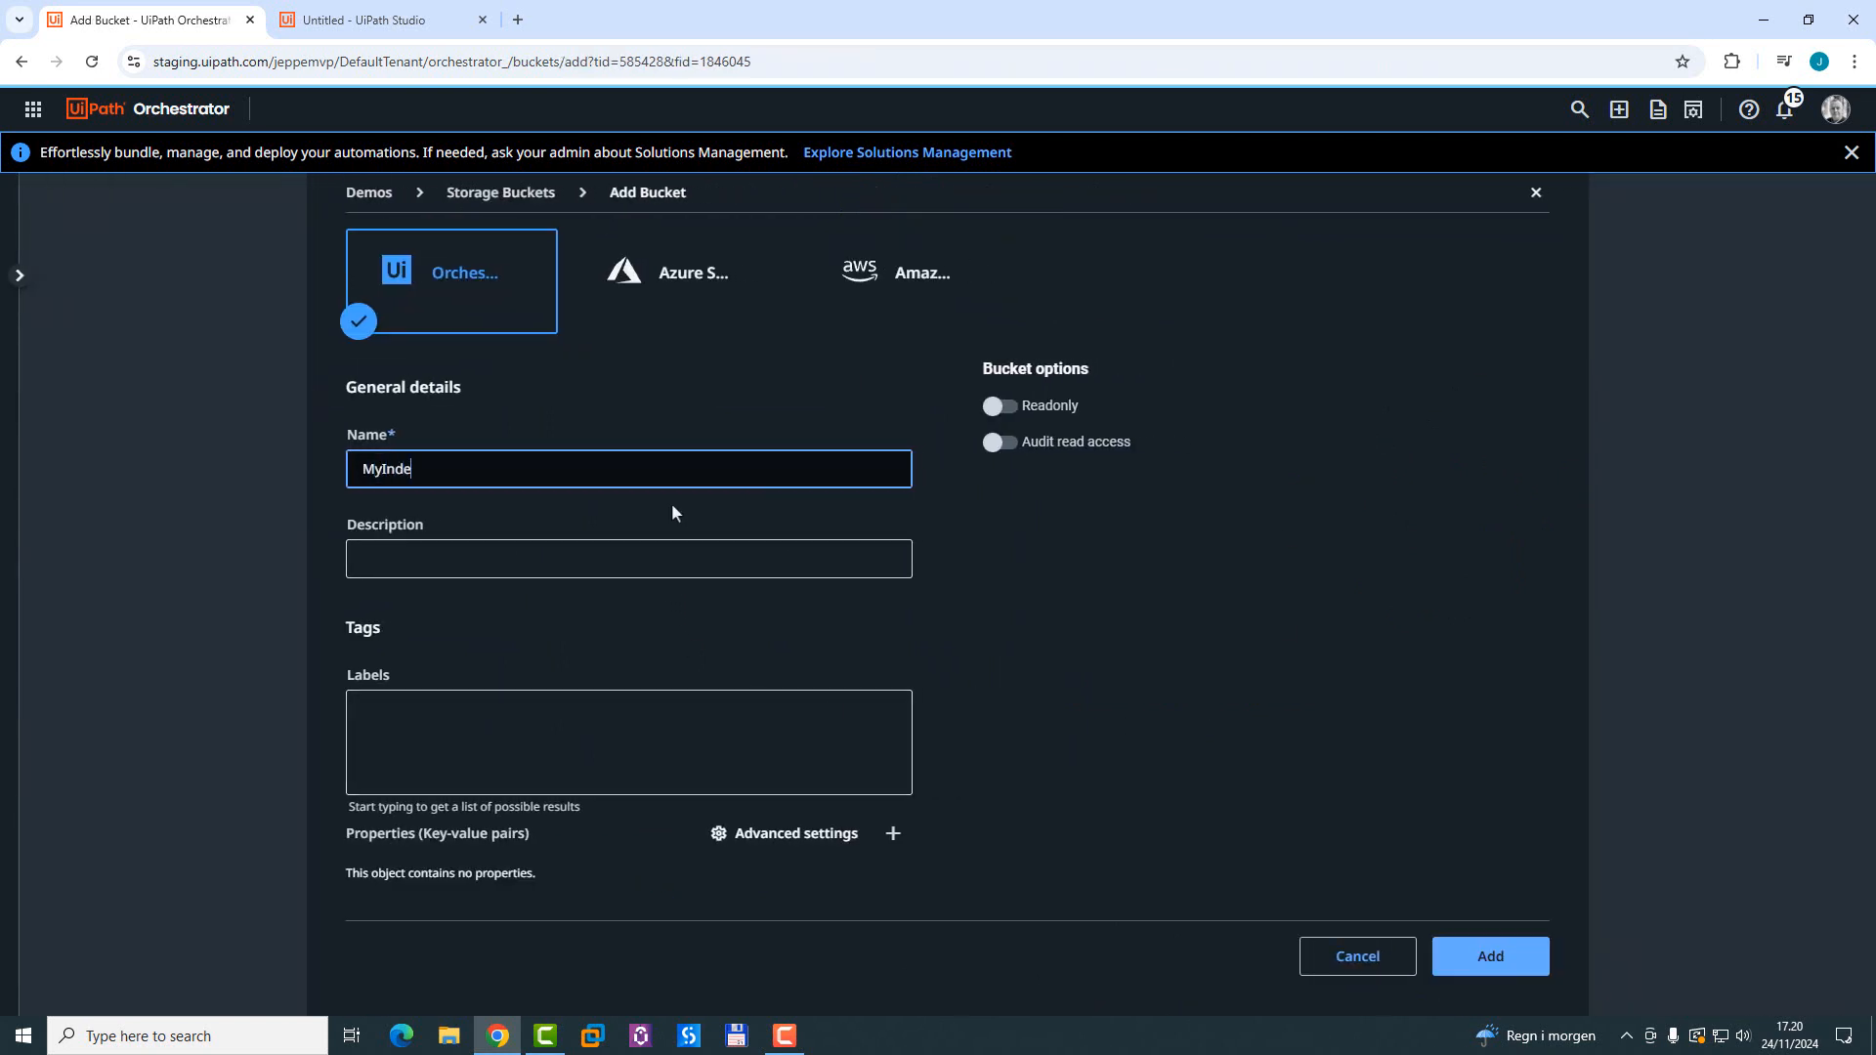
{"action": "key", "text": "Backspace"}
{"action": "type", "text": "Documents"}
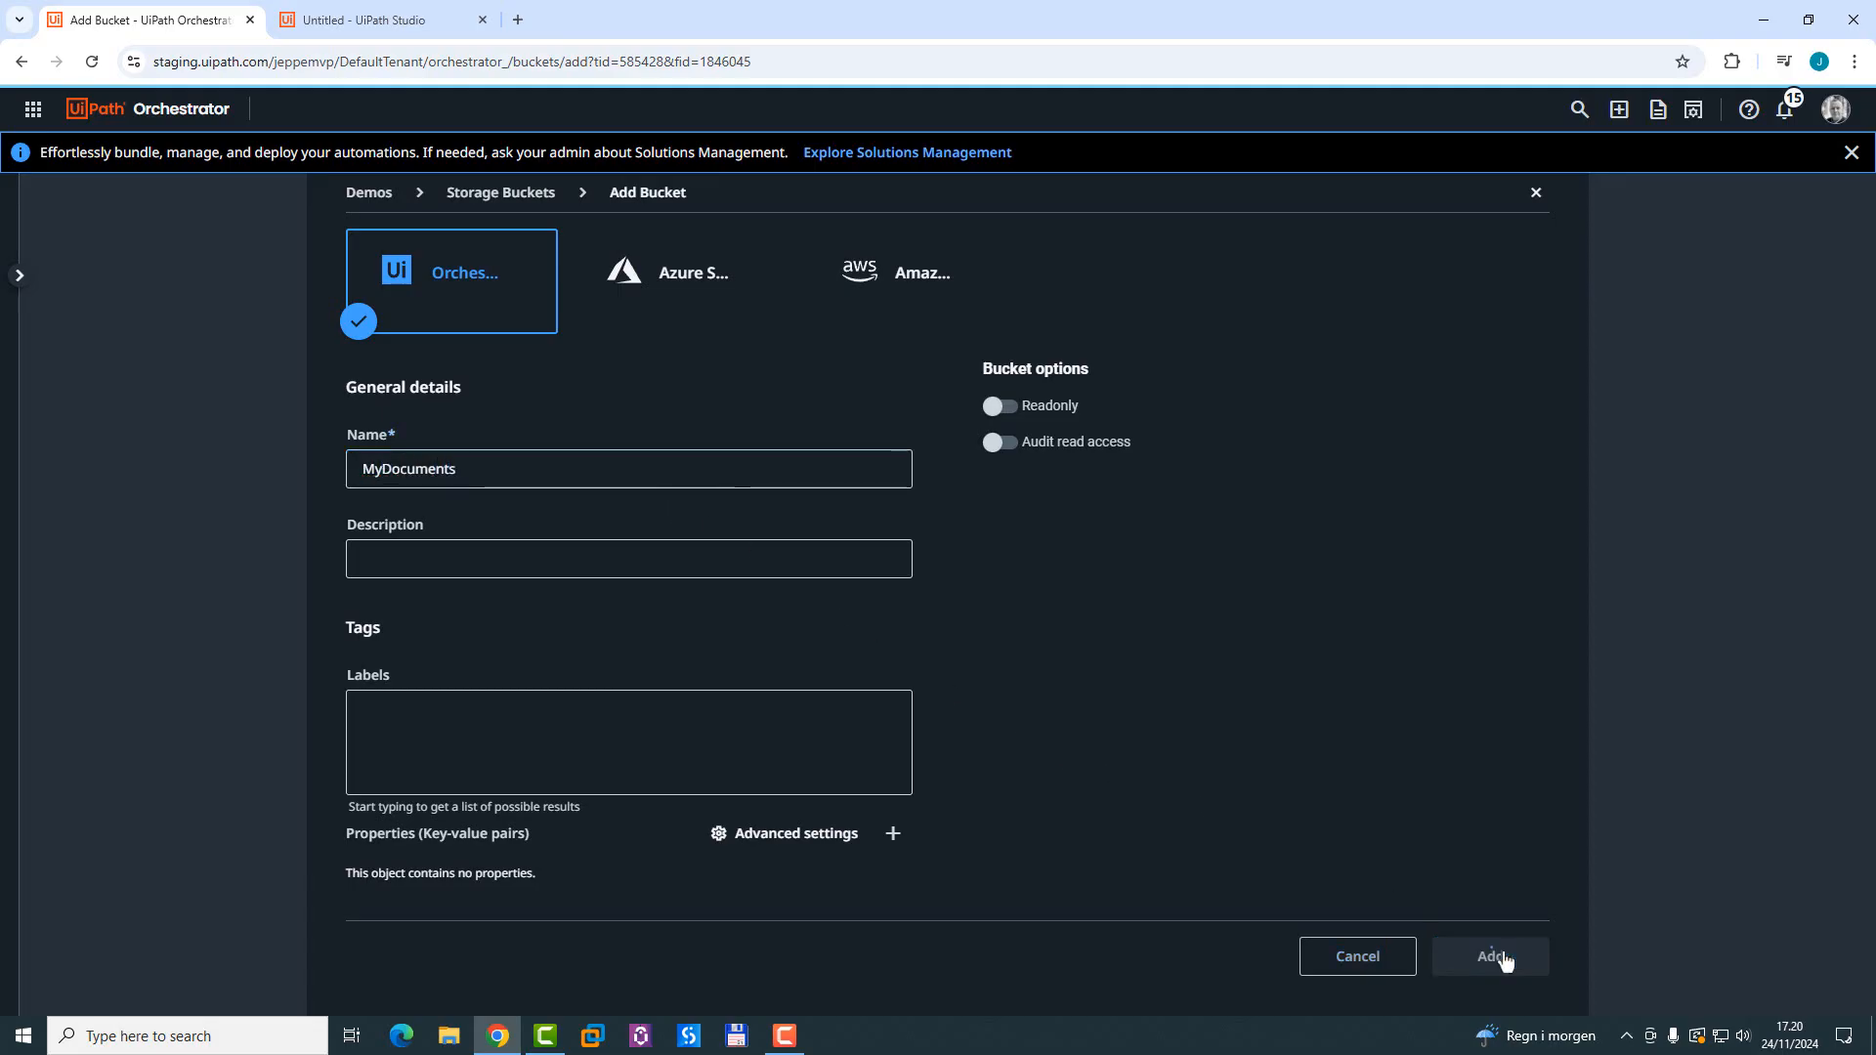
{"action": "left_click", "coordinate": [1490, 958]}
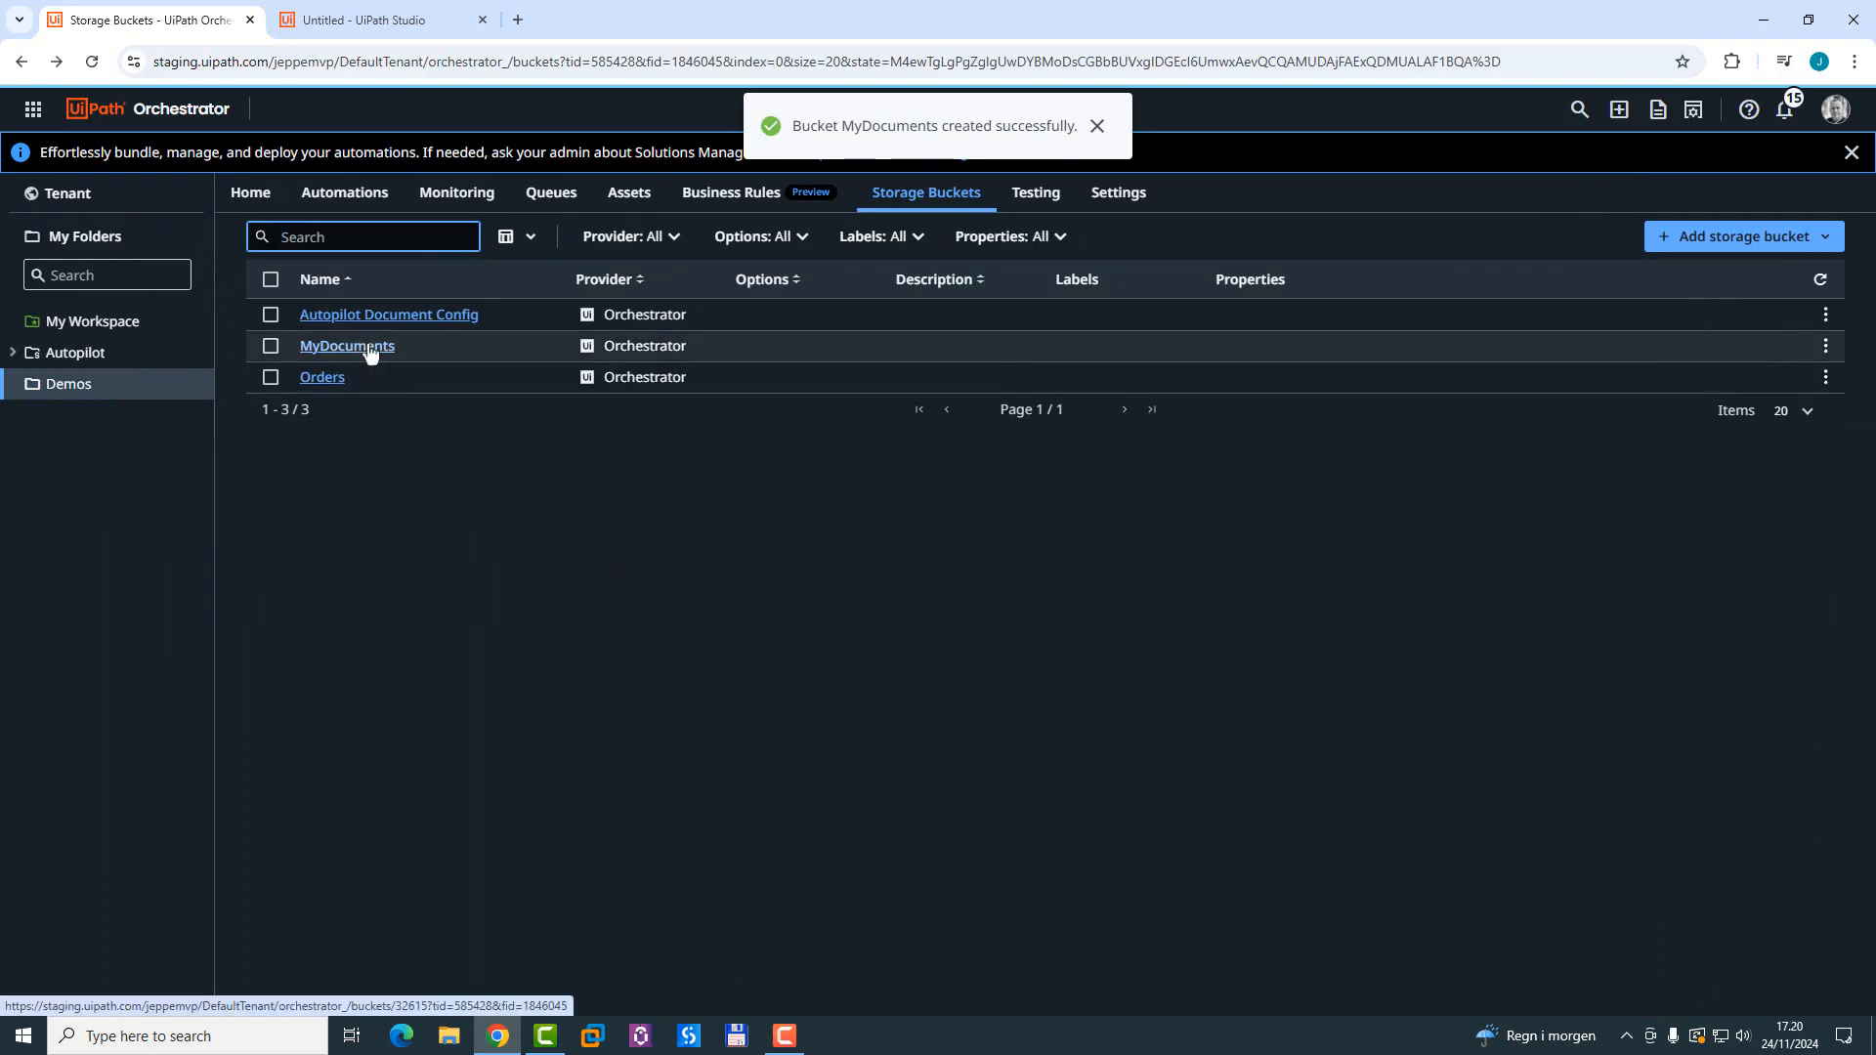
Step: Browse the MyDocuments bucket and upload myDocument.txt into it
{"action": "left_click", "coordinate": [346, 346]}
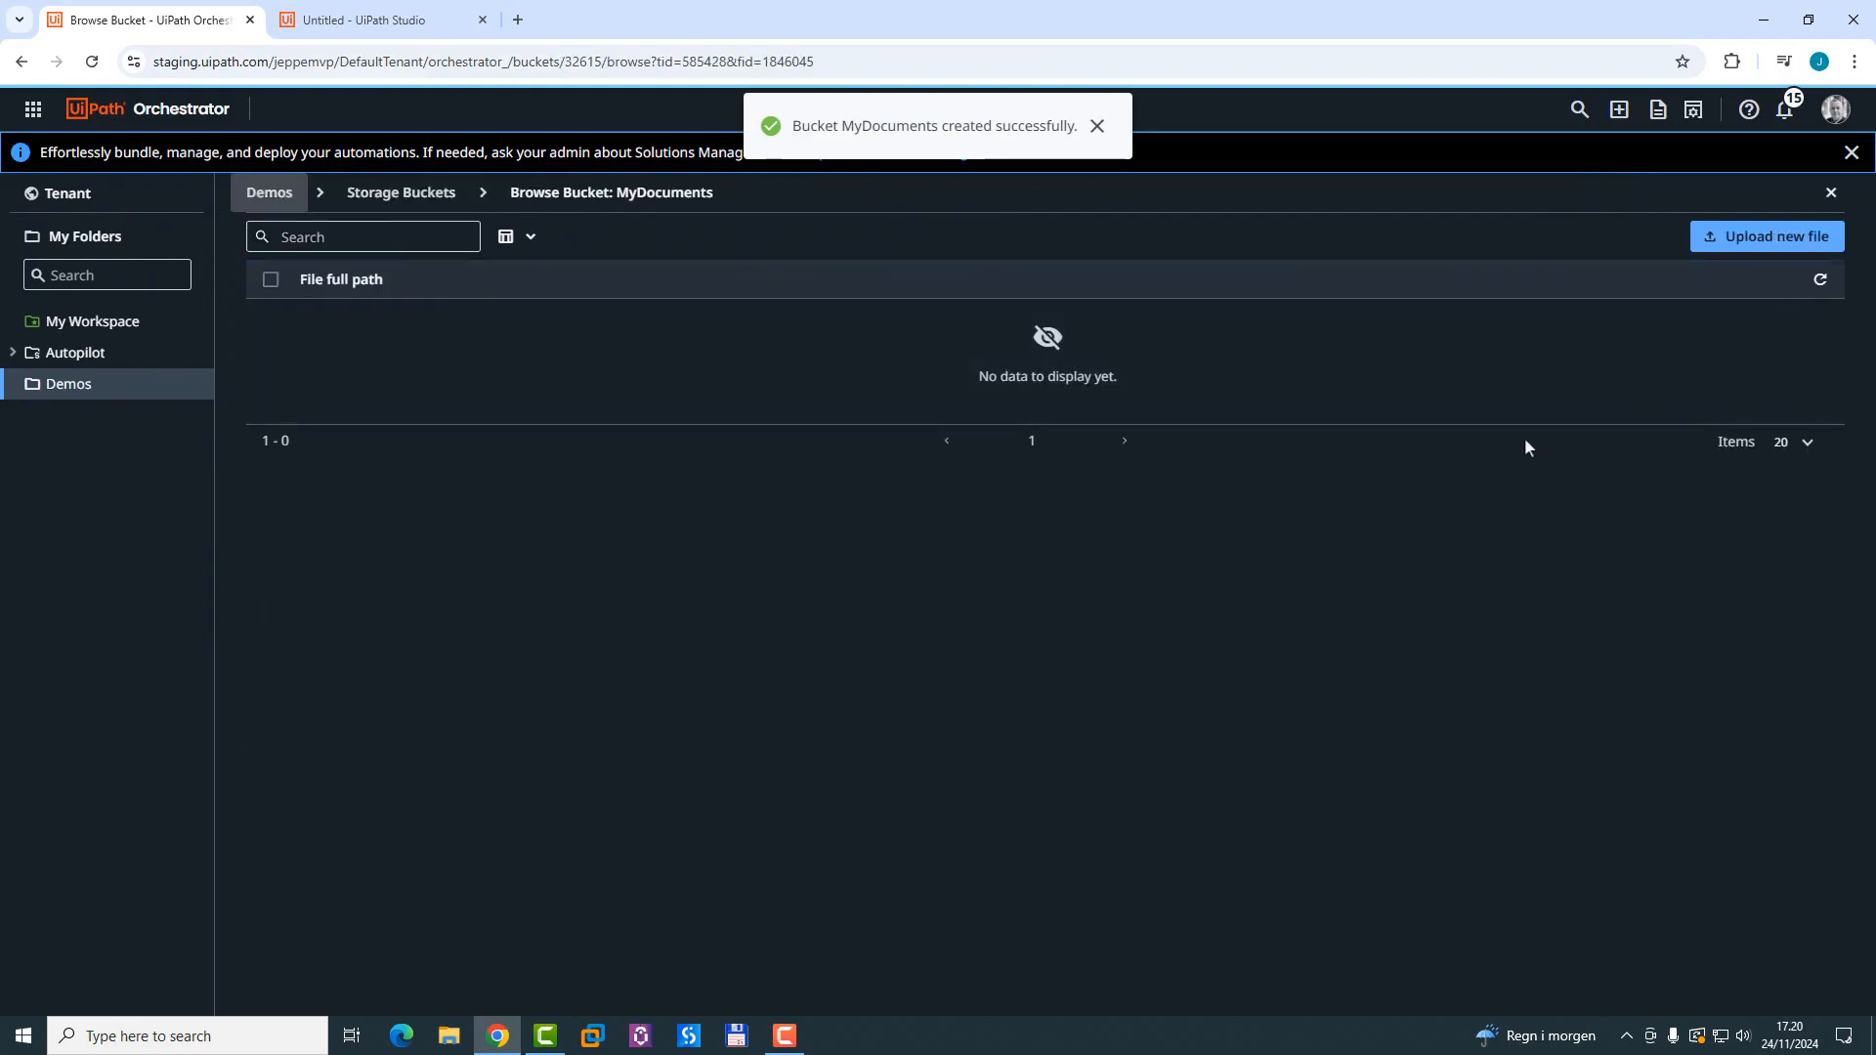
{"action": "left_click", "coordinate": [1767, 236]}
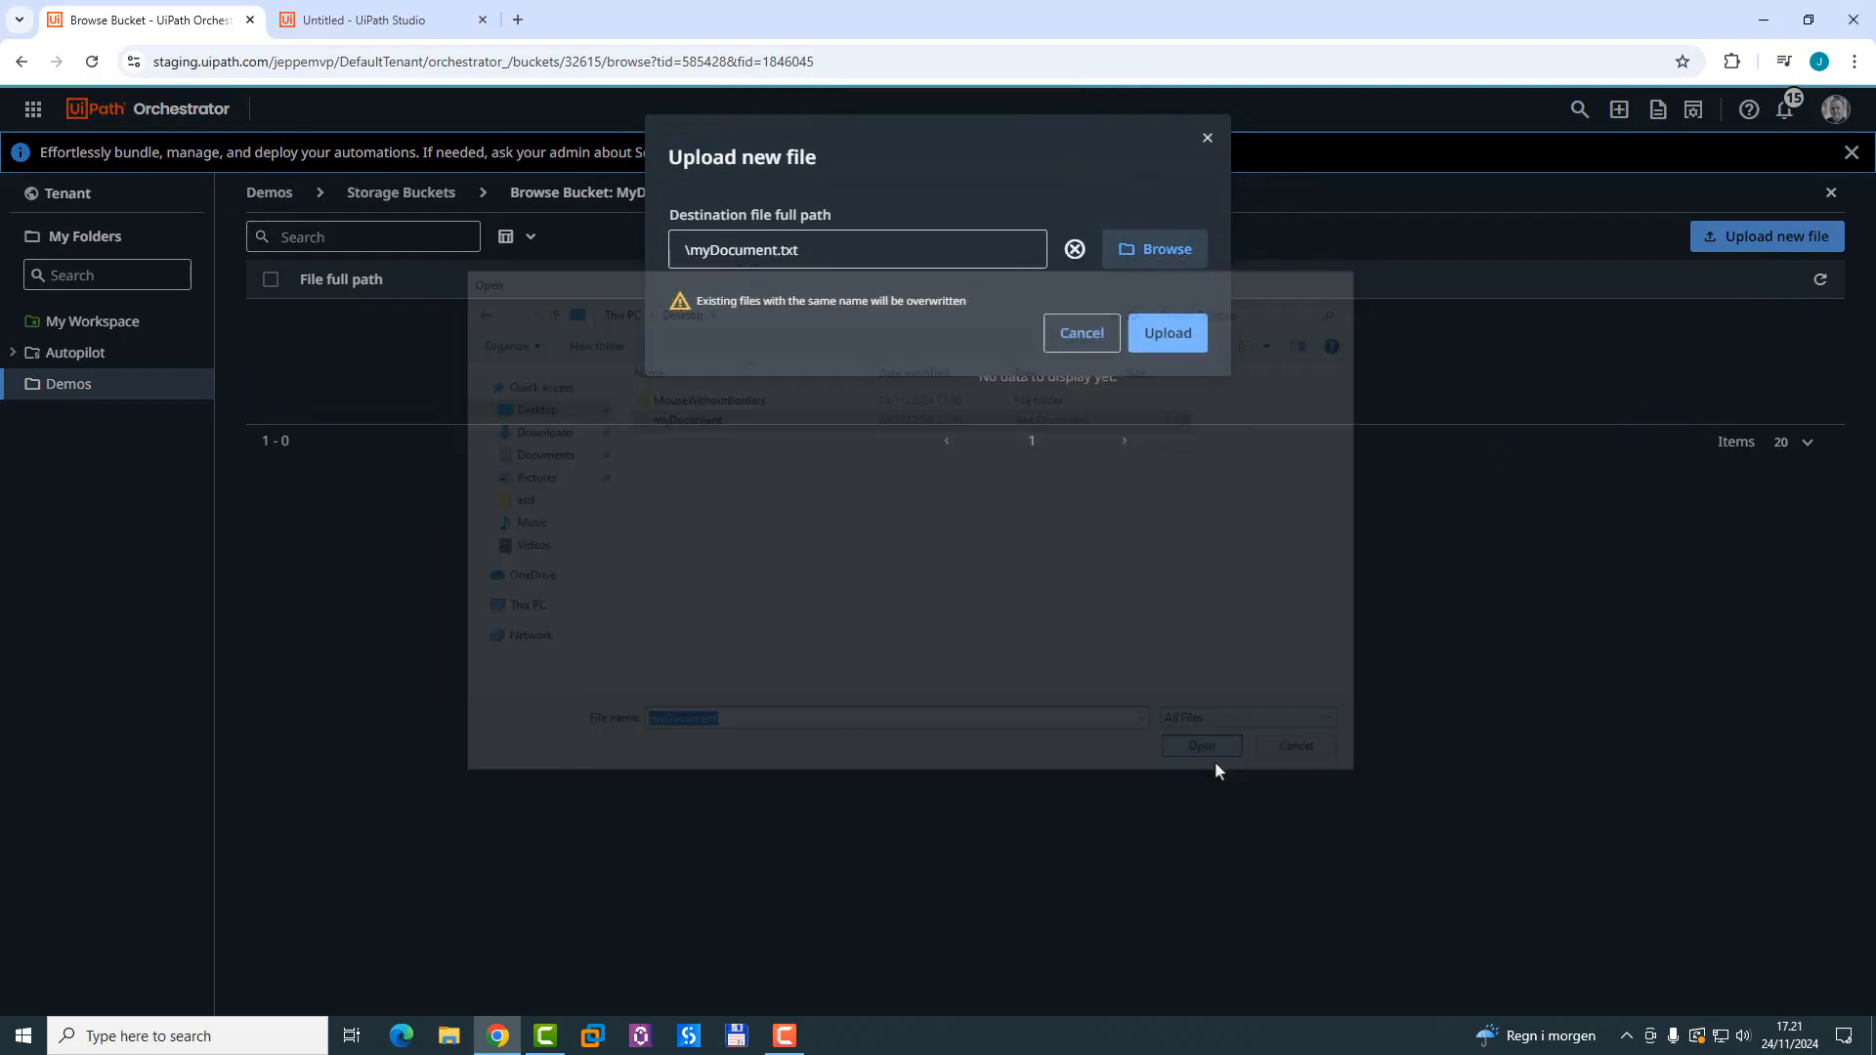
{"action": "left_click", "coordinate": [1200, 746]}
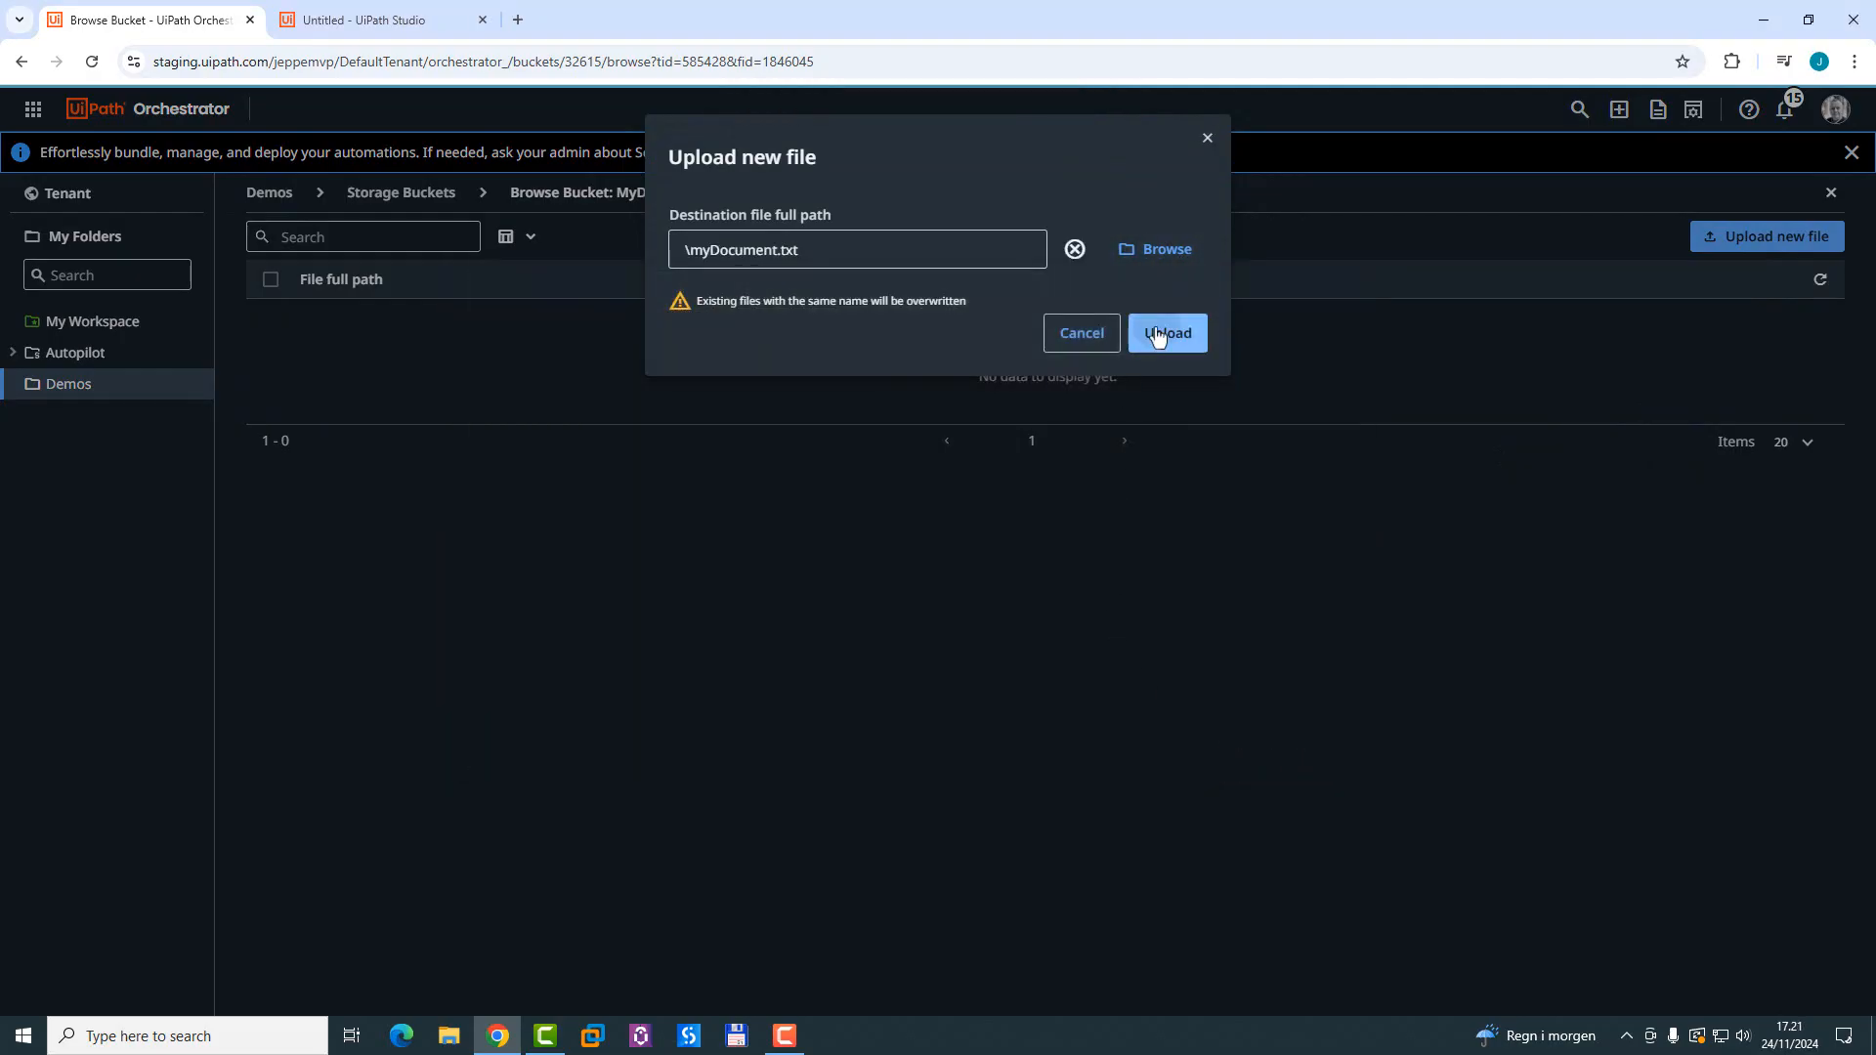
{"action": "left_click", "coordinate": [1167, 332]}
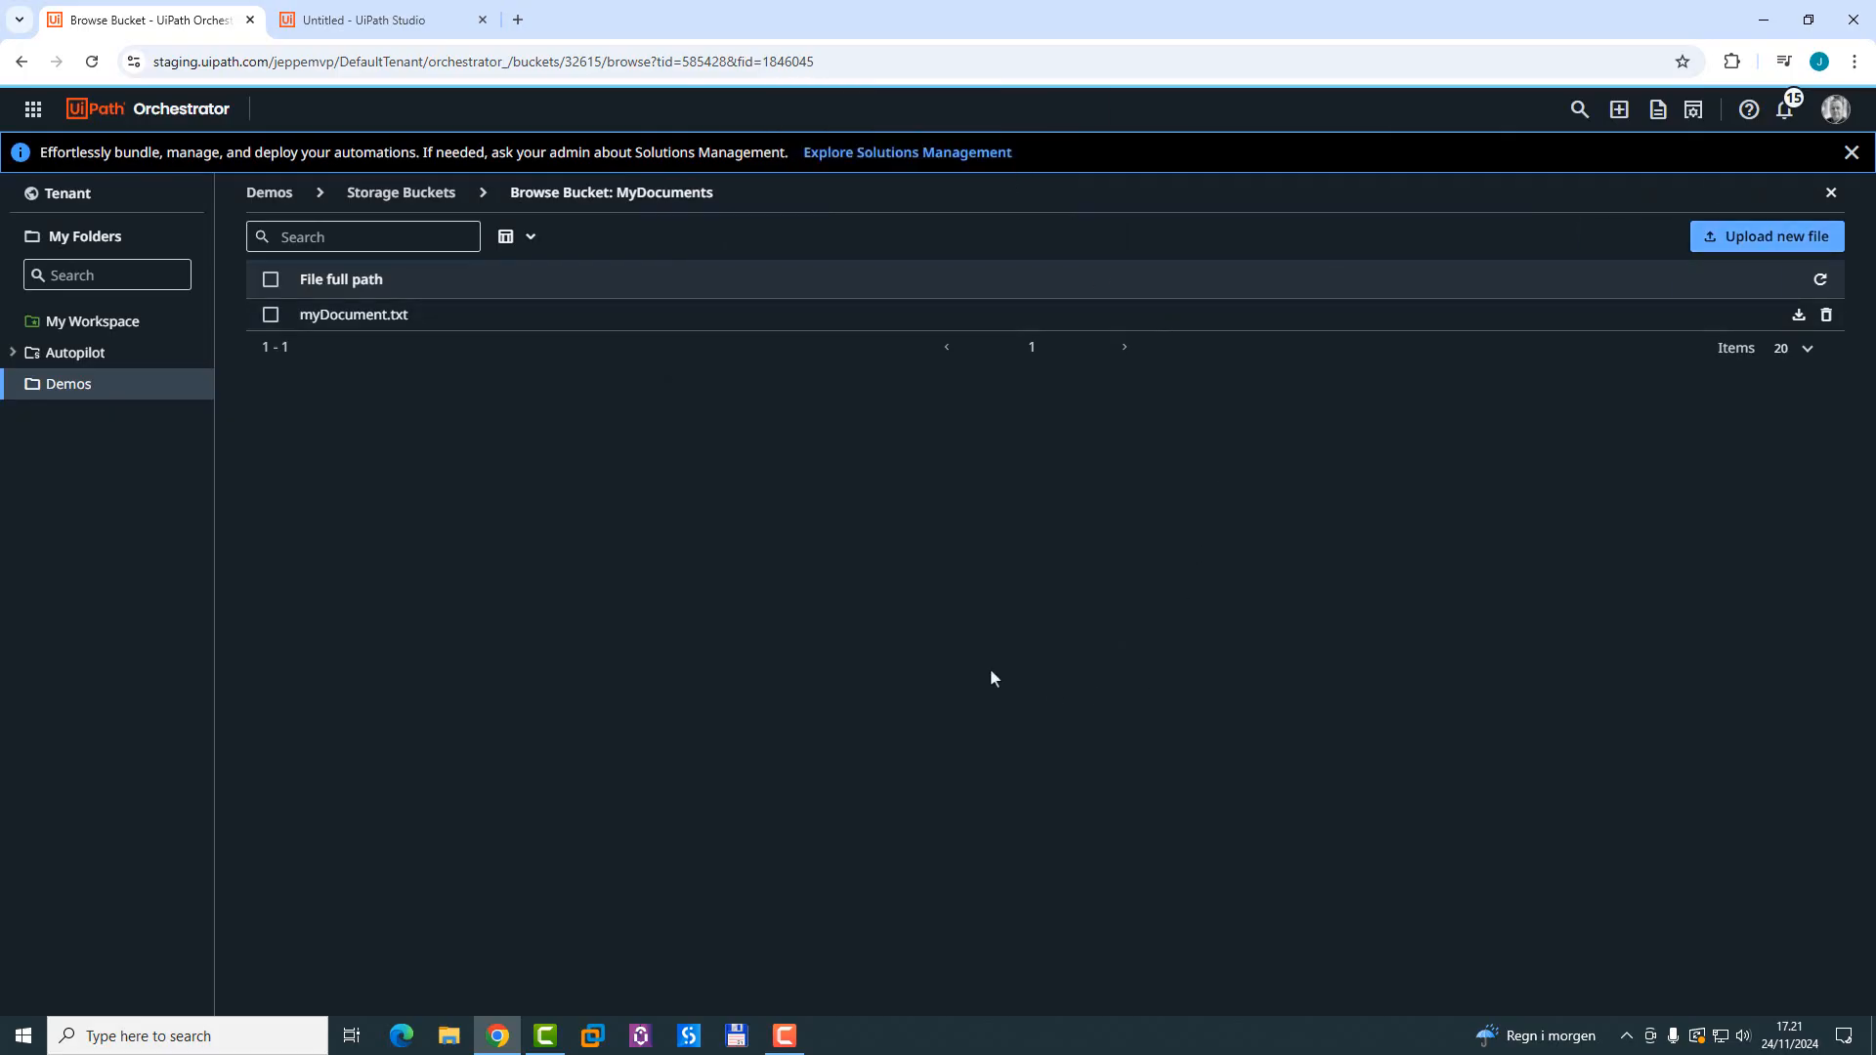
Step: Return to Administration > AI Trust Layer > Context Grounding and select the Demos folder
{"action": "left_click", "coordinate": [31, 110]}
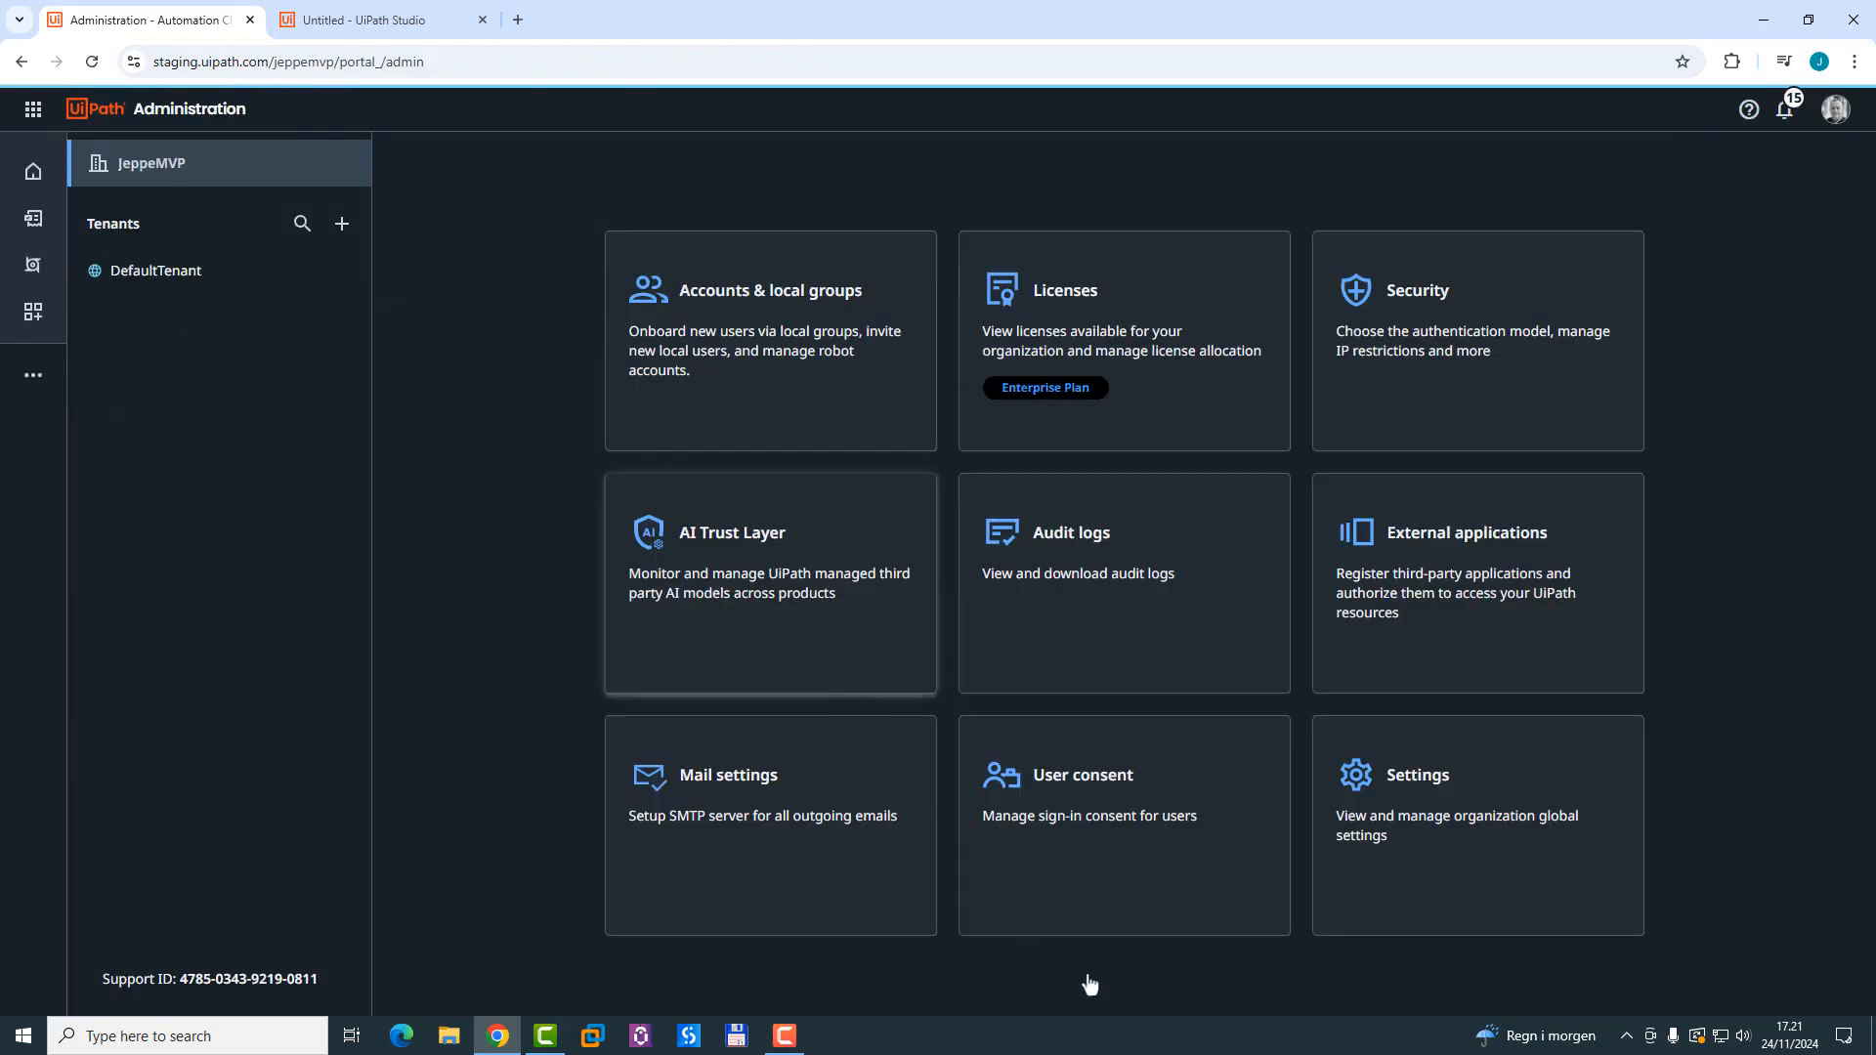
{"action": "left_click", "coordinate": [731, 531]}
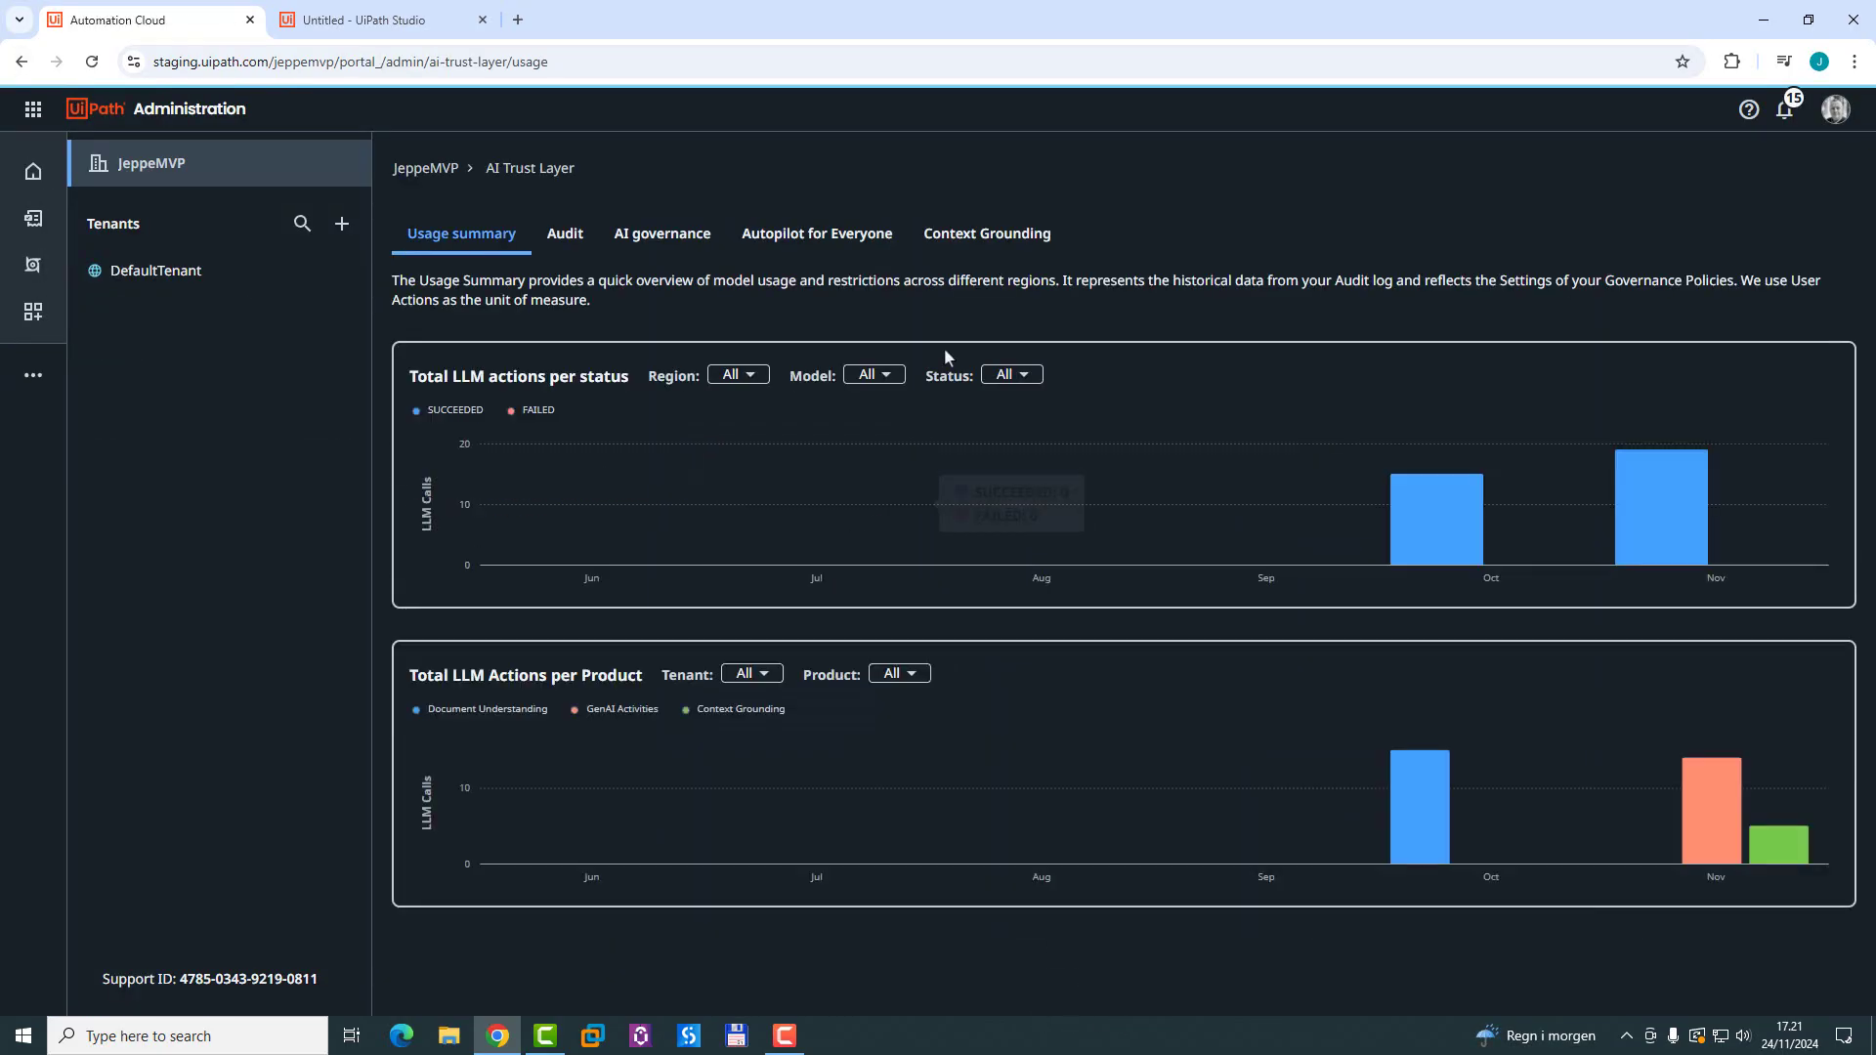
{"action": "mouse_move", "coordinate": [977, 252]}
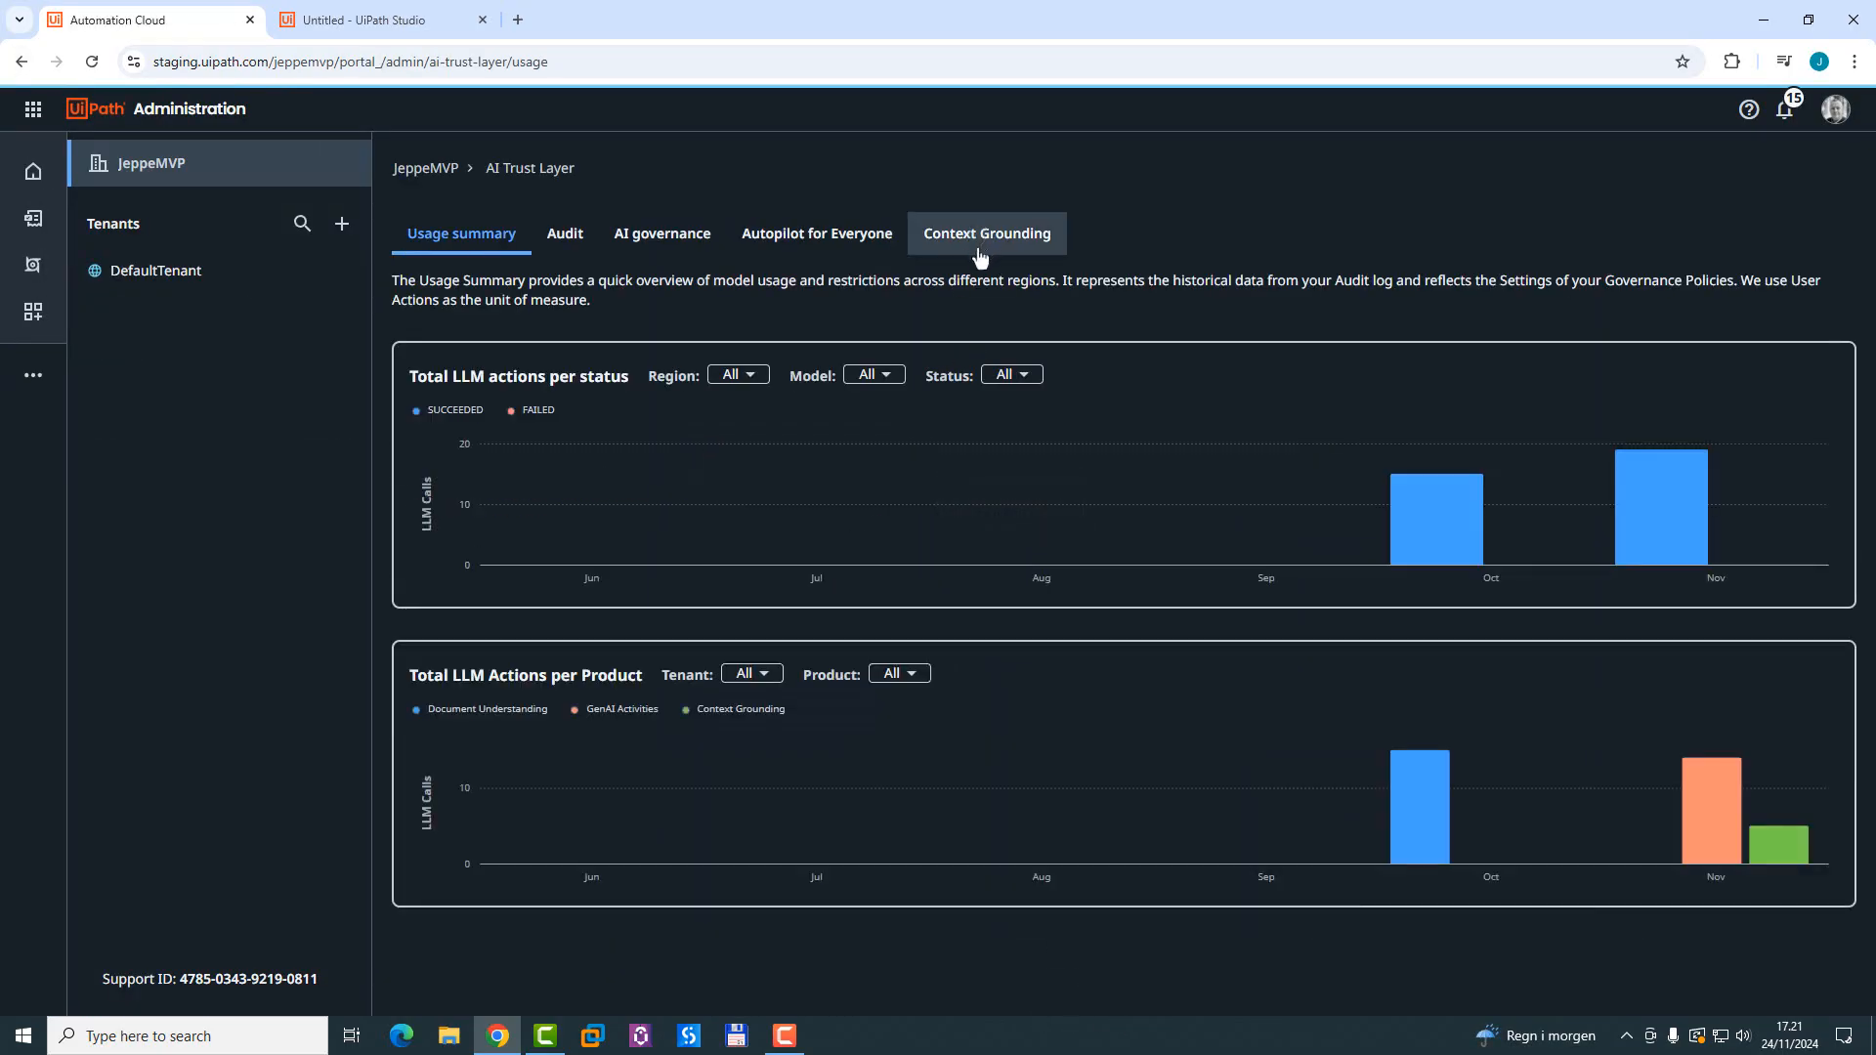
{"action": "left_click", "coordinate": [987, 234]}
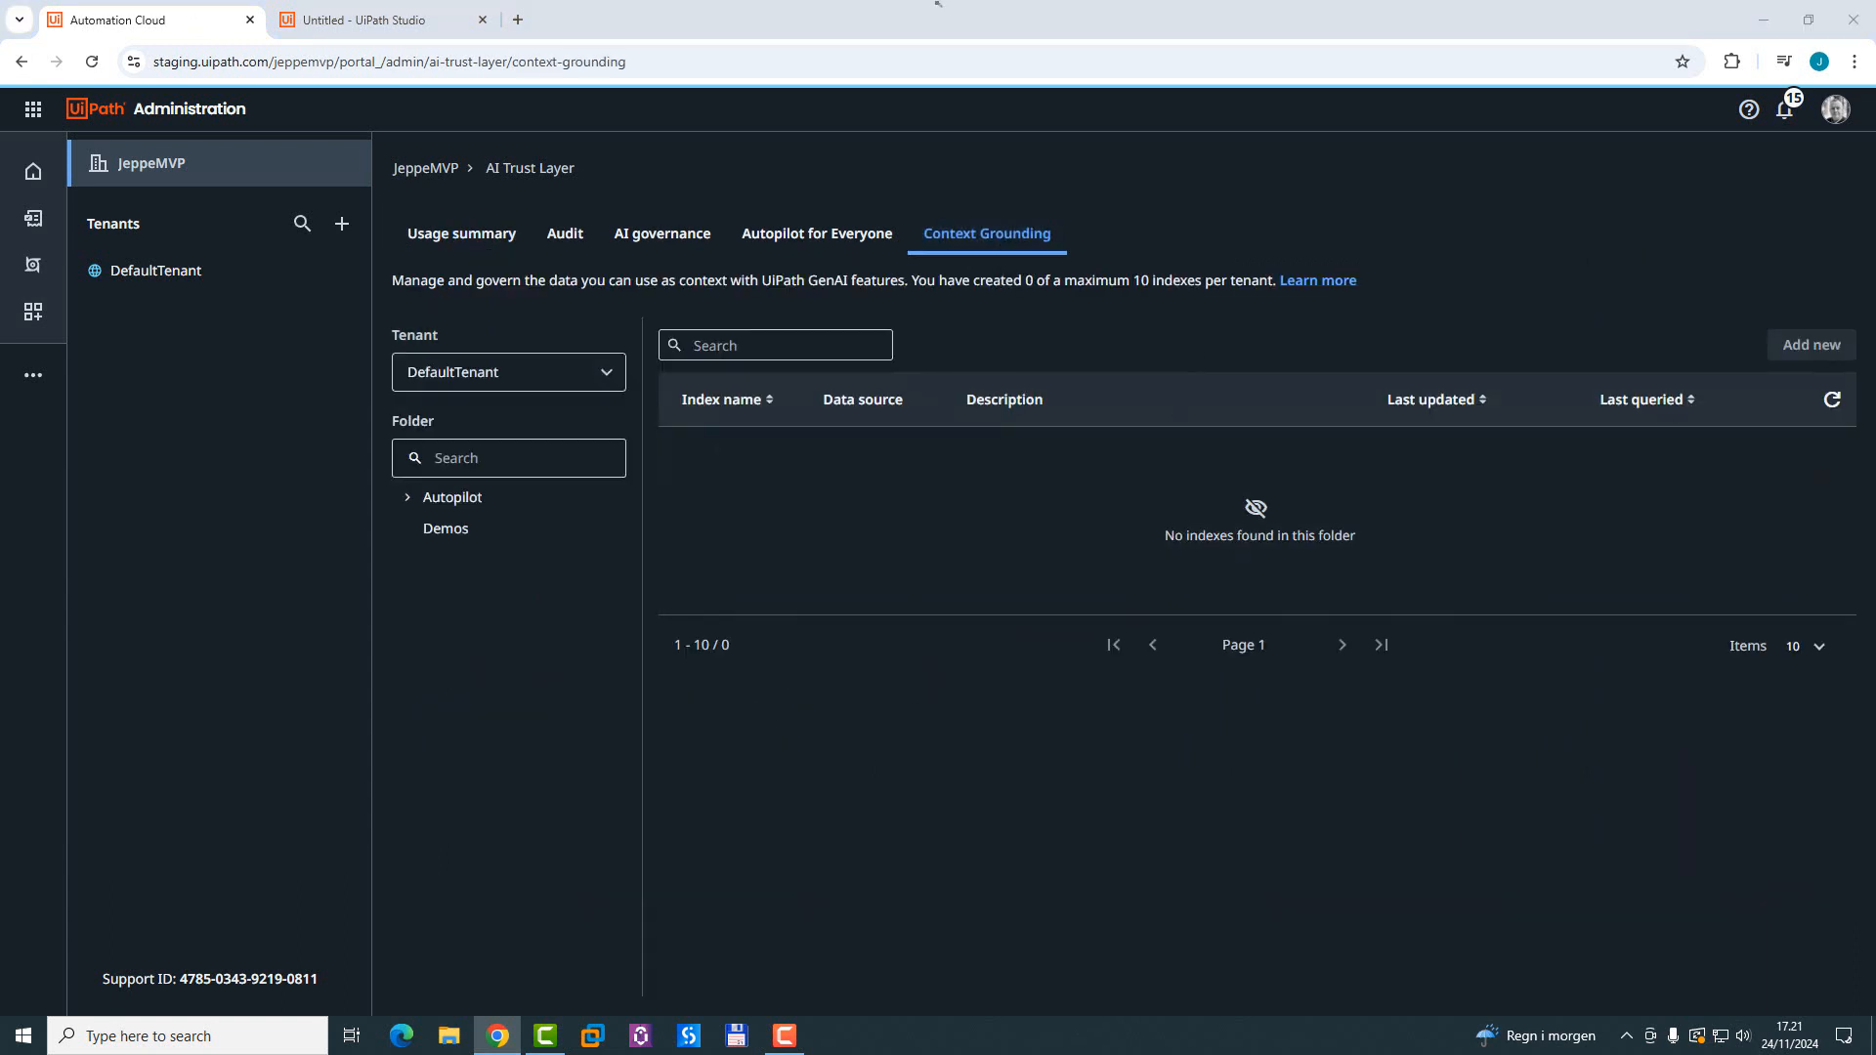
{"action": "left_click", "coordinate": [445, 527]}
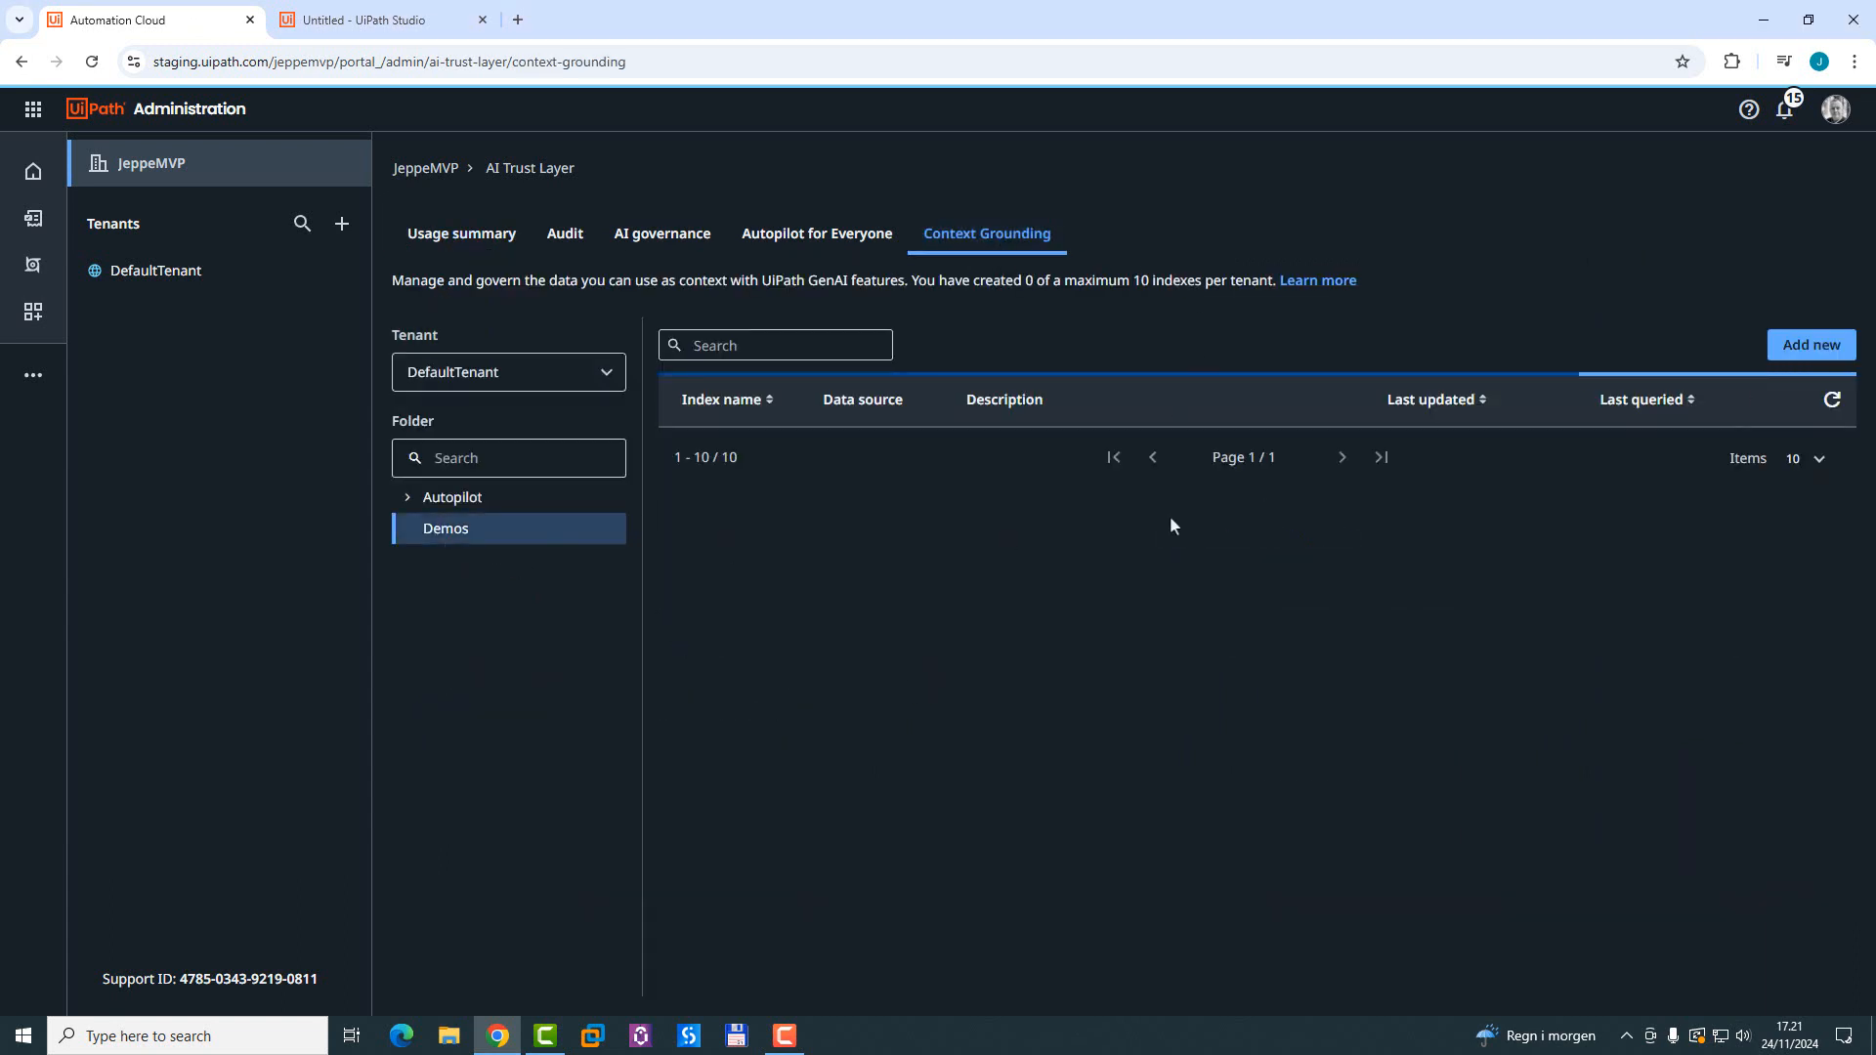
Step: Begin a new index 'JeppesIndex' using a storage bucket source in the Demos folder
{"action": "left_click", "coordinate": [1810, 344]}
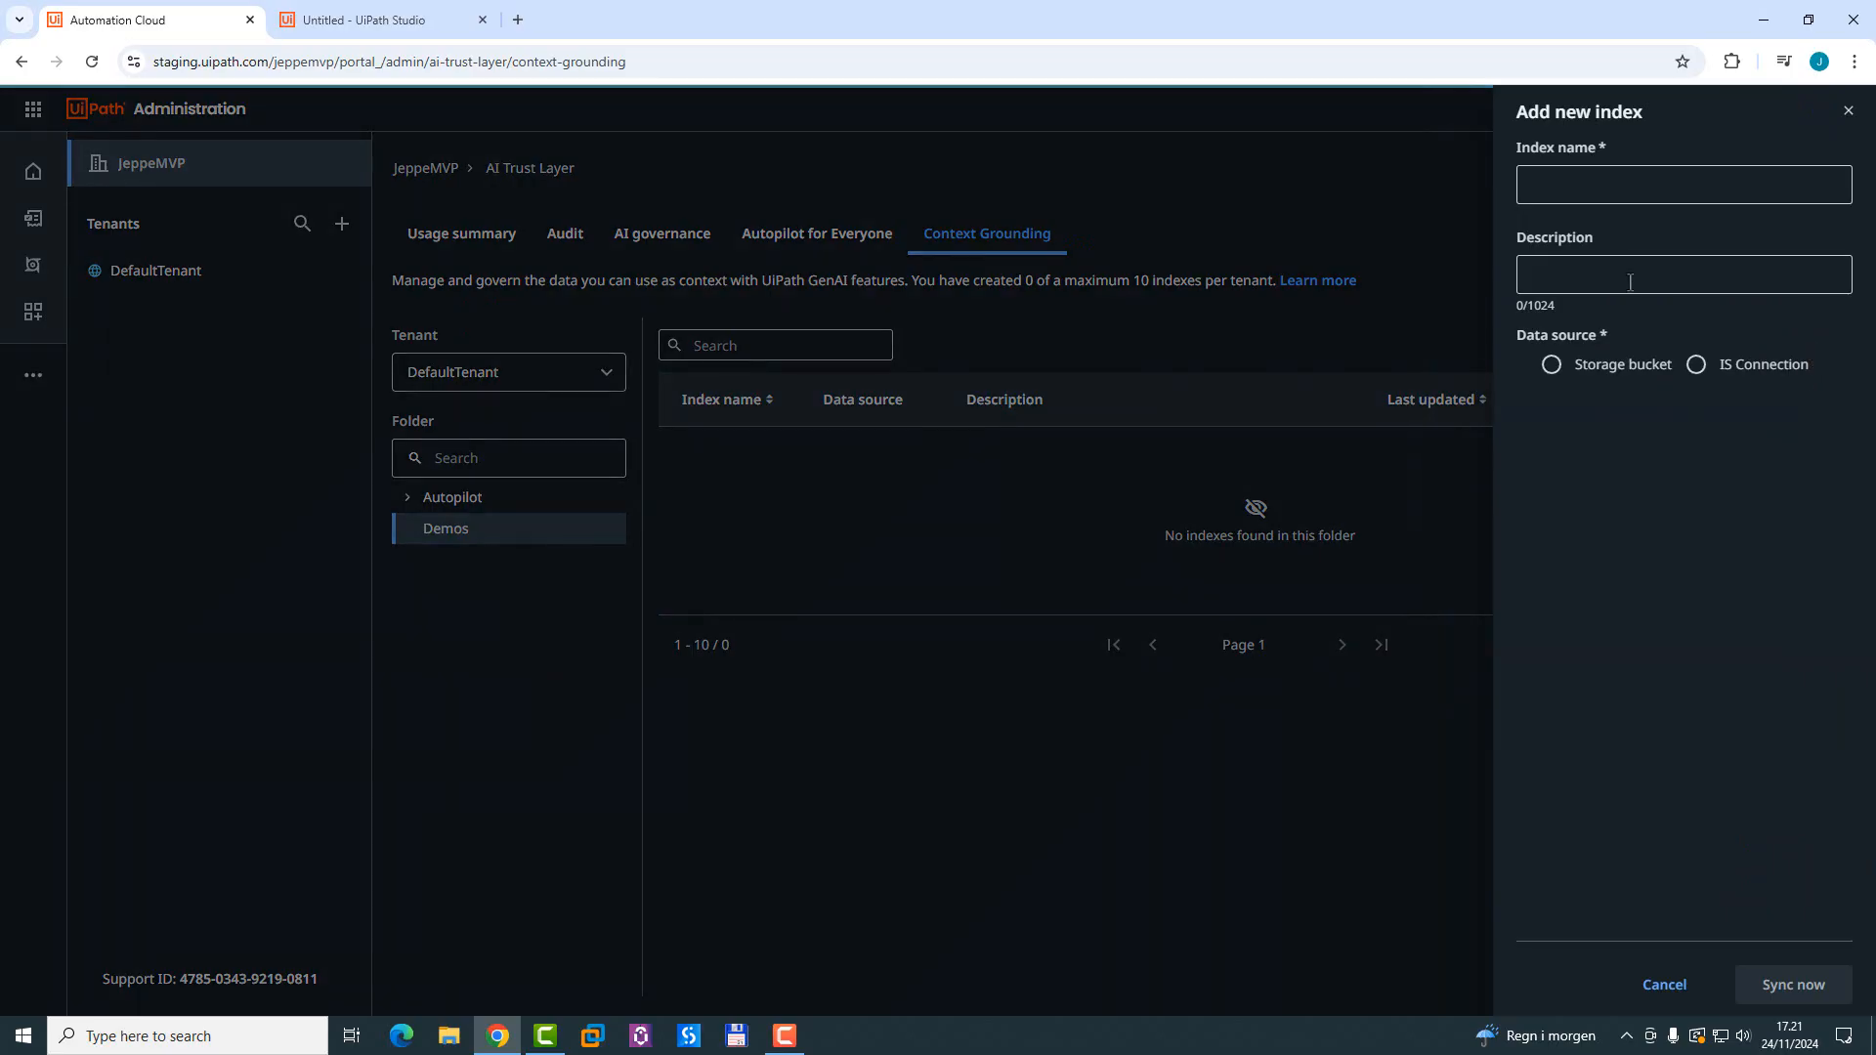
{"action": "type", "text": "JeppesIndex"}
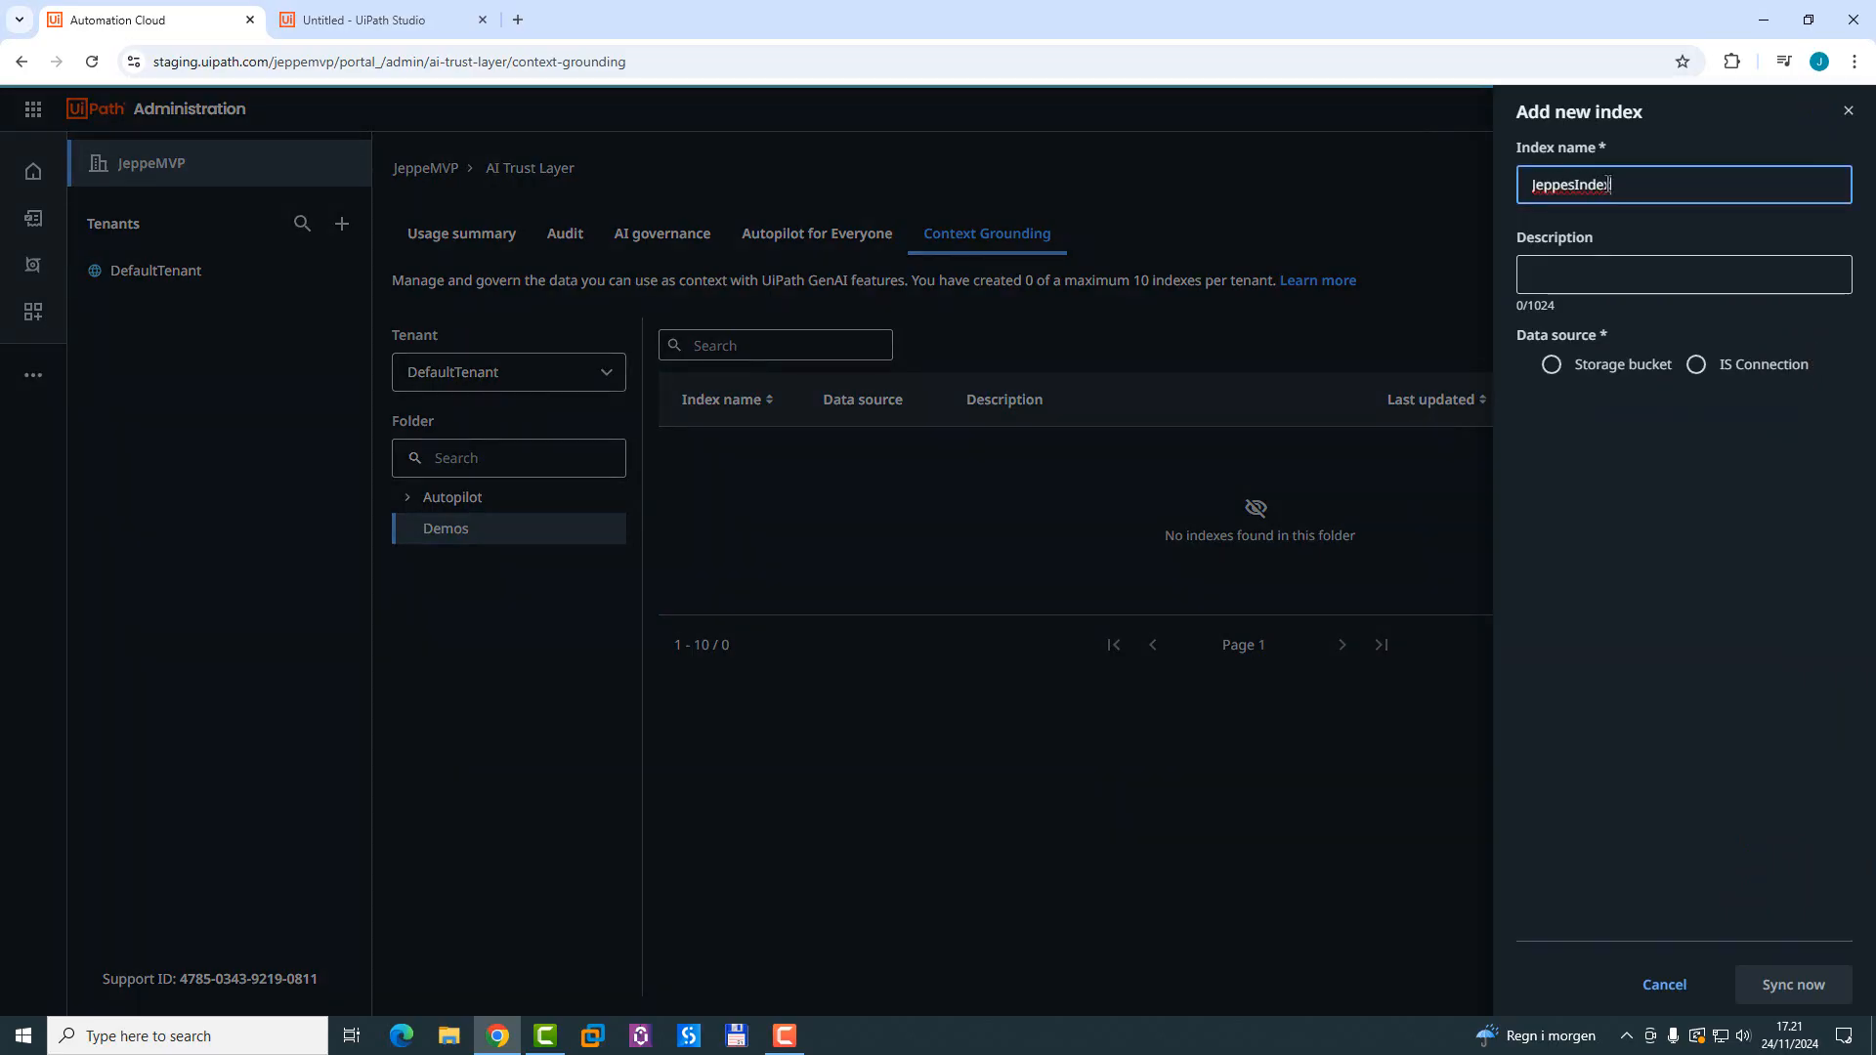
{"action": "left_click", "coordinate": [1552, 364]}
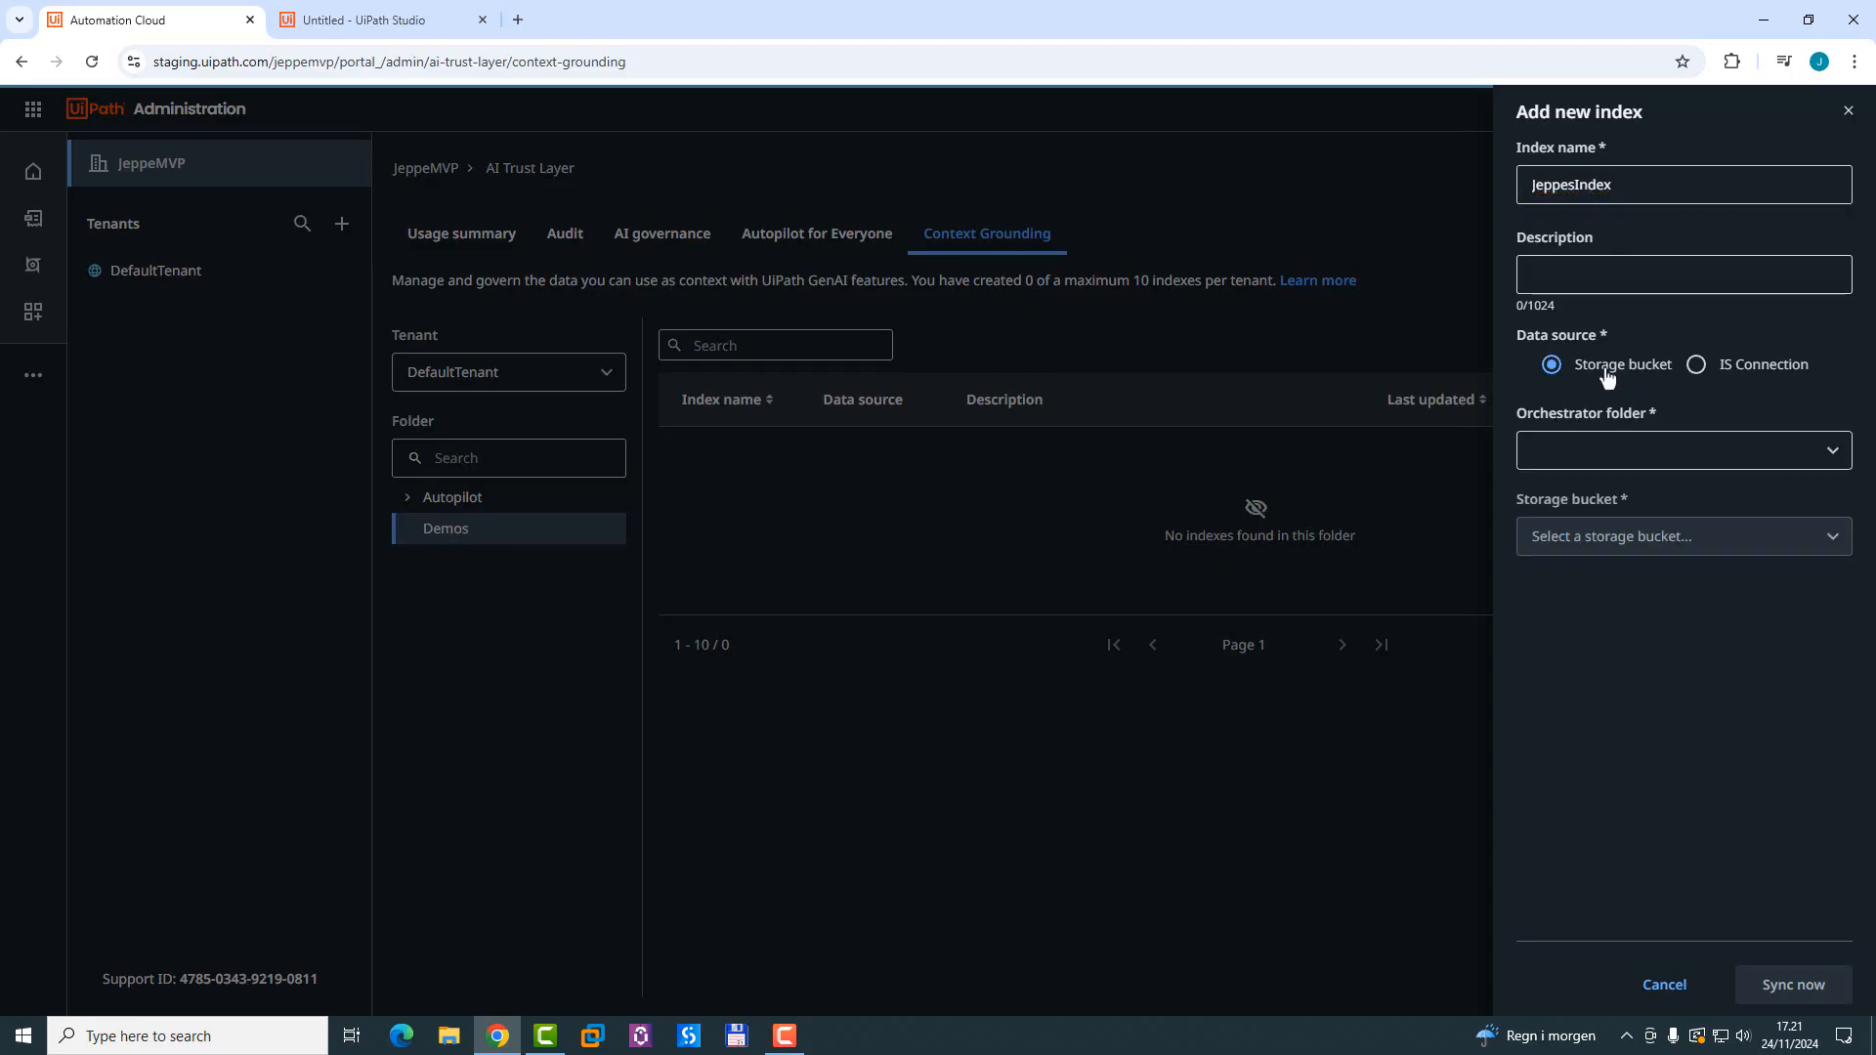
{"action": "left_click", "coordinate": [1685, 450]}
{"action": "type", "text": "Demos"}
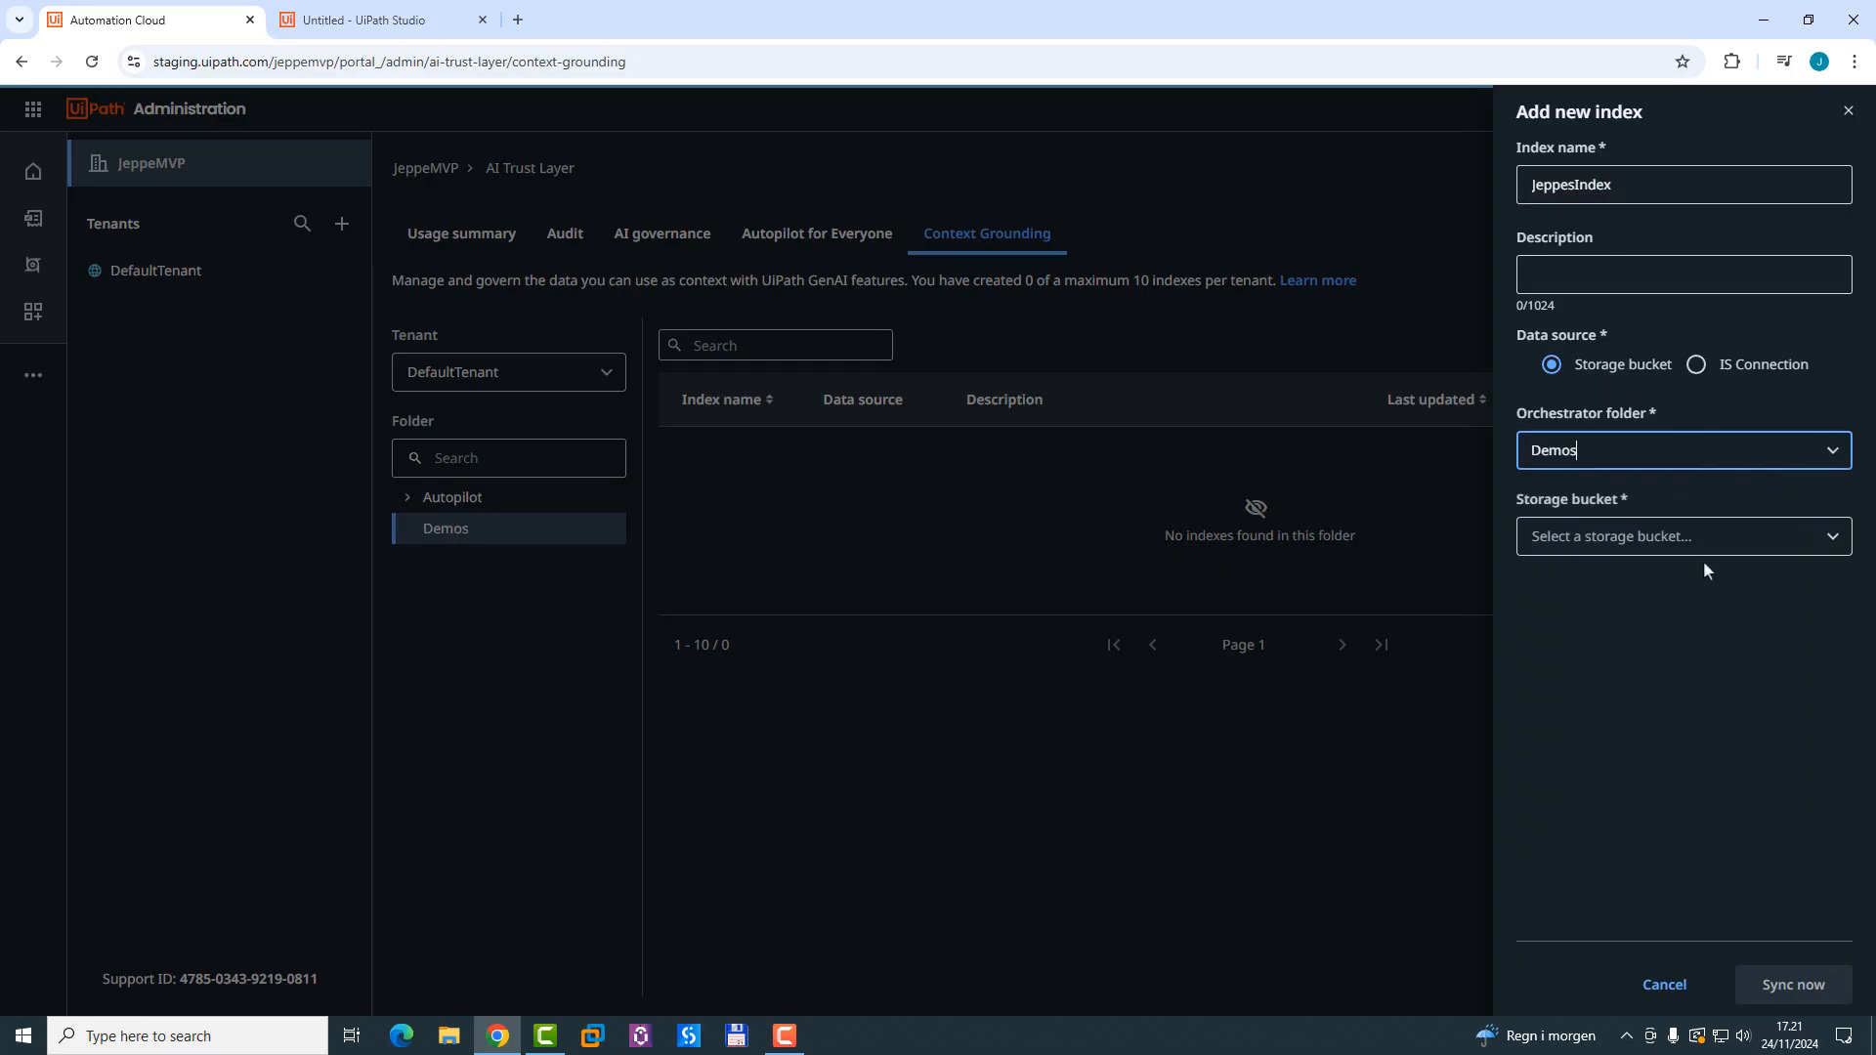
Step: Point the index at the MyDocuments bucket with File type All
{"action": "left_click", "coordinate": [1685, 536]}
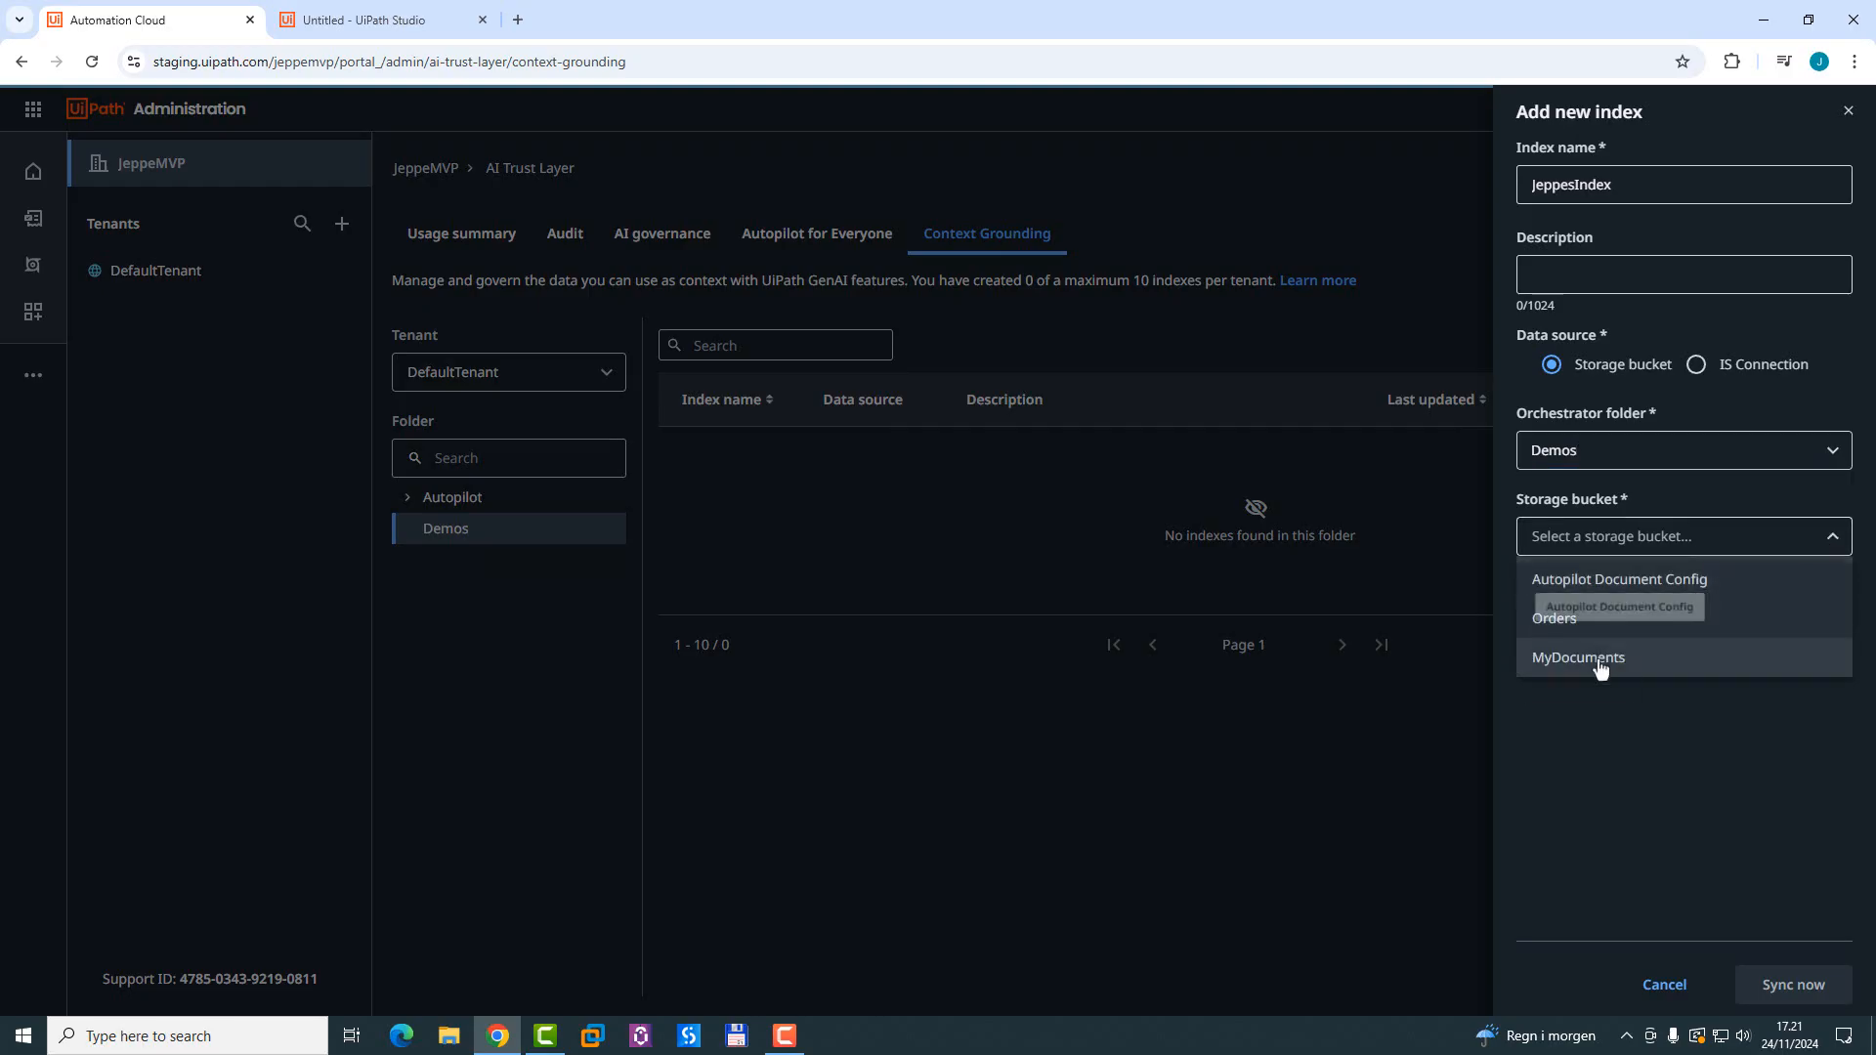
{"action": "left_click", "coordinate": [1579, 656]}
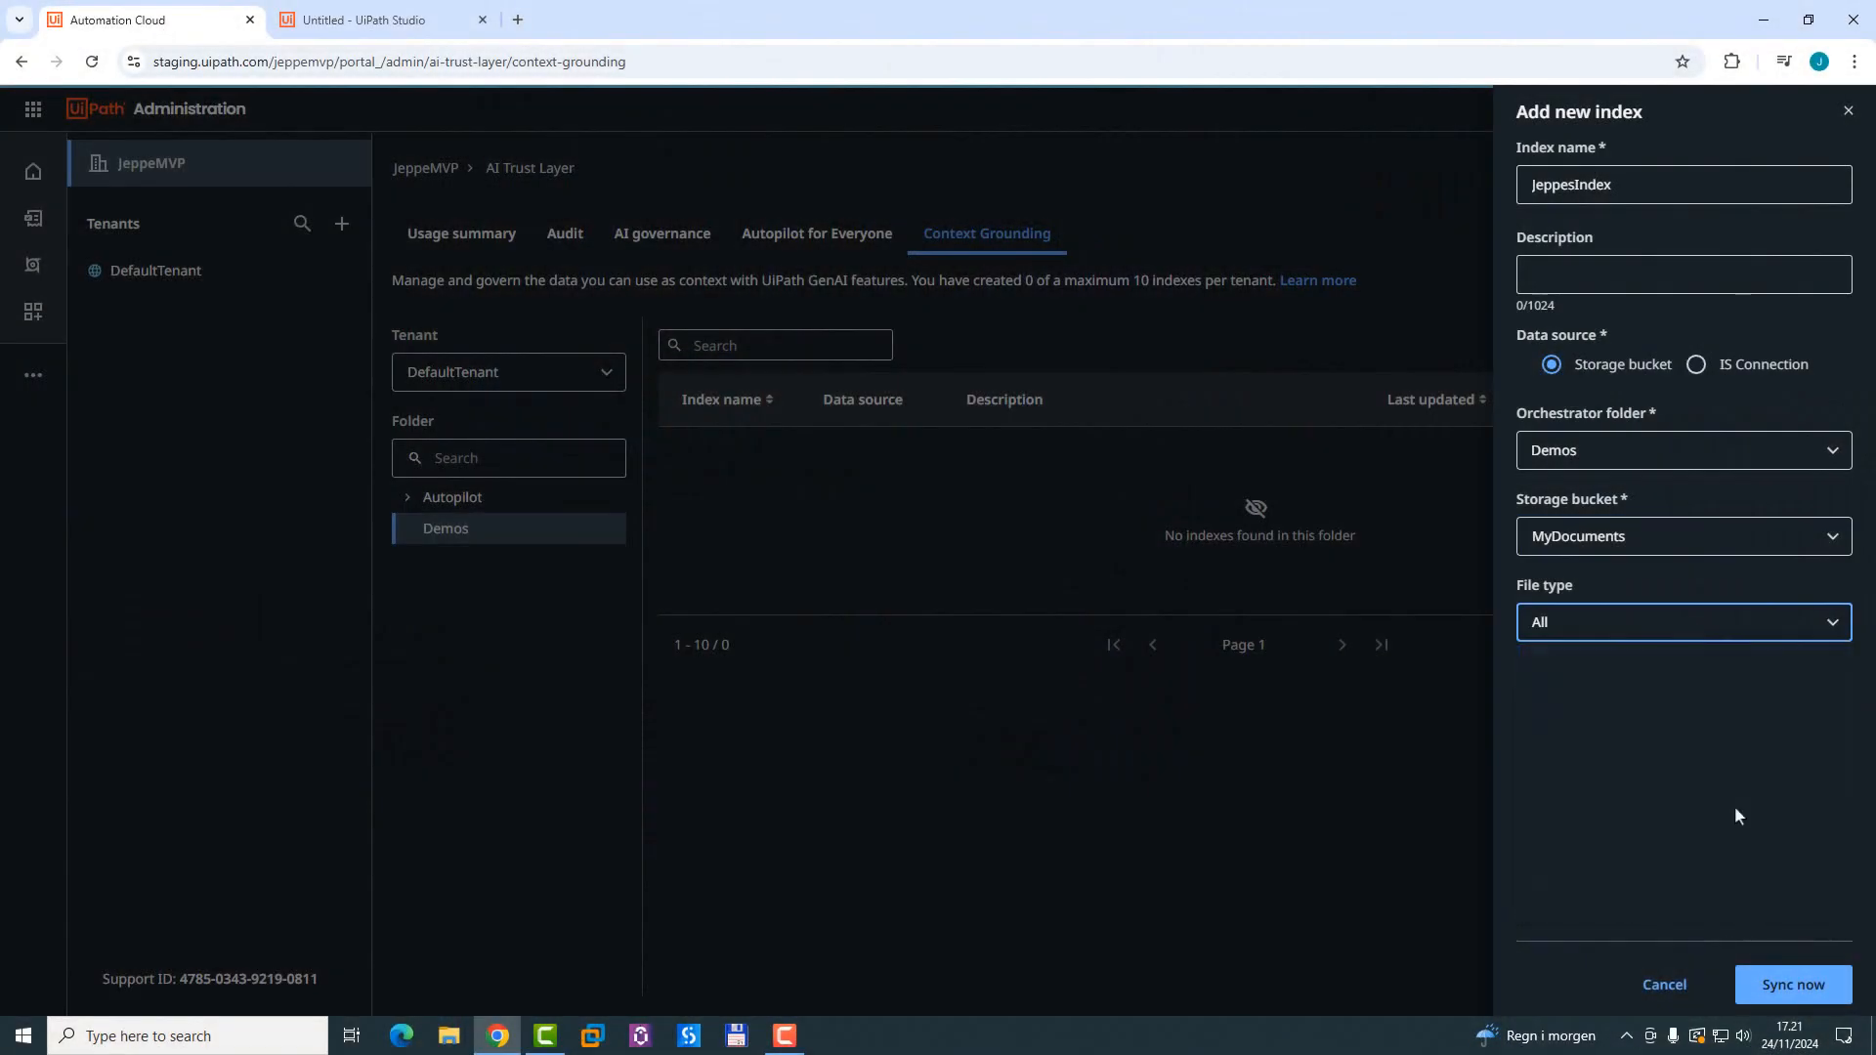
{"action": "left_click", "coordinate": [1684, 622]}
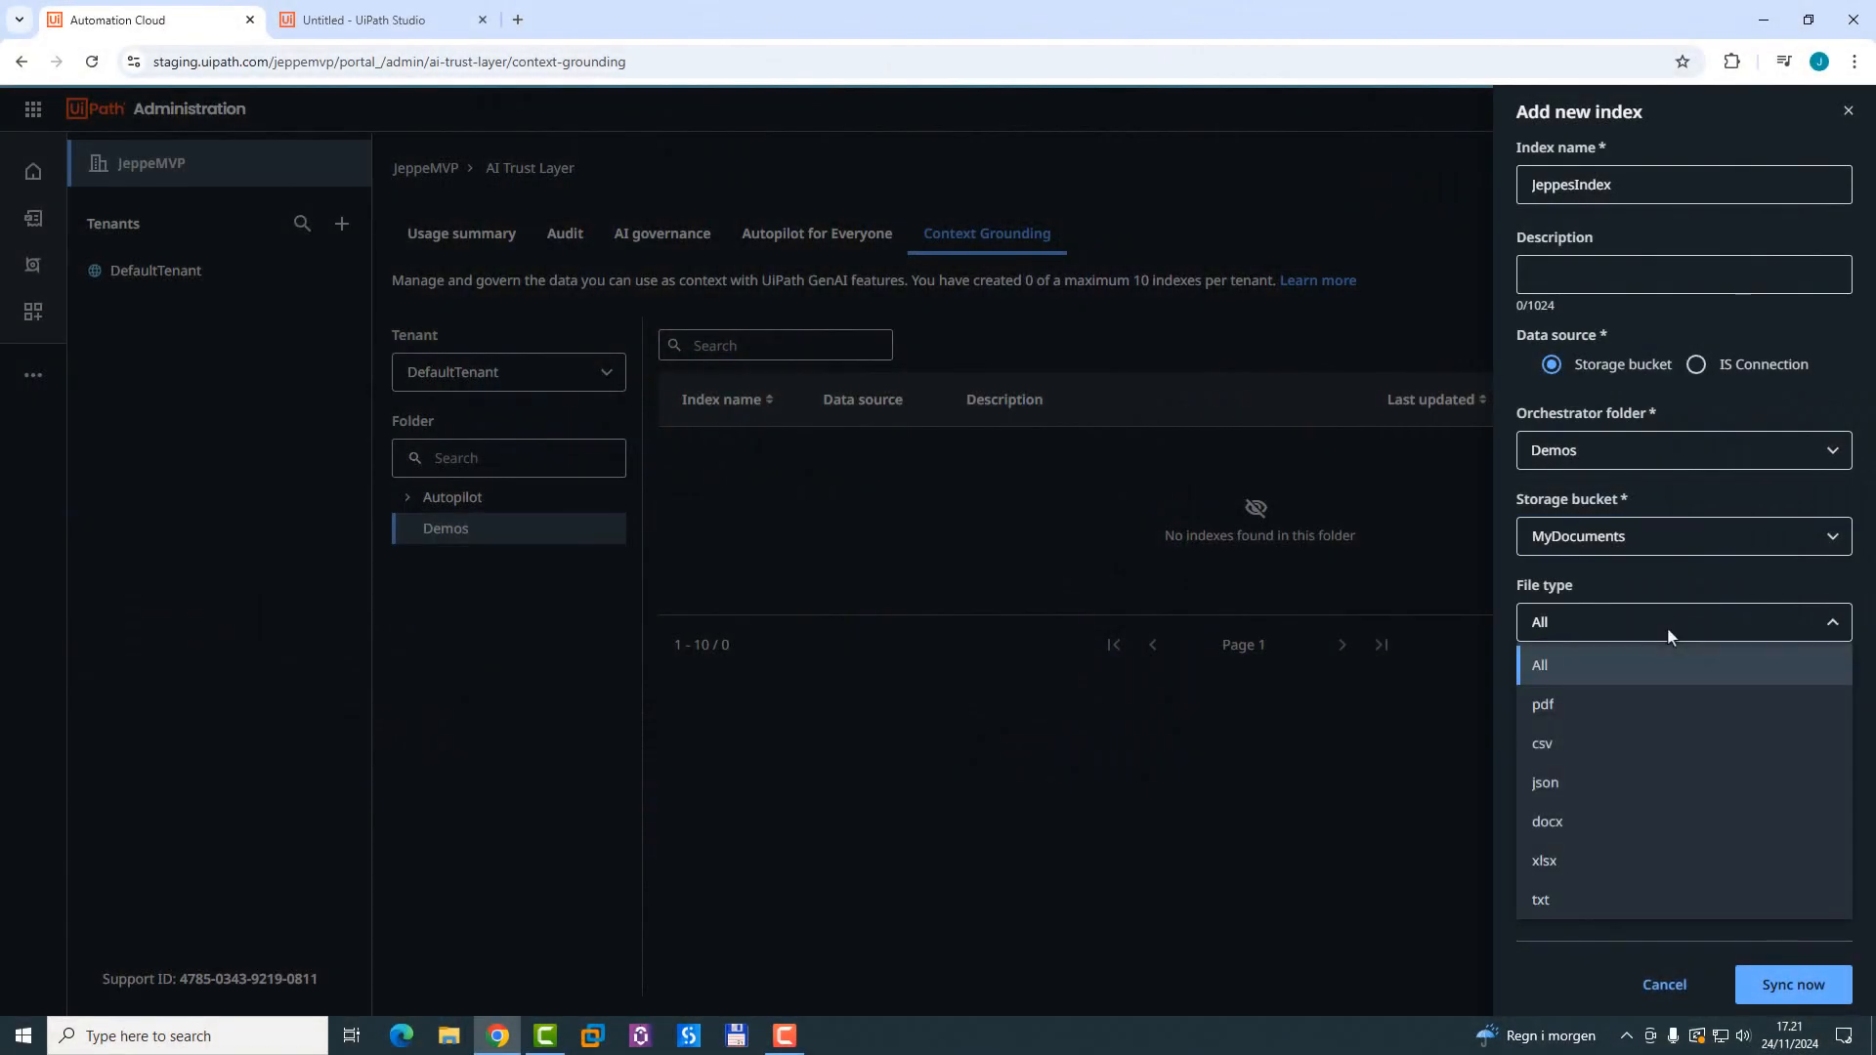
{"action": "mouse_move", "coordinate": [1659, 772]}
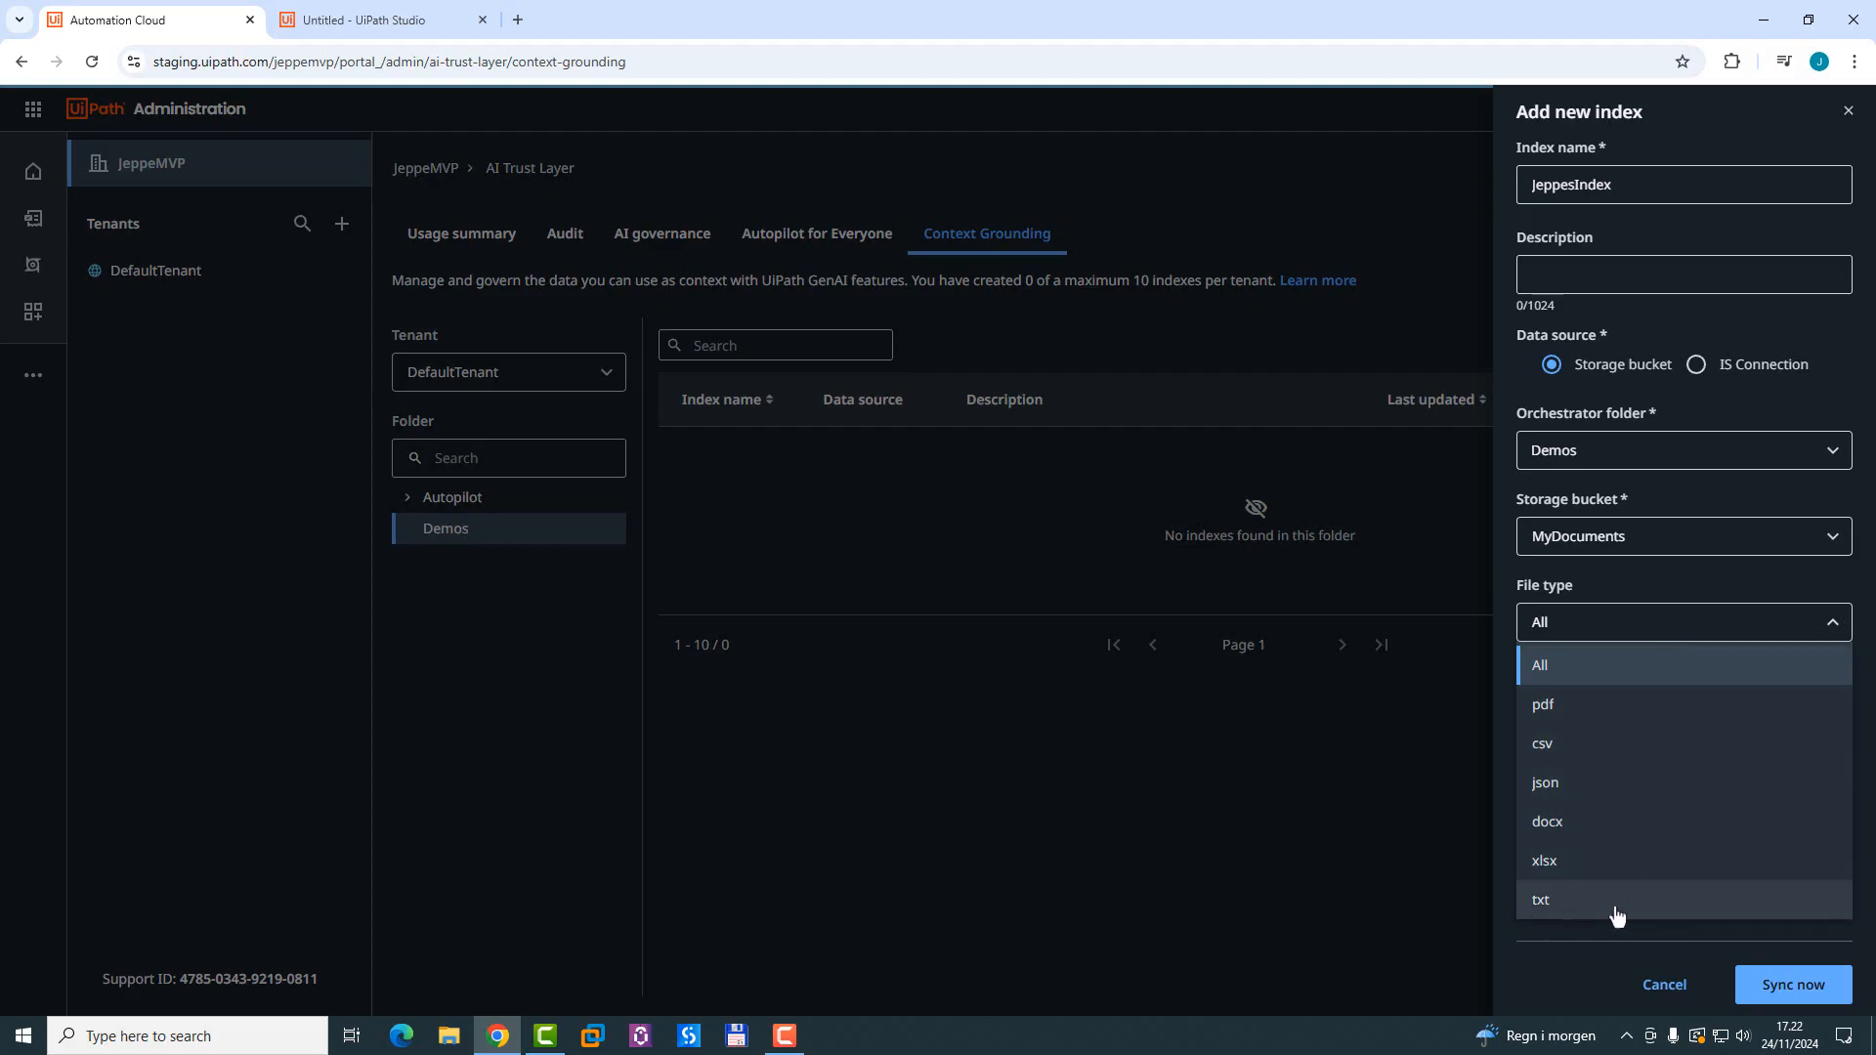
{"action": "mouse_move", "coordinate": [1631, 680]}
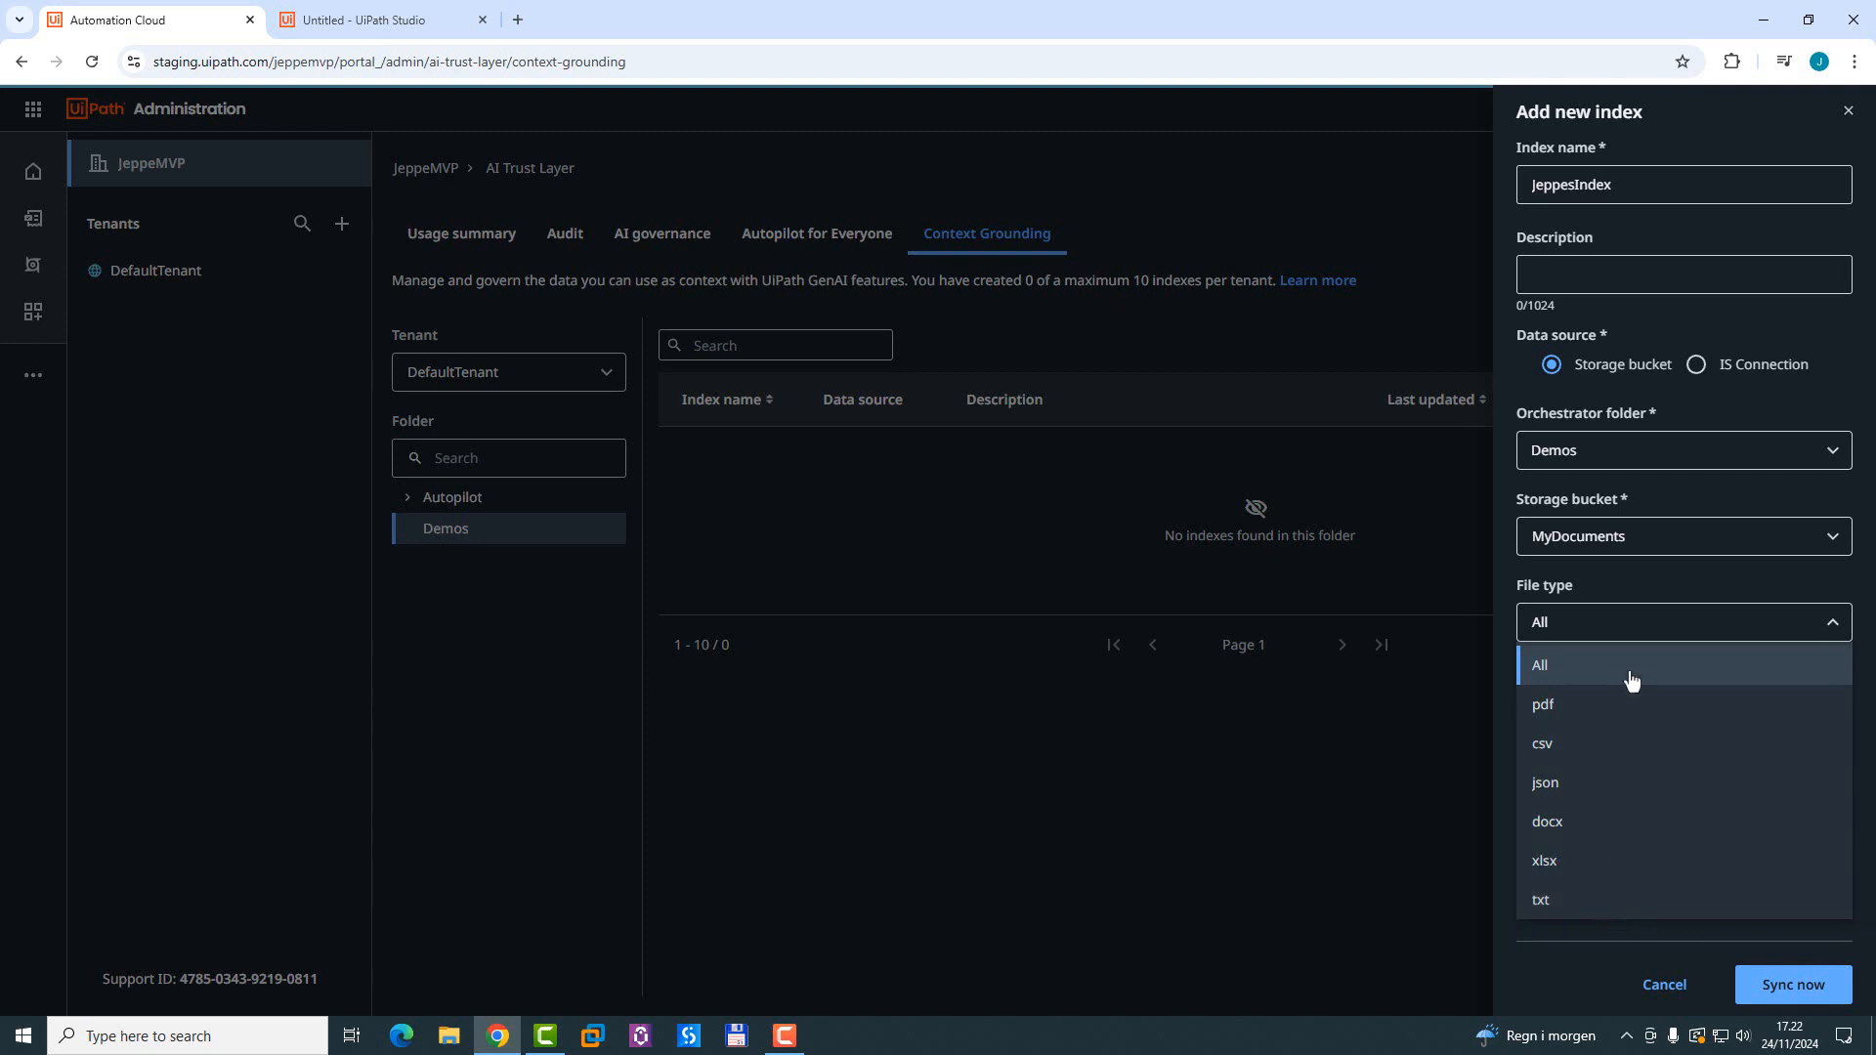
{"action": "left_click", "coordinate": [1540, 665]}
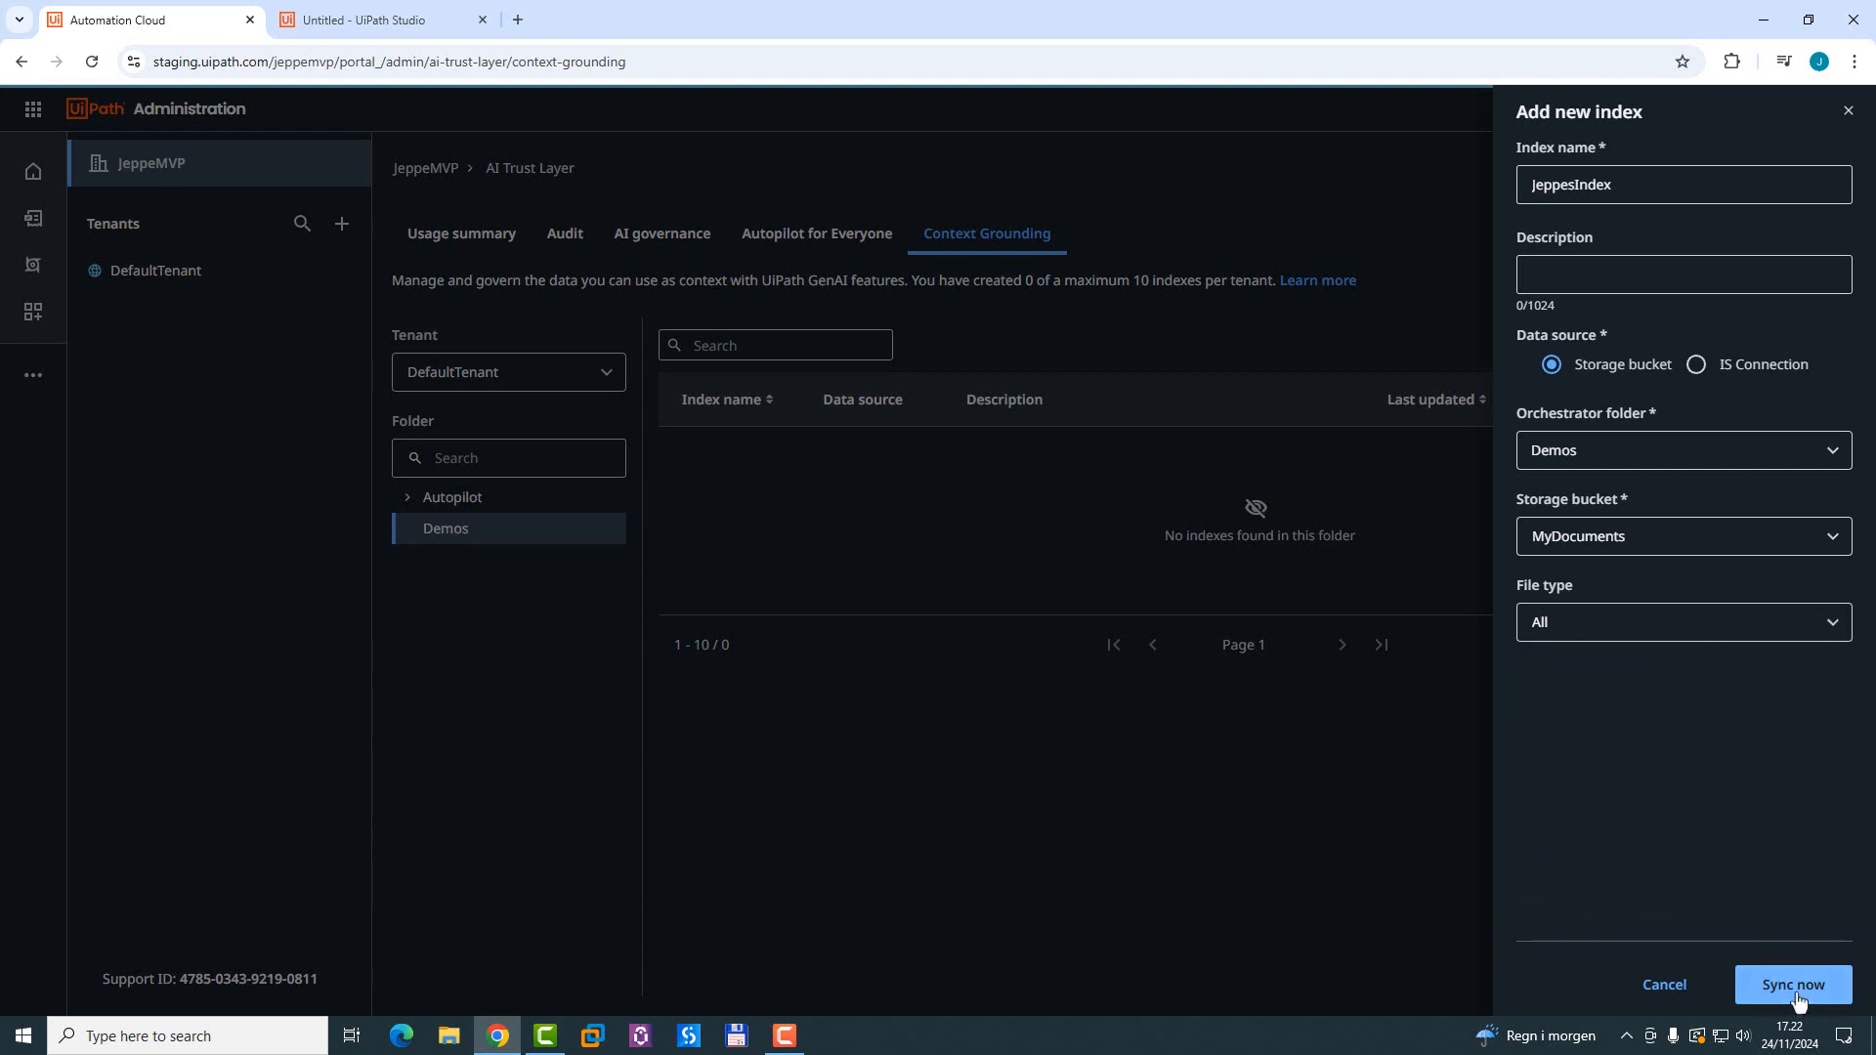
Step: Sync JeppesIndex, confirm it appears in Demos, then switch to the Studio app project
{"action": "left_click", "coordinate": [1794, 985]}
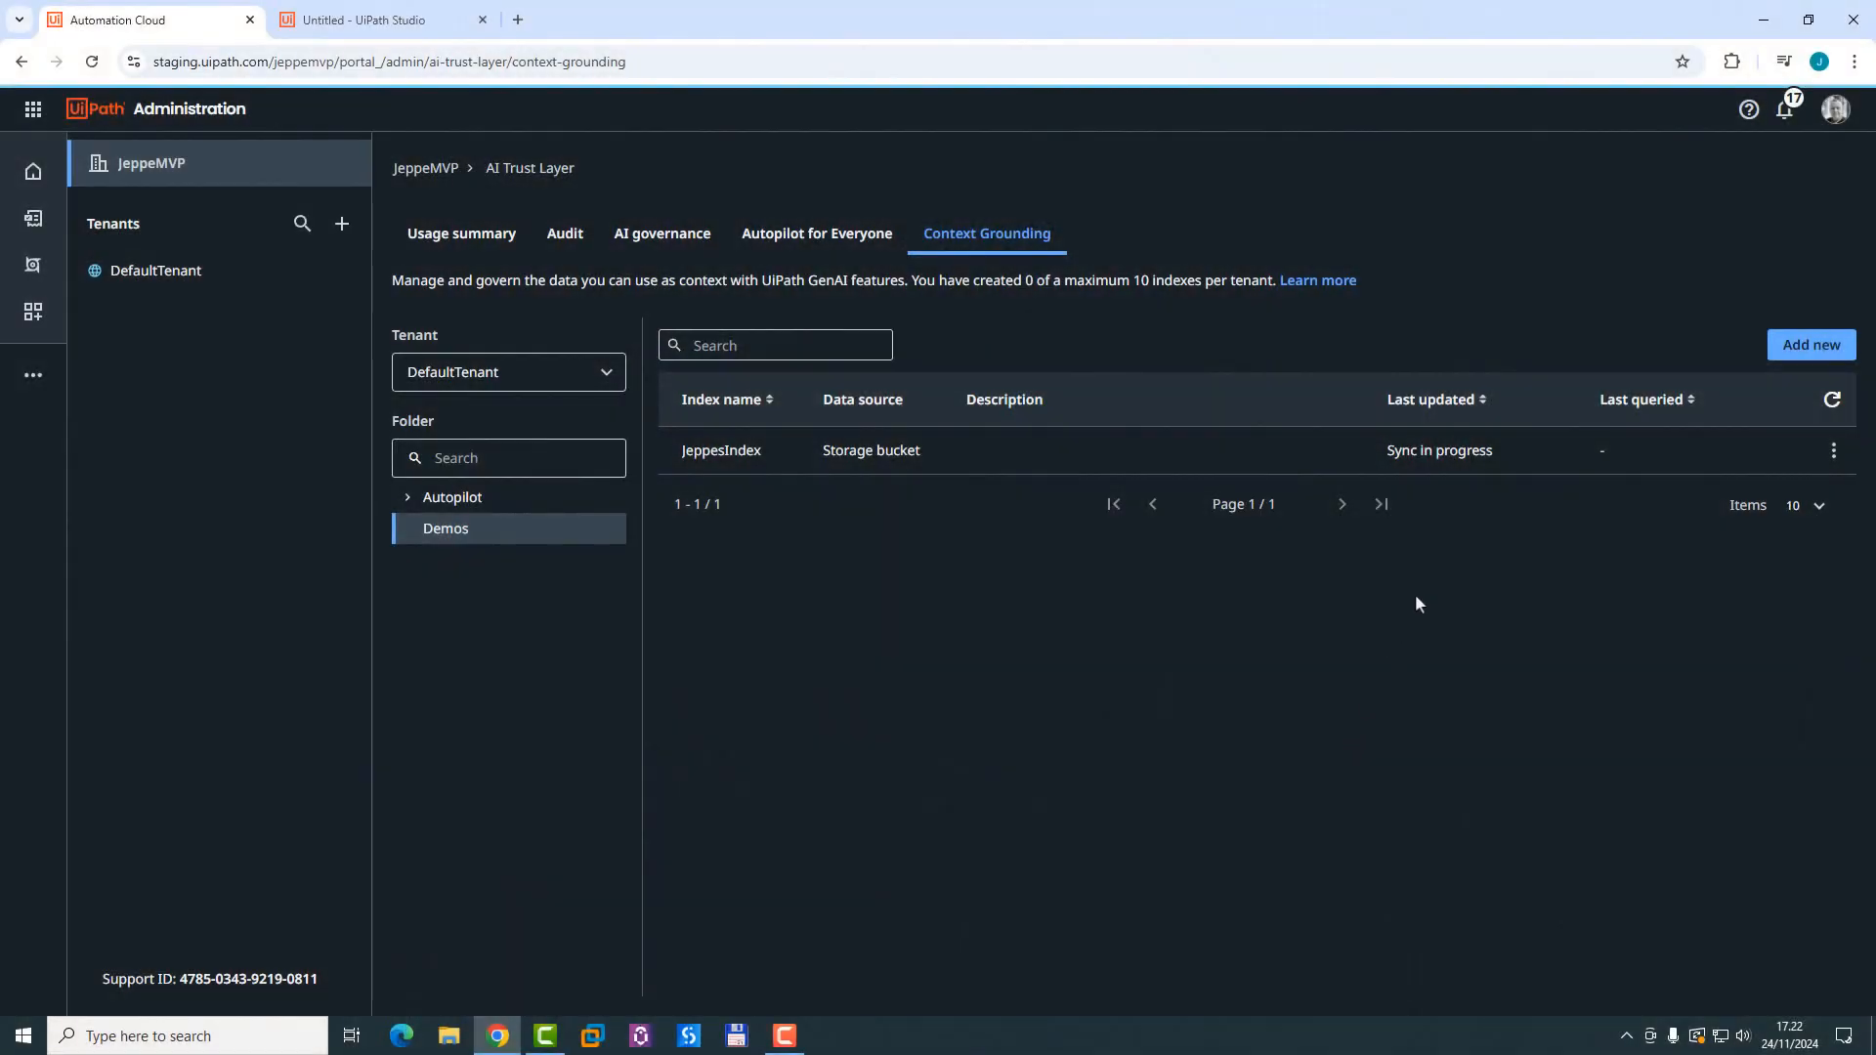
{"action": "mouse_move", "coordinate": [1523, 473]}
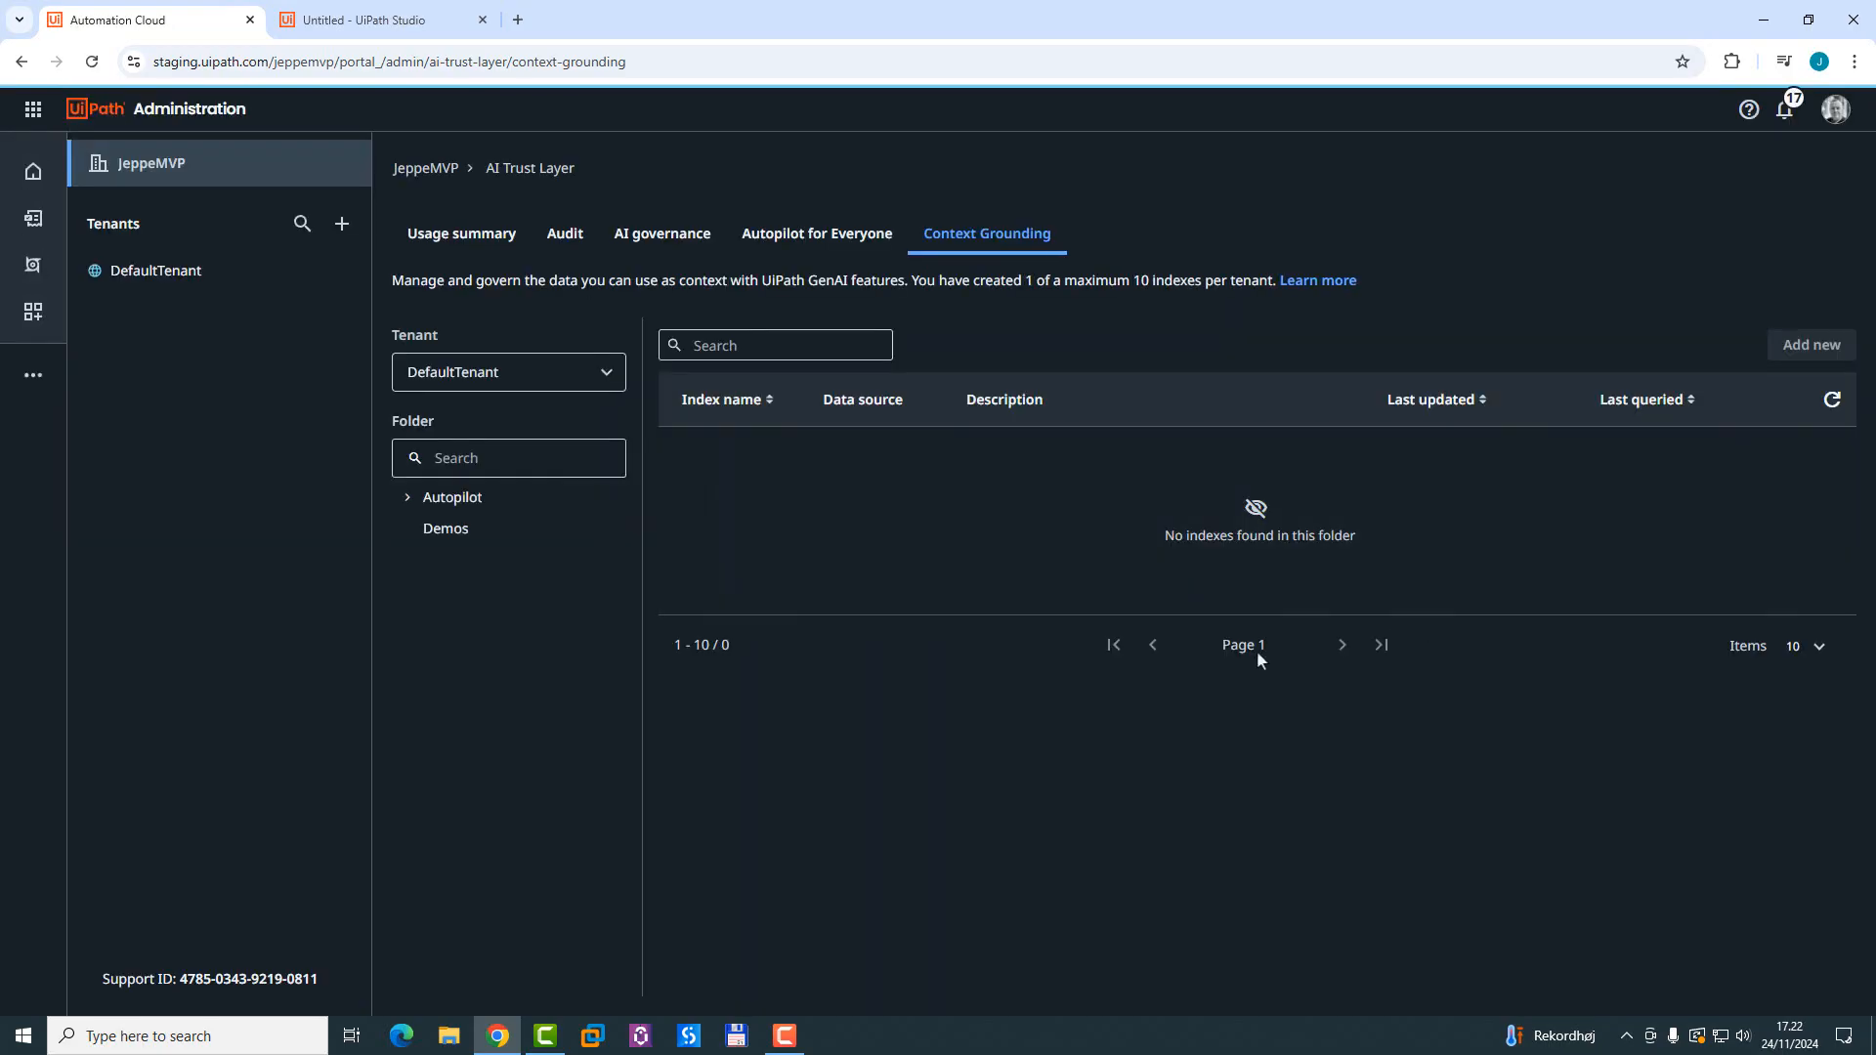
{"action": "left_click", "coordinate": [445, 528]}
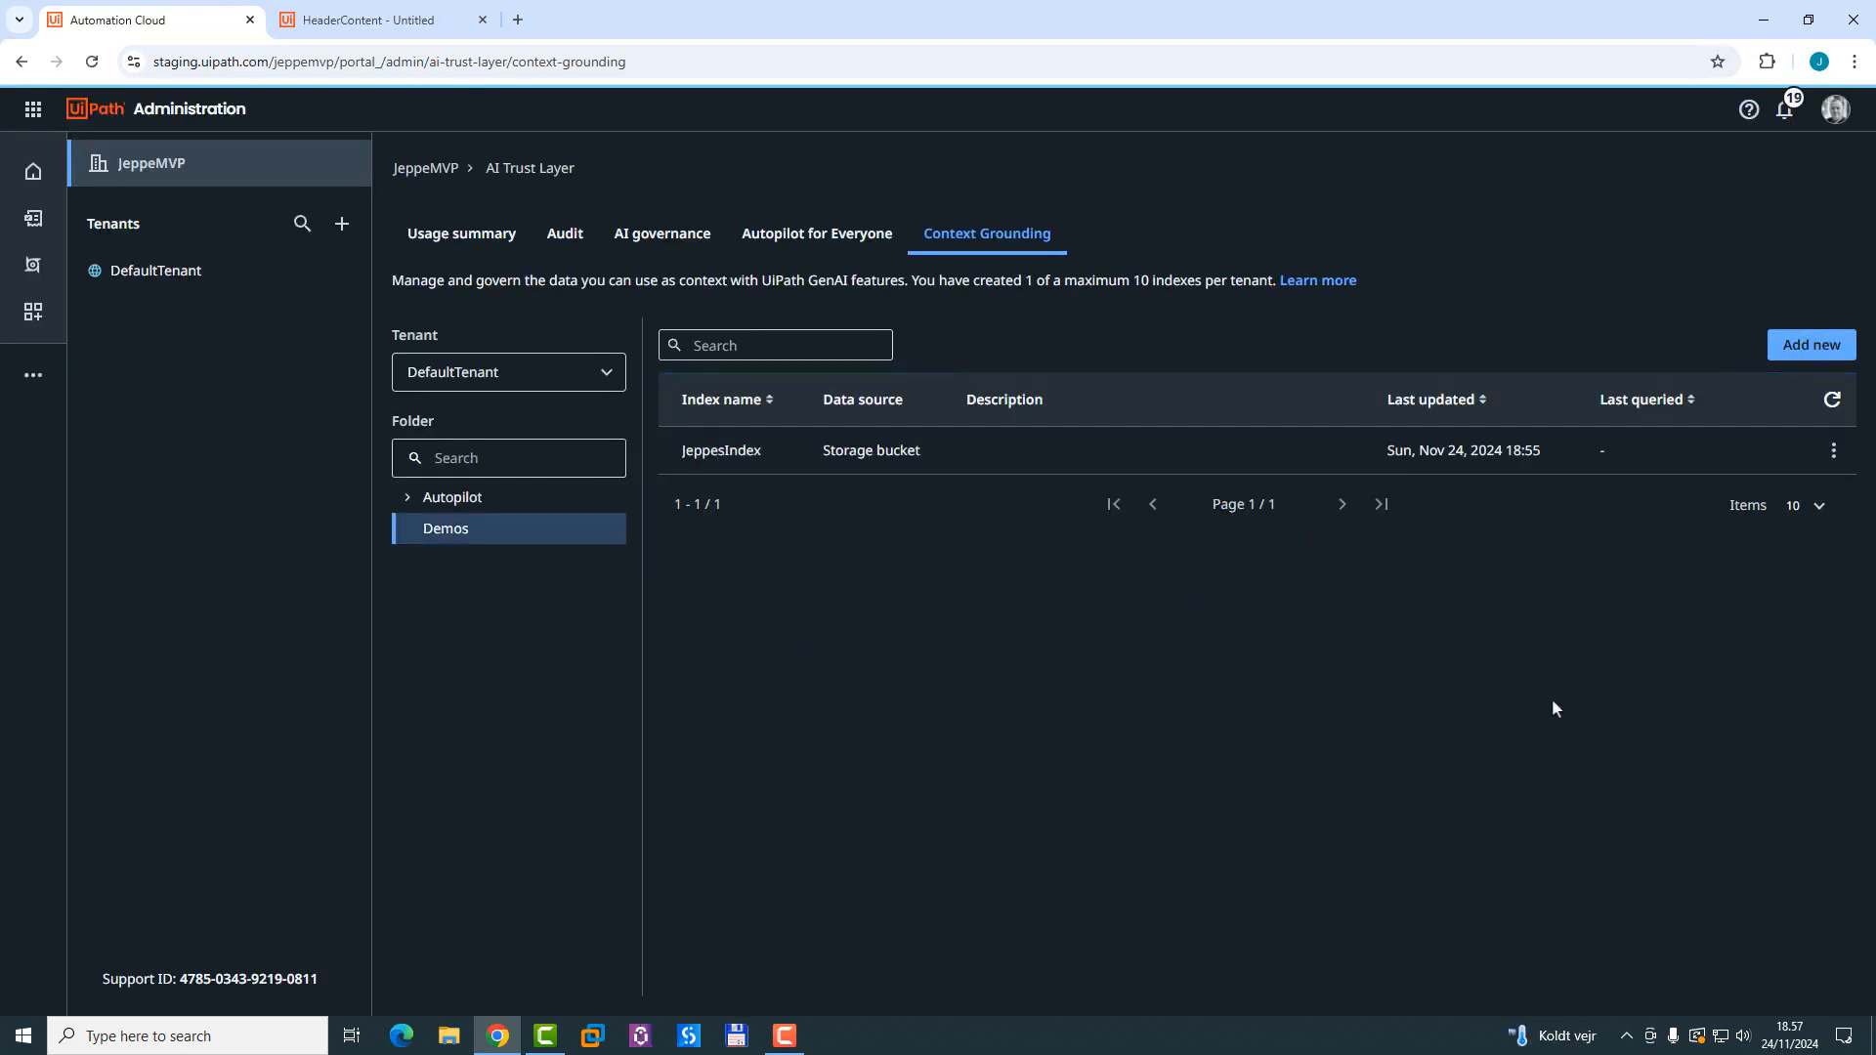
{"action": "mouse_move", "coordinate": [1321, 692]}
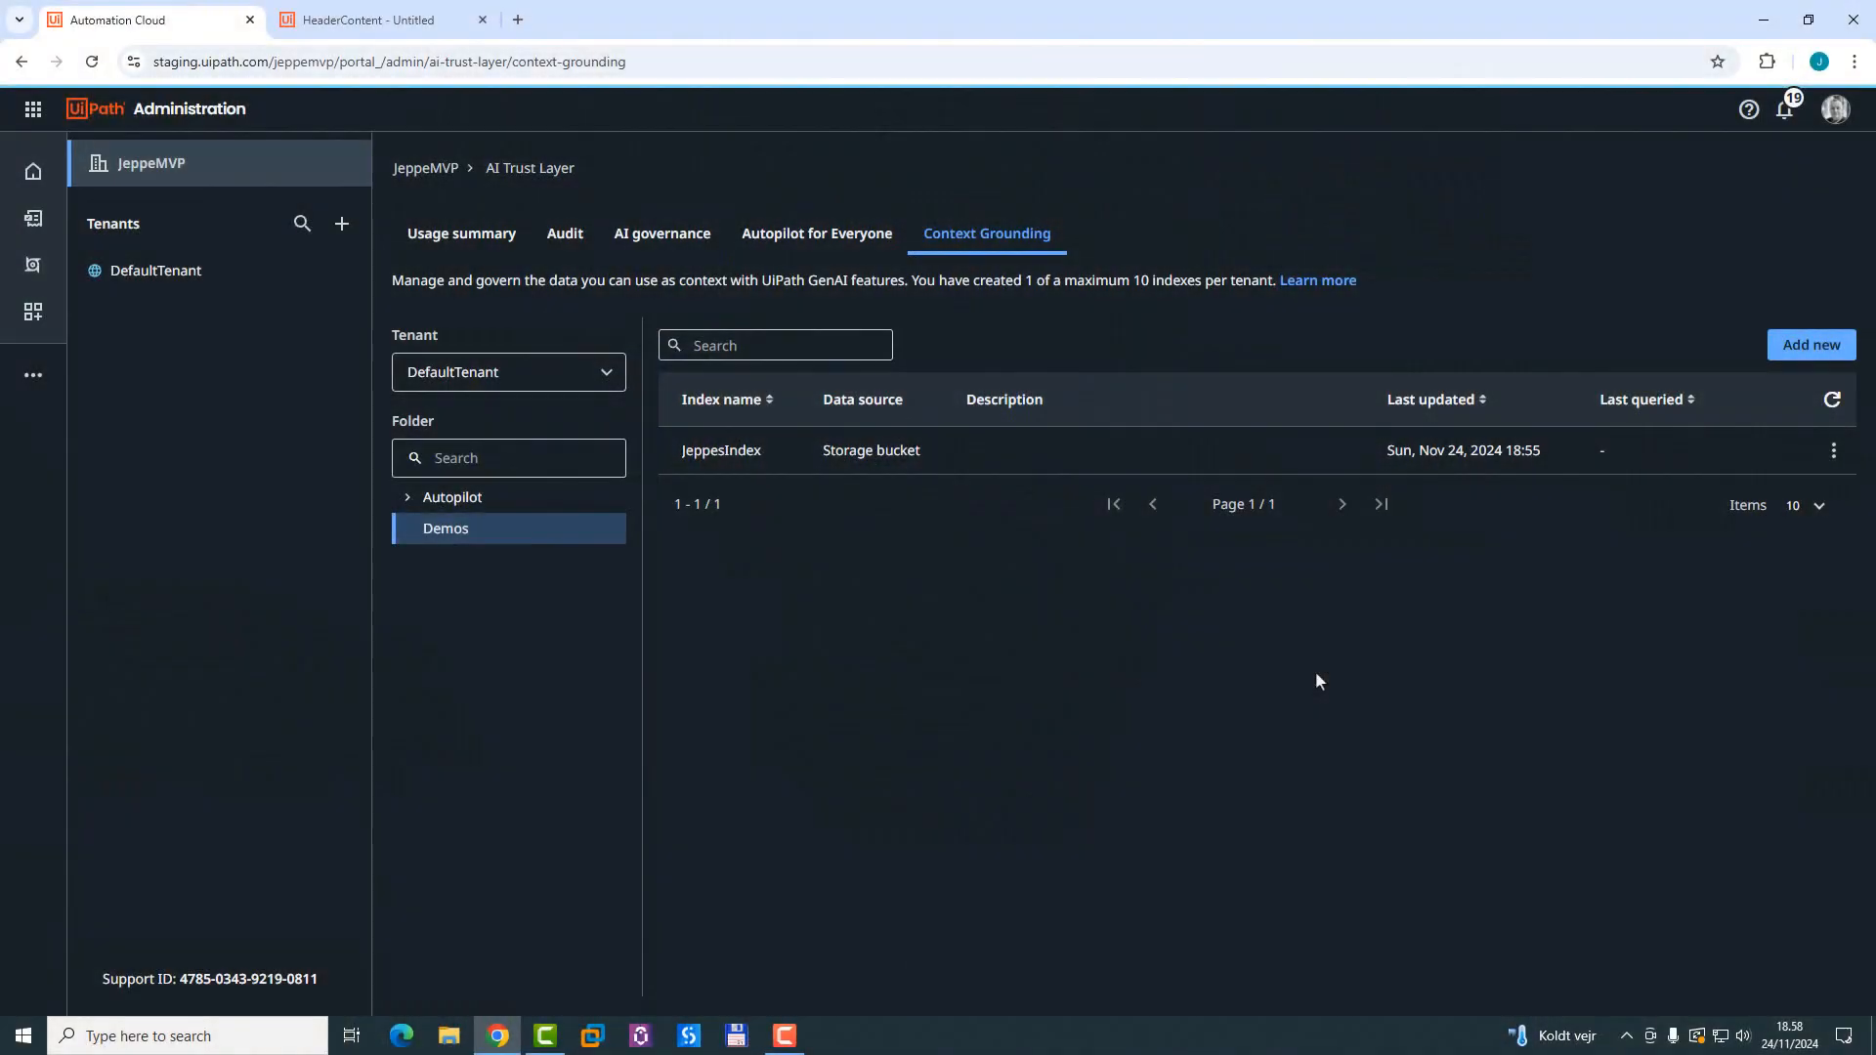
{"action": "left_click", "coordinate": [379, 19]}
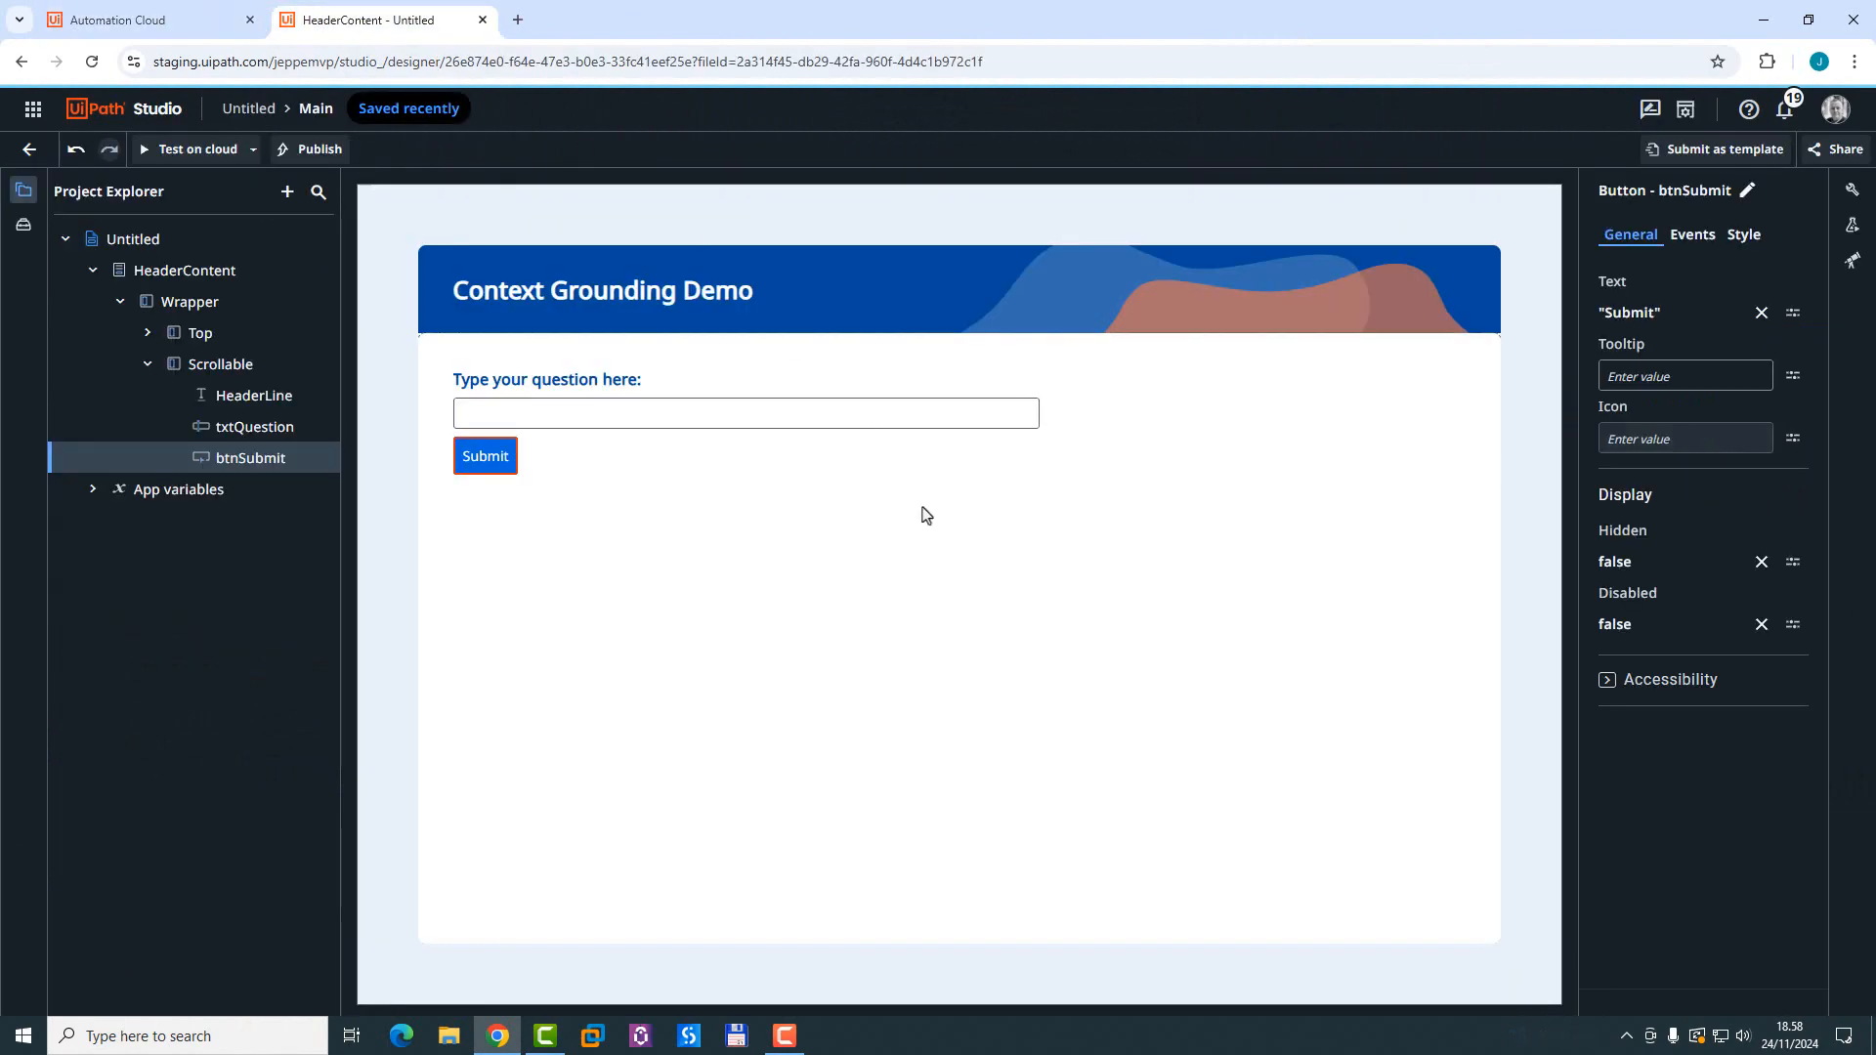